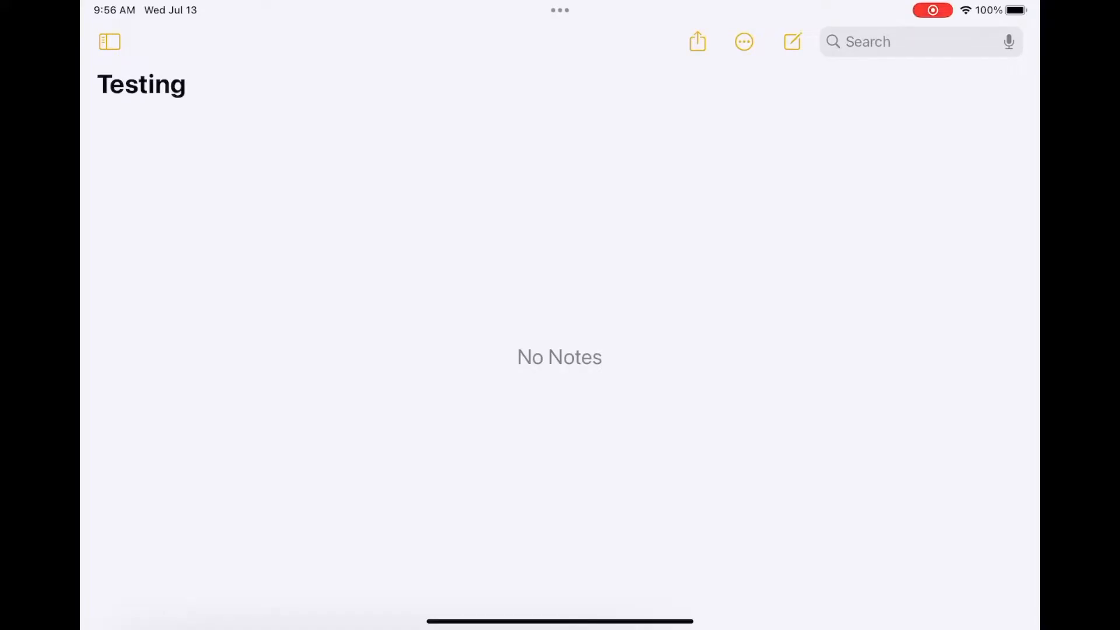
Step: Toggle the folder sidebar so the iCloud folder list shows beside the empty Testing folder
click(110, 42)
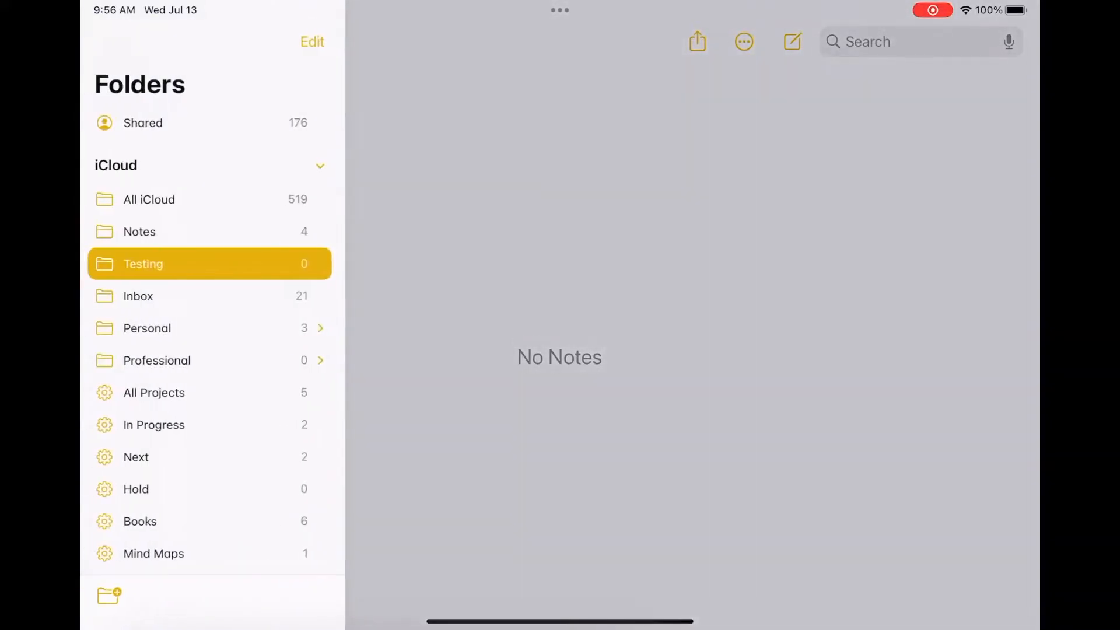
click(110, 42)
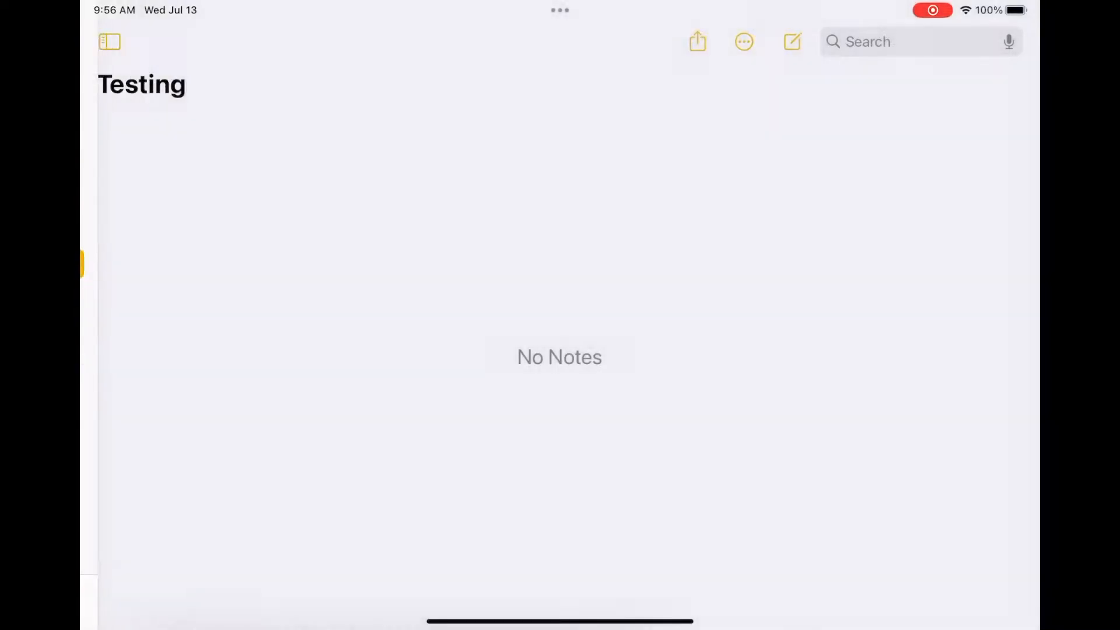
click(110, 42)
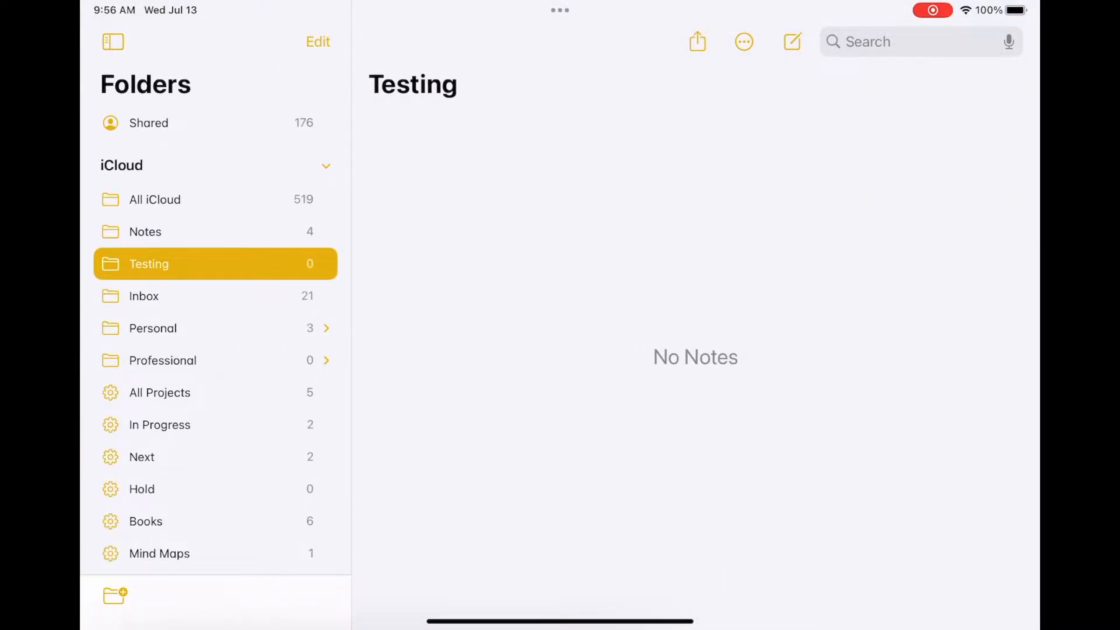
Step: Create a new note titled Testing with #newTag on the line below
click(791, 42)
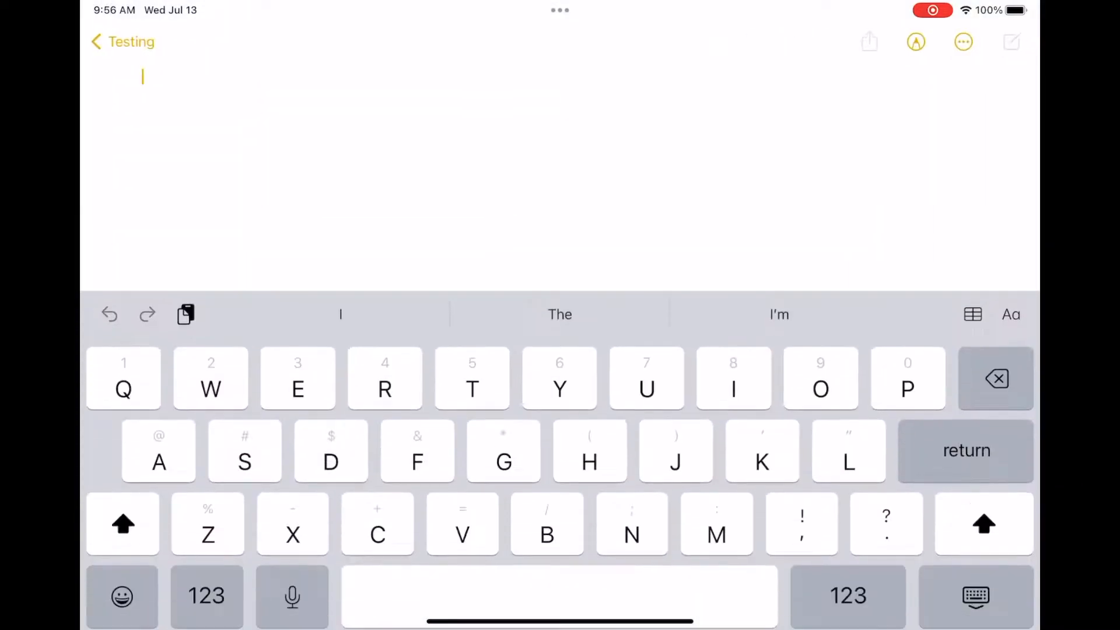
text(Testing)
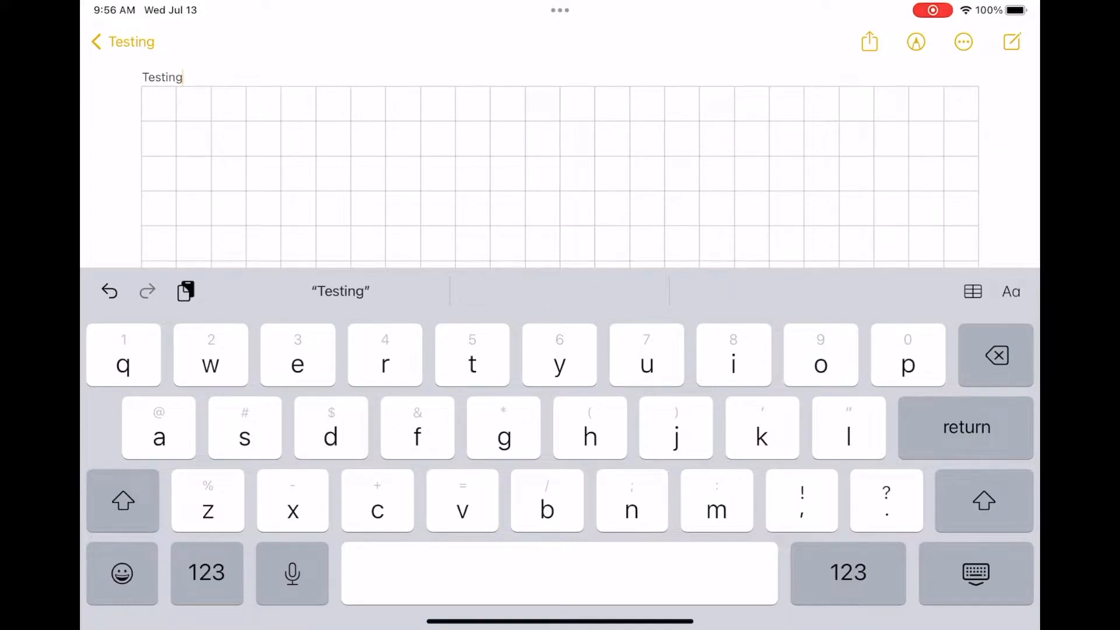
key(return)
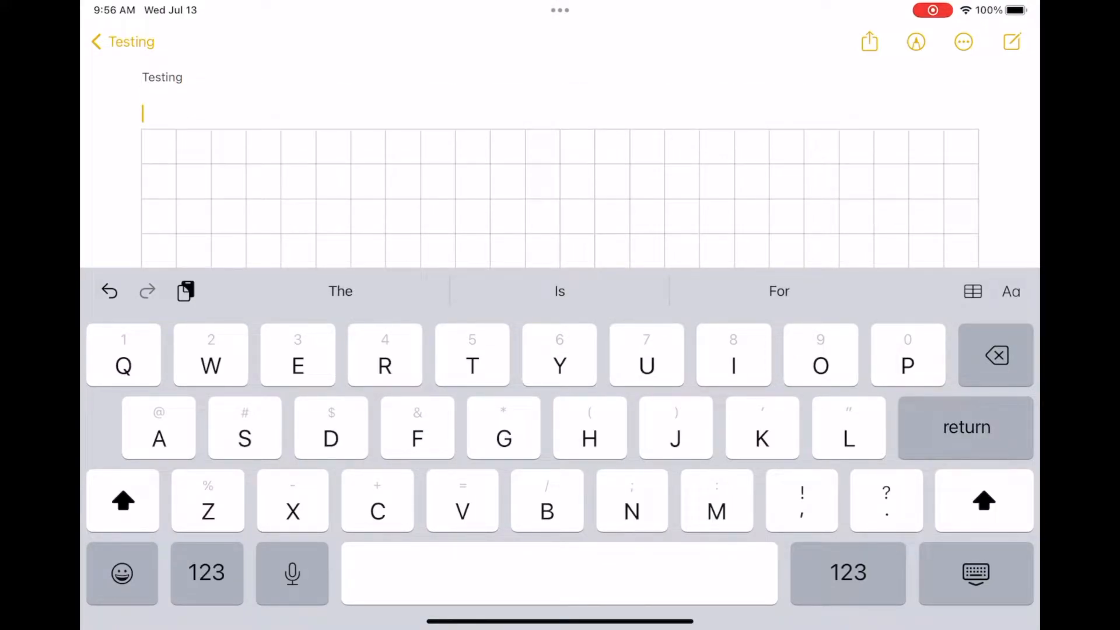
text(#new)
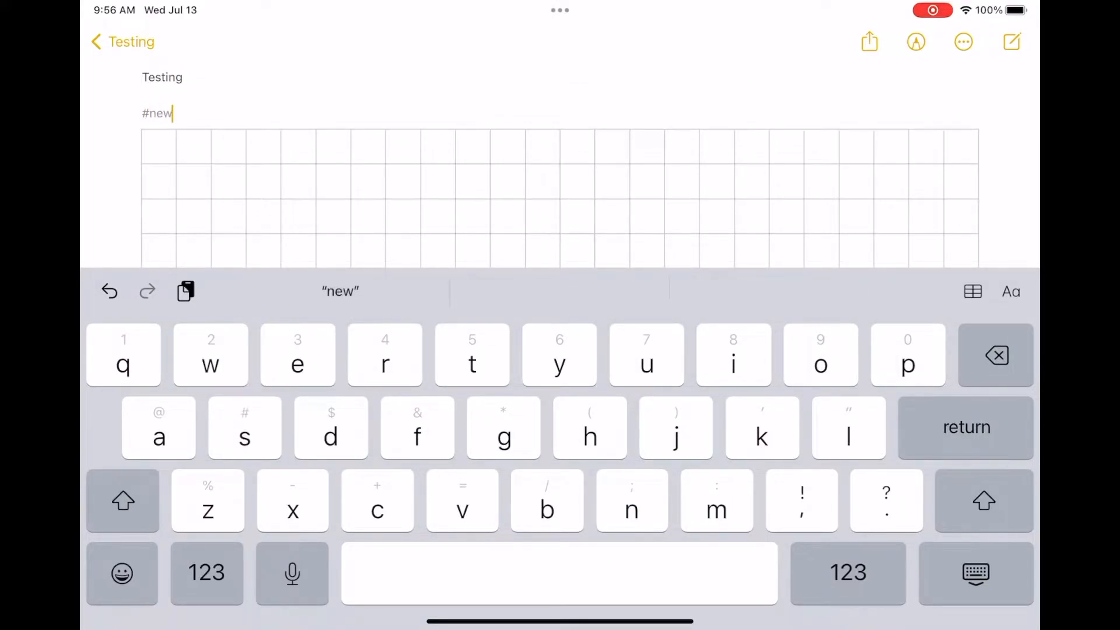
text(Ta)
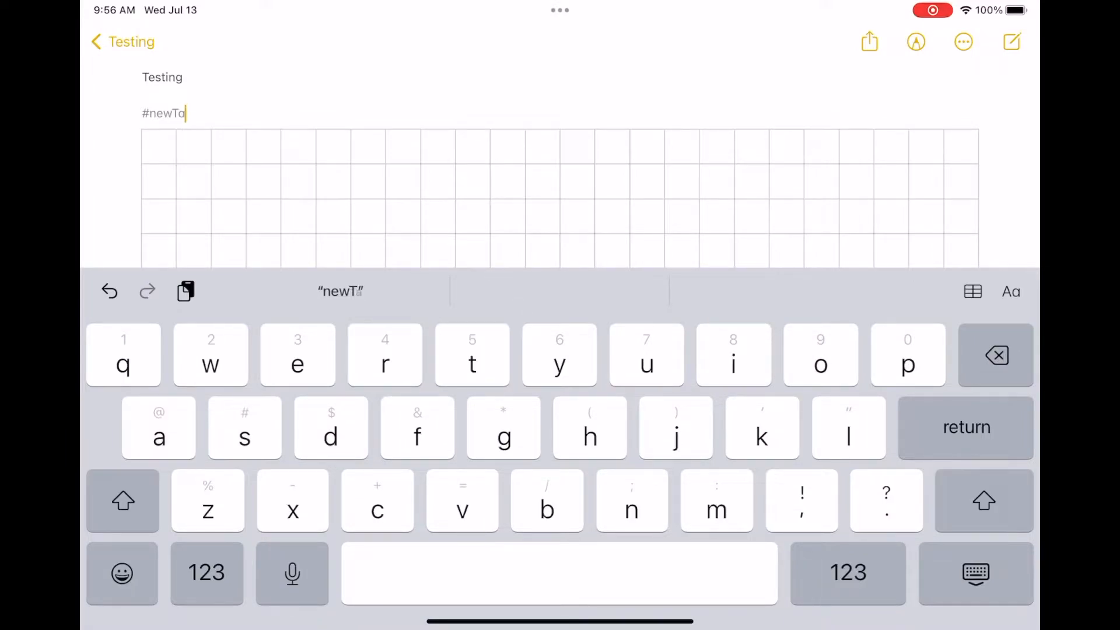
text(g)
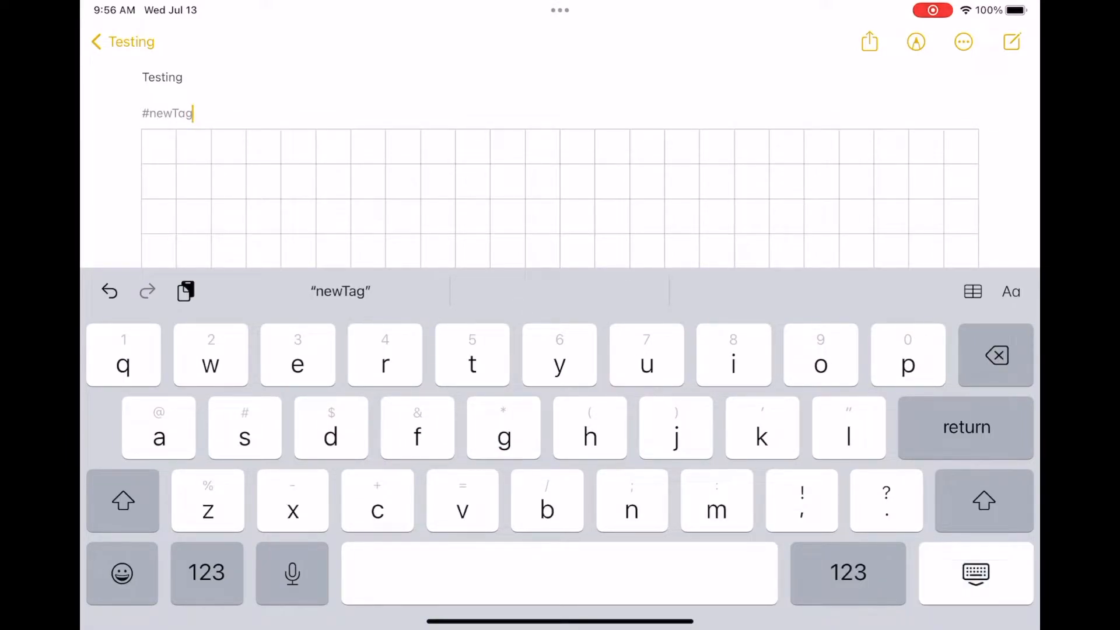
Step: Try the Lines & Grids styles from the note's More menu, switching to a larger grid
click(963, 42)
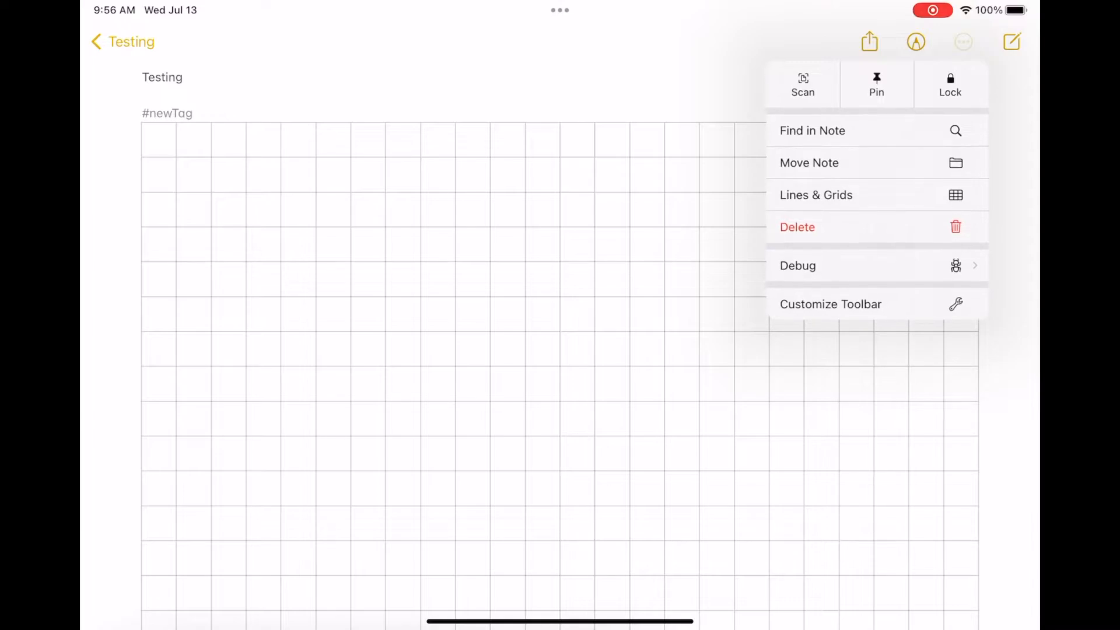
click(816, 195)
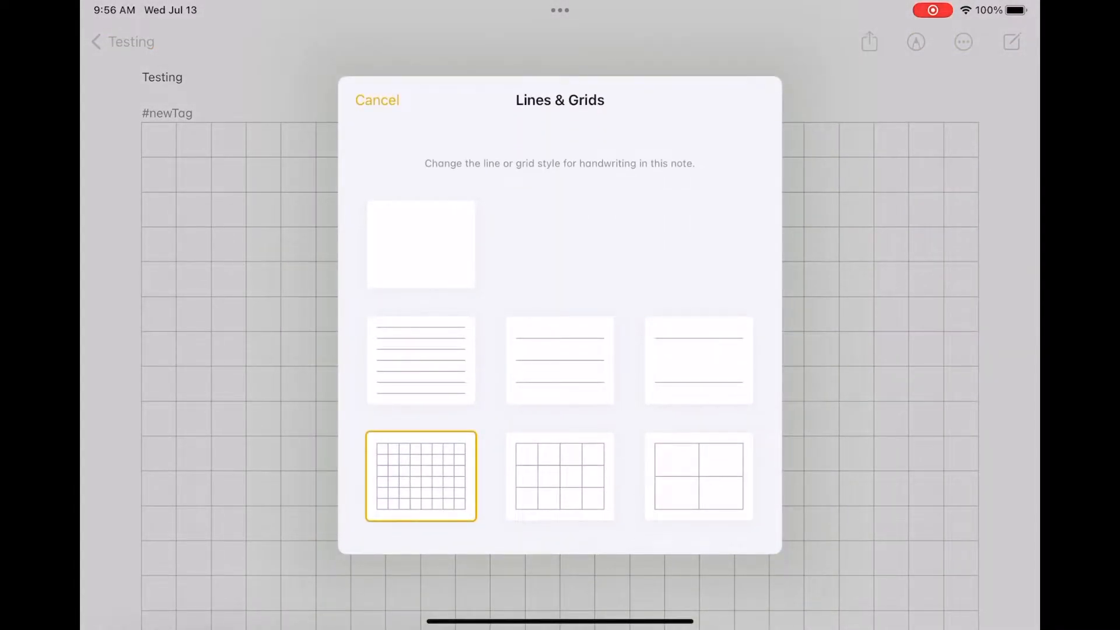
click(377, 100)
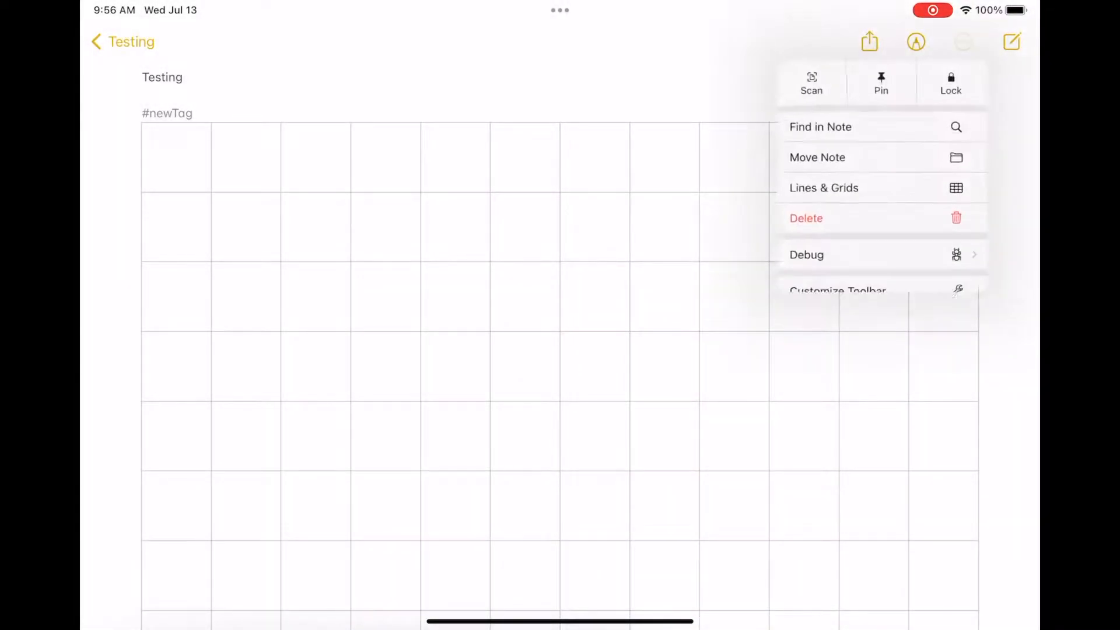
click(823, 186)
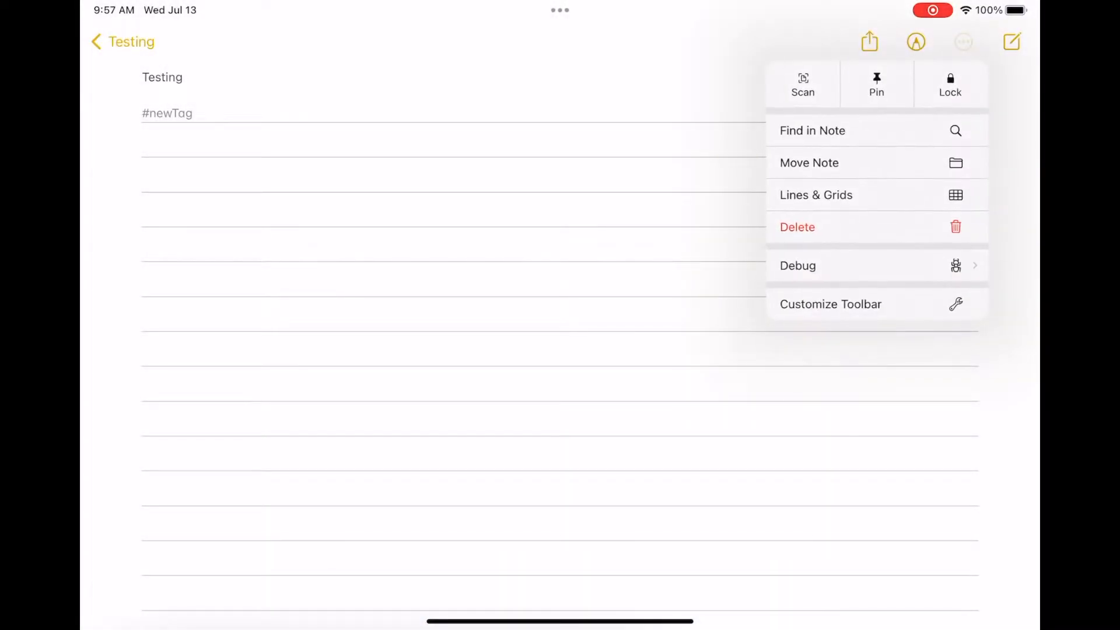
click(815, 195)
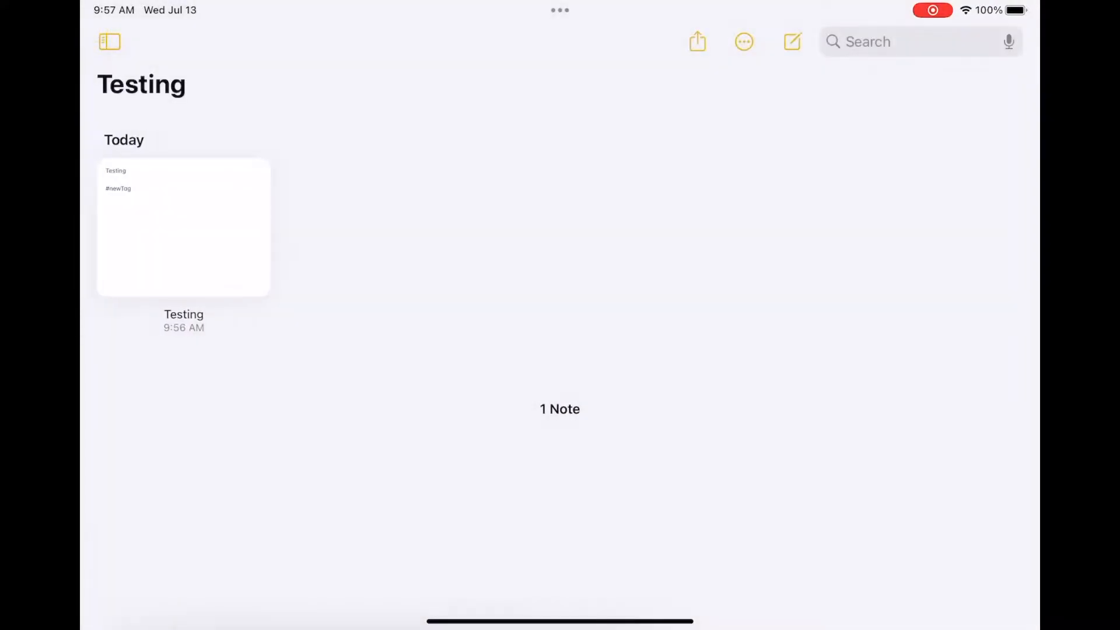
Step: Check the Testing note, then review the Tags section in the folder sidebar
click(183, 227)
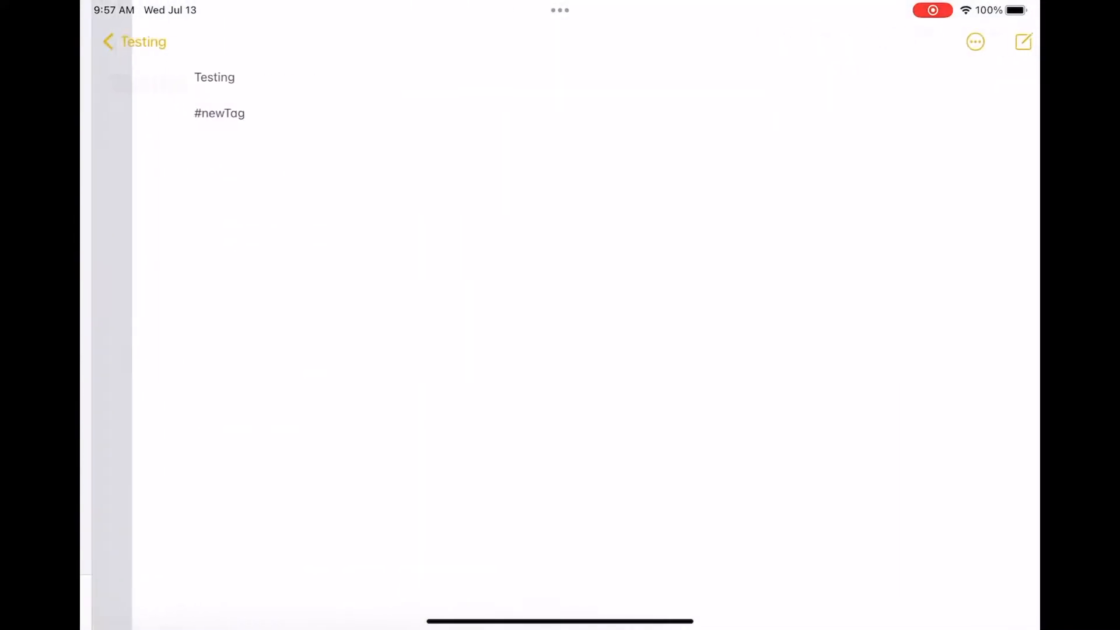
click(108, 42)
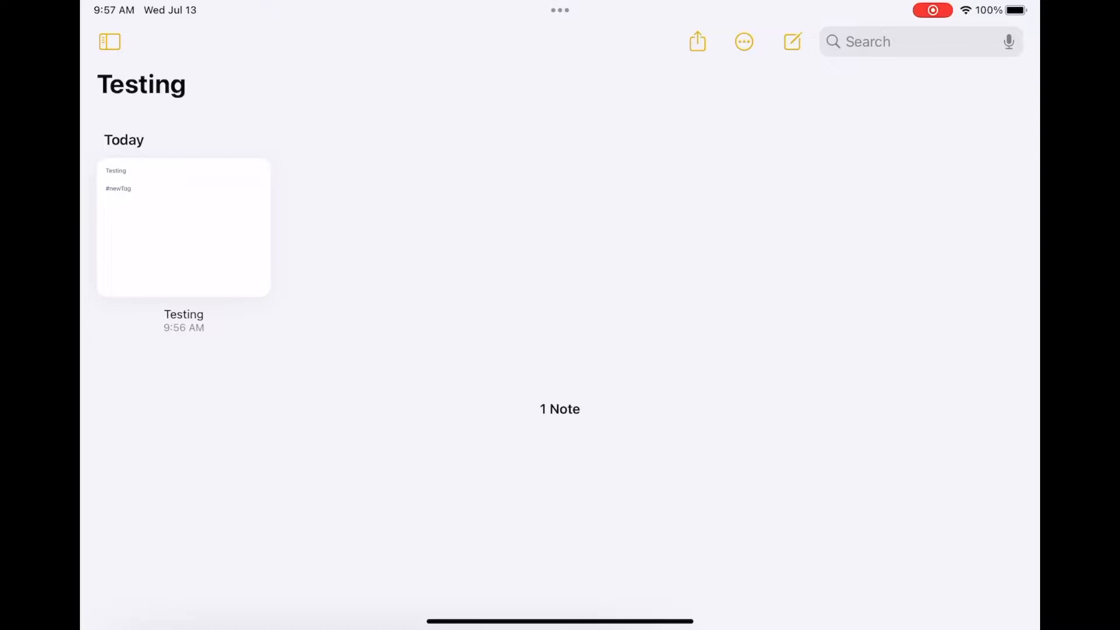
click(110, 42)
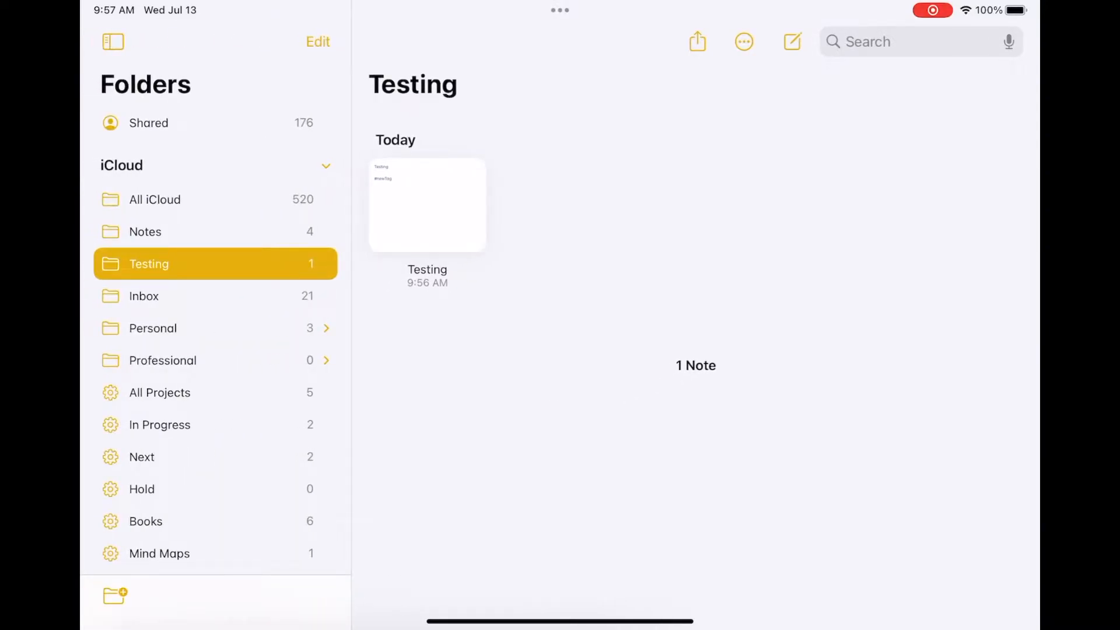
scroll(down, 3)
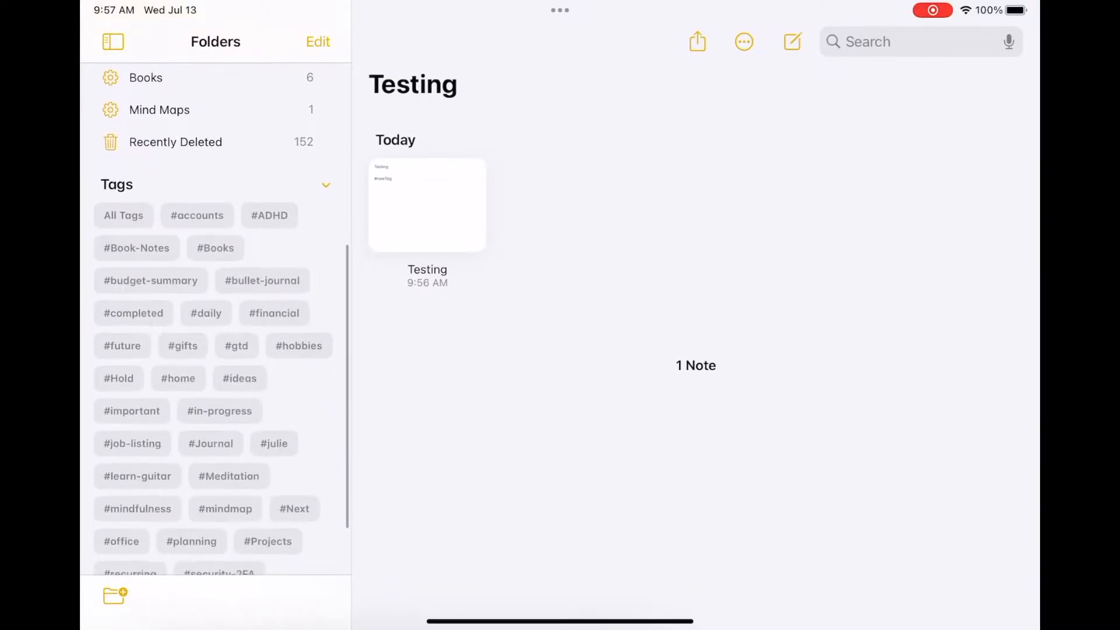
scroll(down, 3)
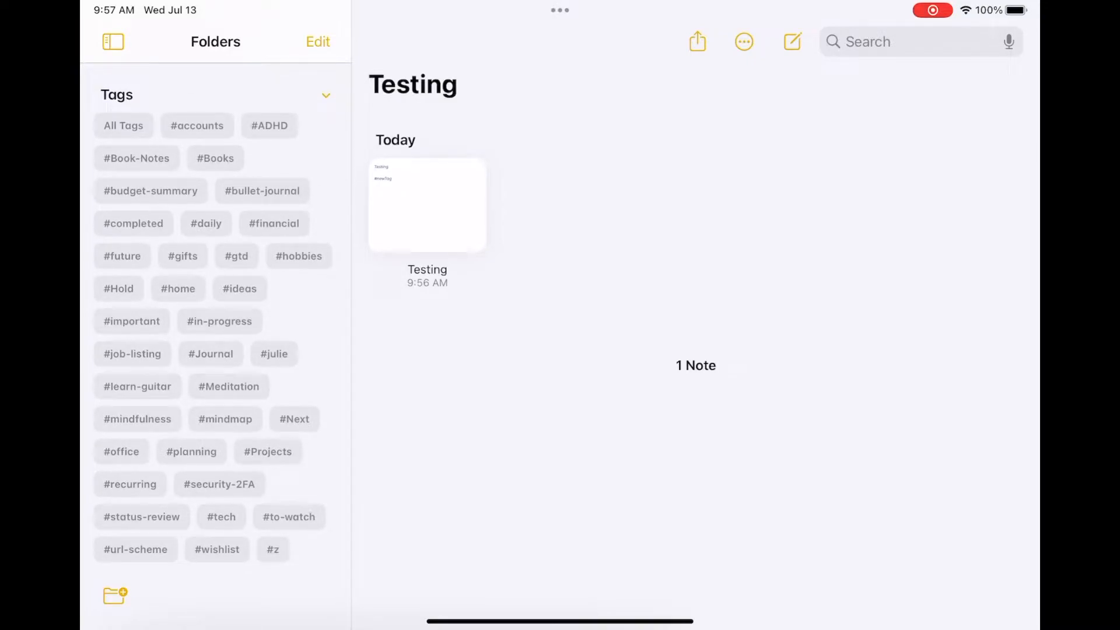
Step: Convert #newTag in the Testing note into a recognised tag and return to the gallery
click(427, 206)
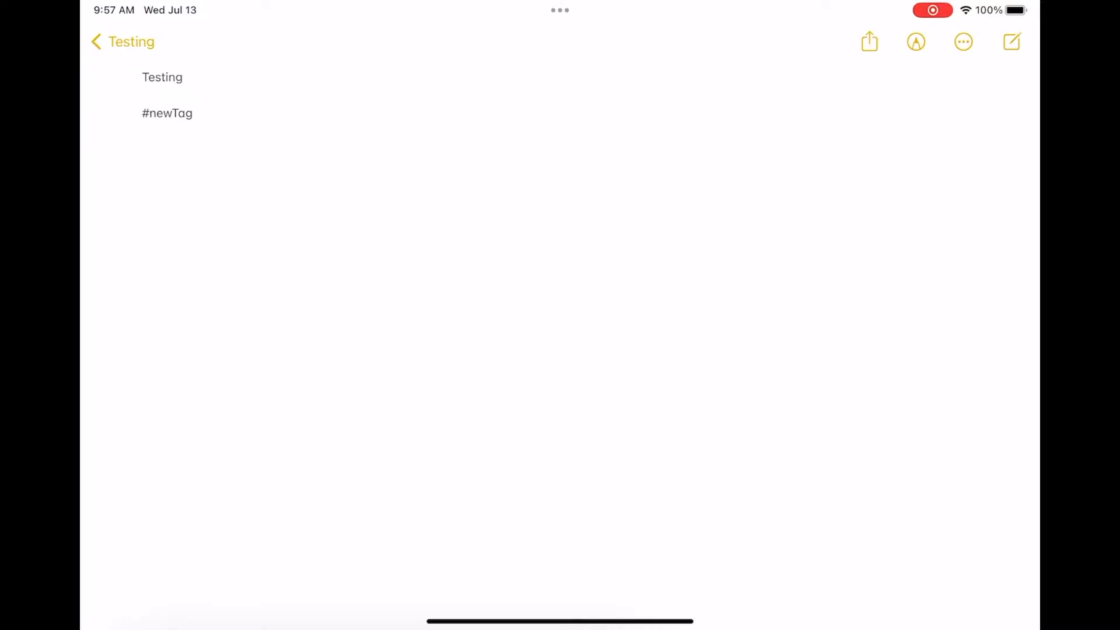
click(167, 113)
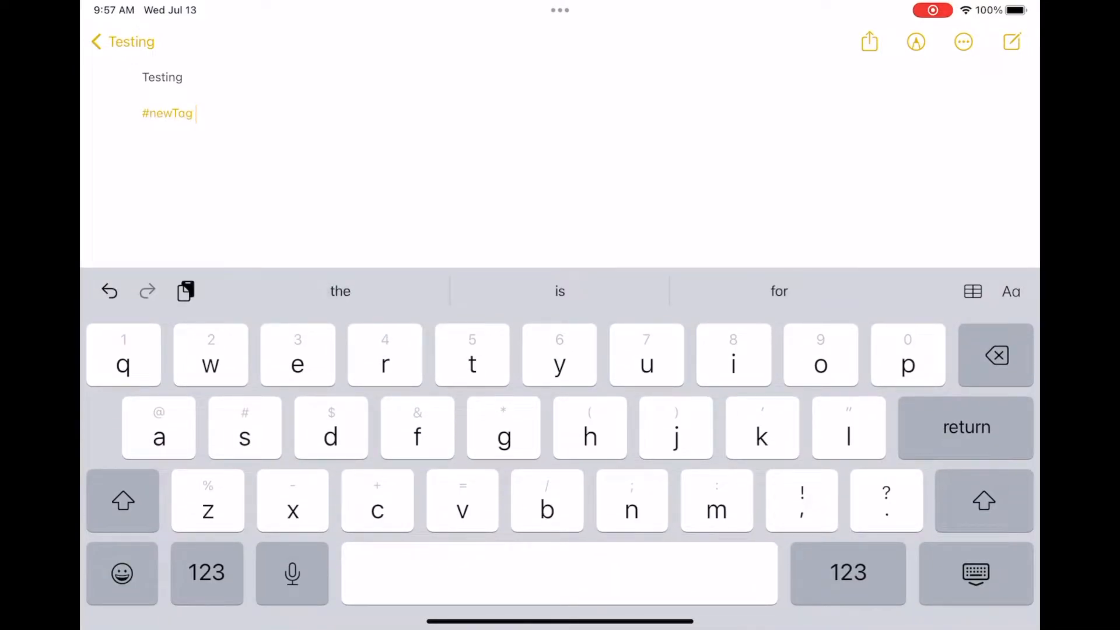
key(backspace)
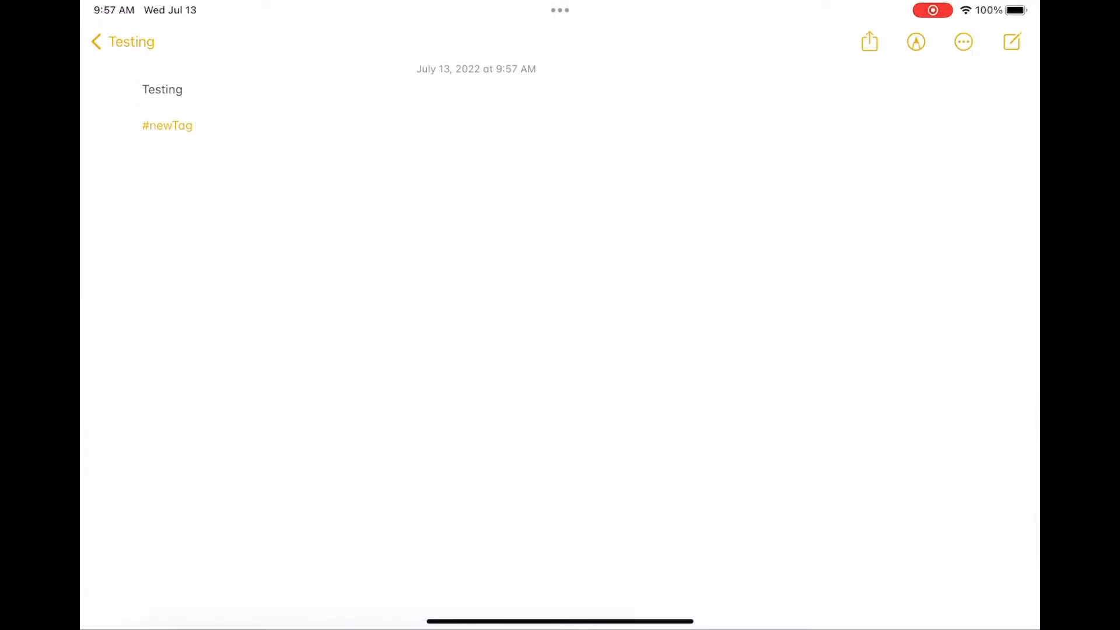
click(121, 42)
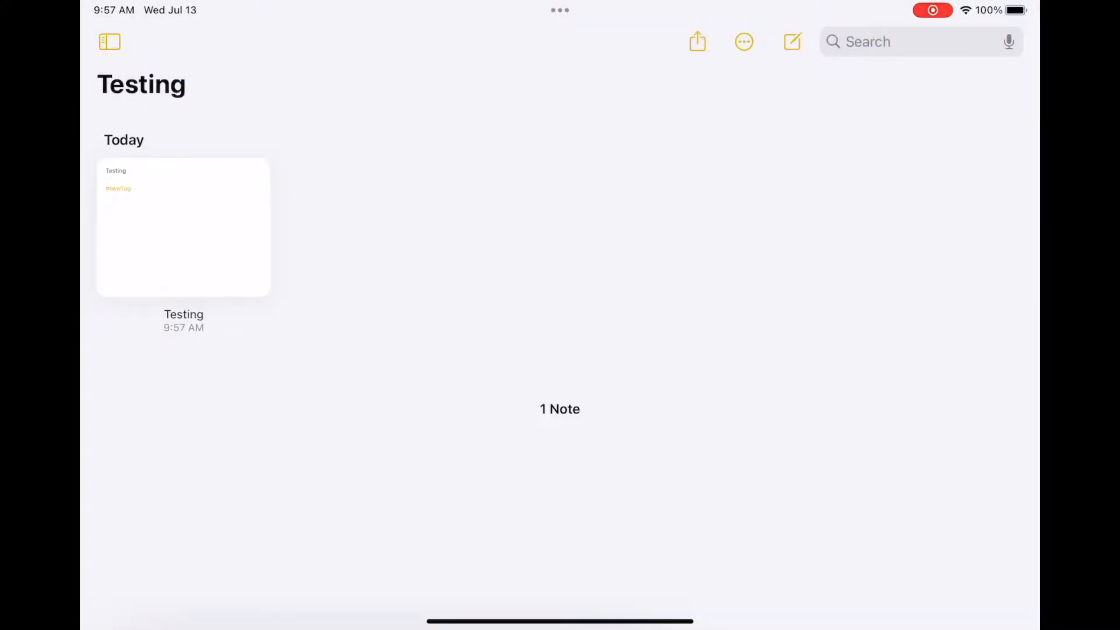
Step: Filter the note list to #newTag and add #test #test2 after #newTag in the note
click(744, 42)
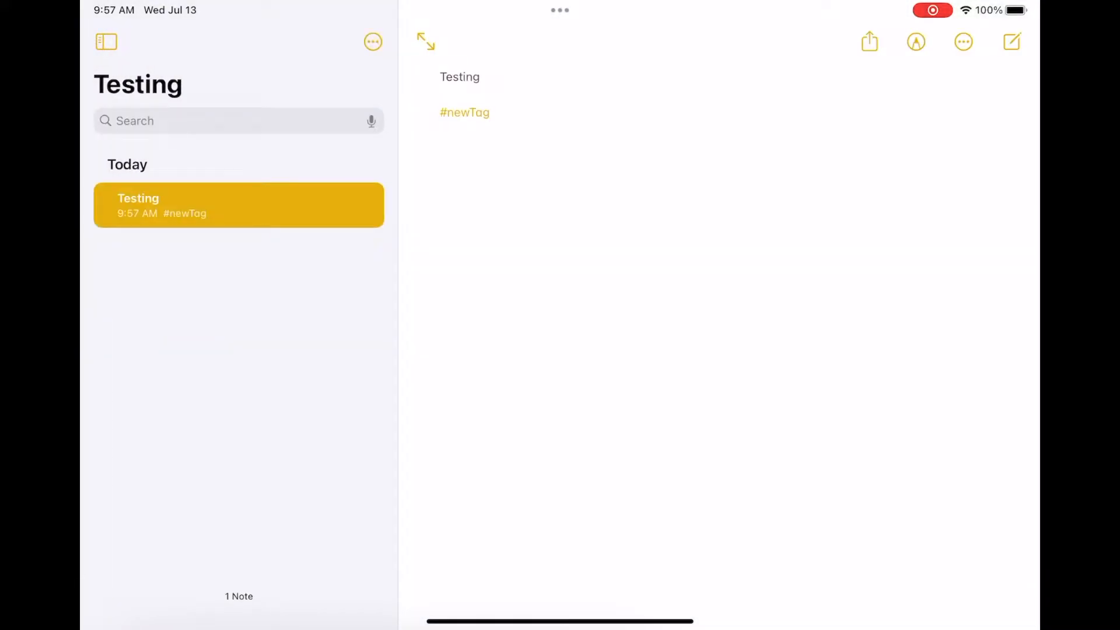
click(106, 42)
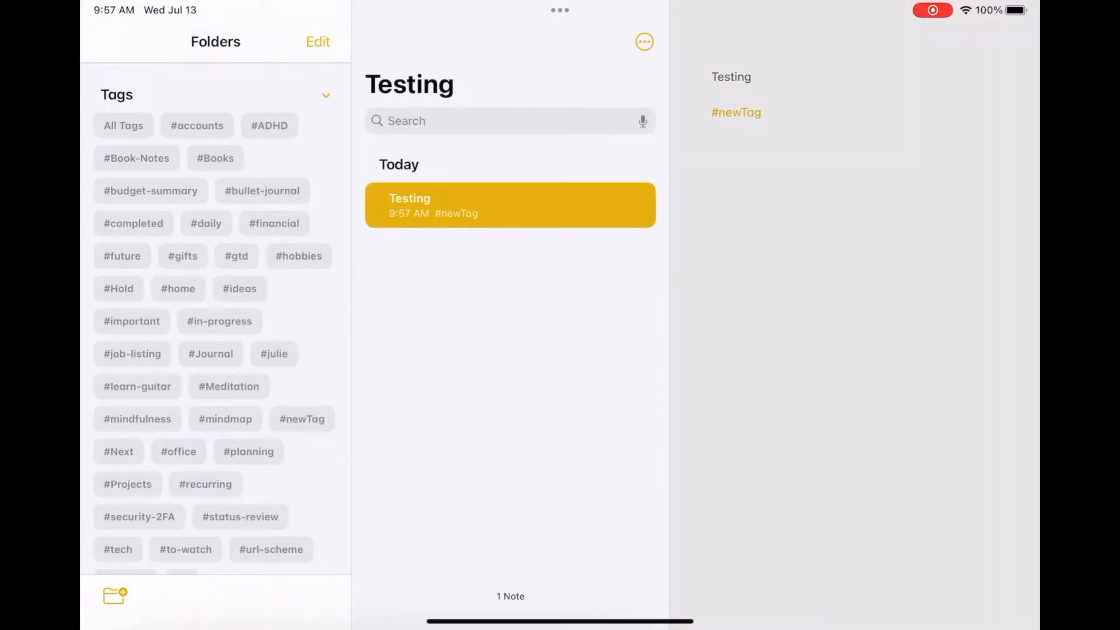
click(301, 419)
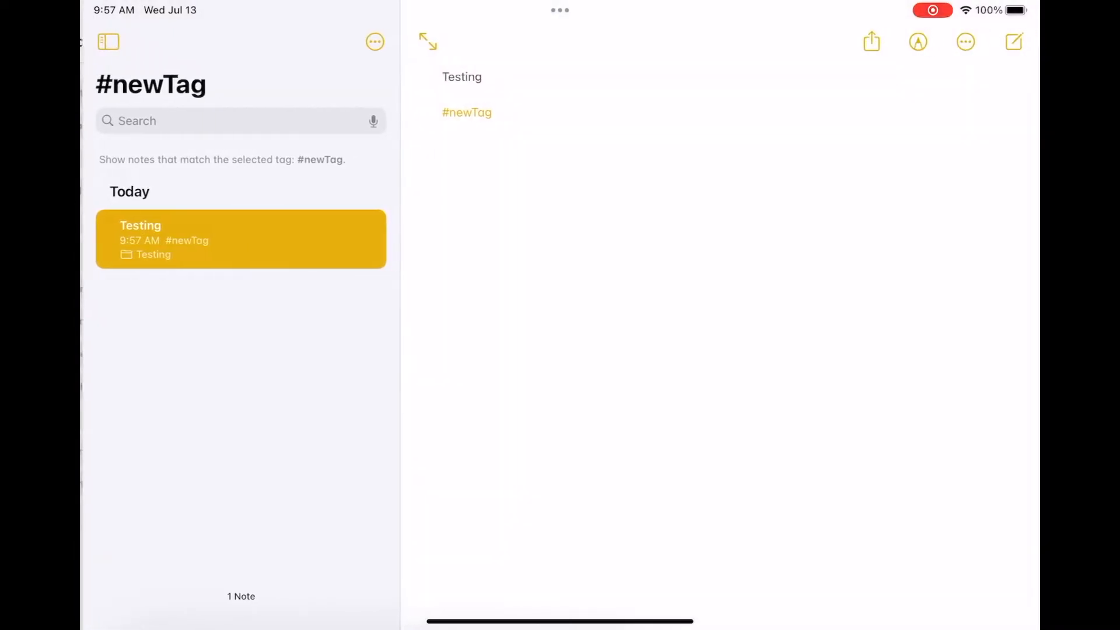
click(467, 112)
text( #tes)
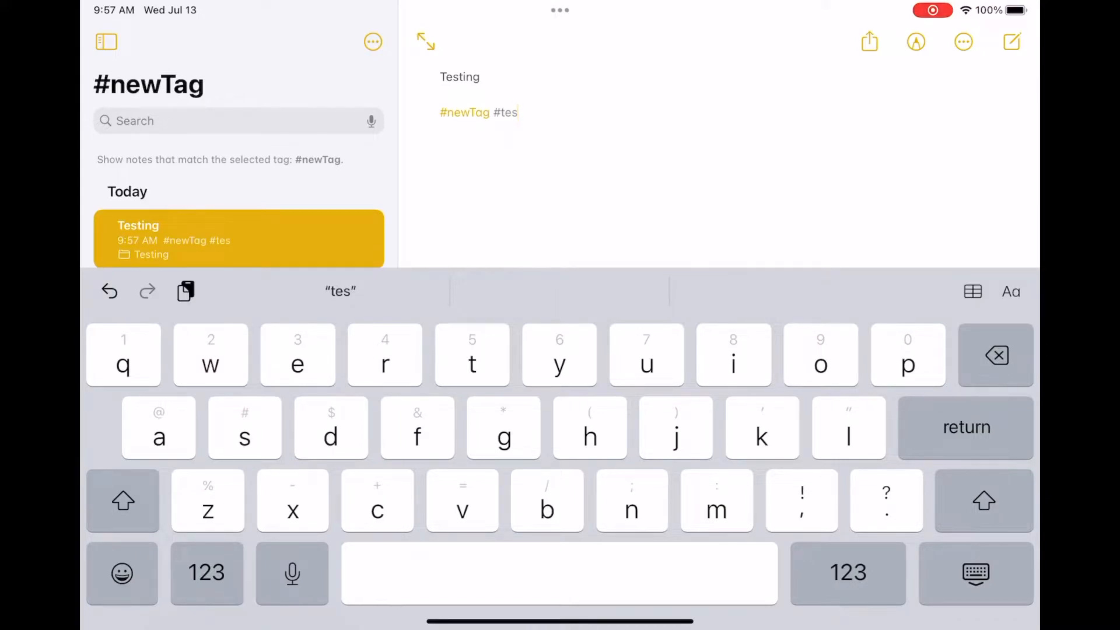
text(t #test2)
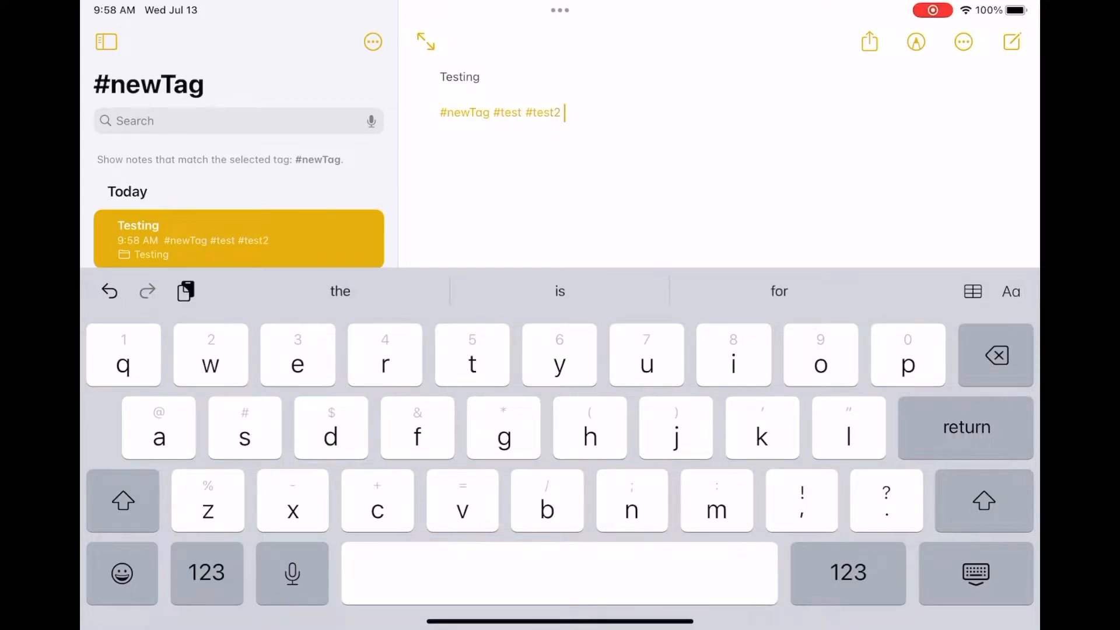
Step: Try the tag matching options, Any Selected then back to All Selected
click(107, 42)
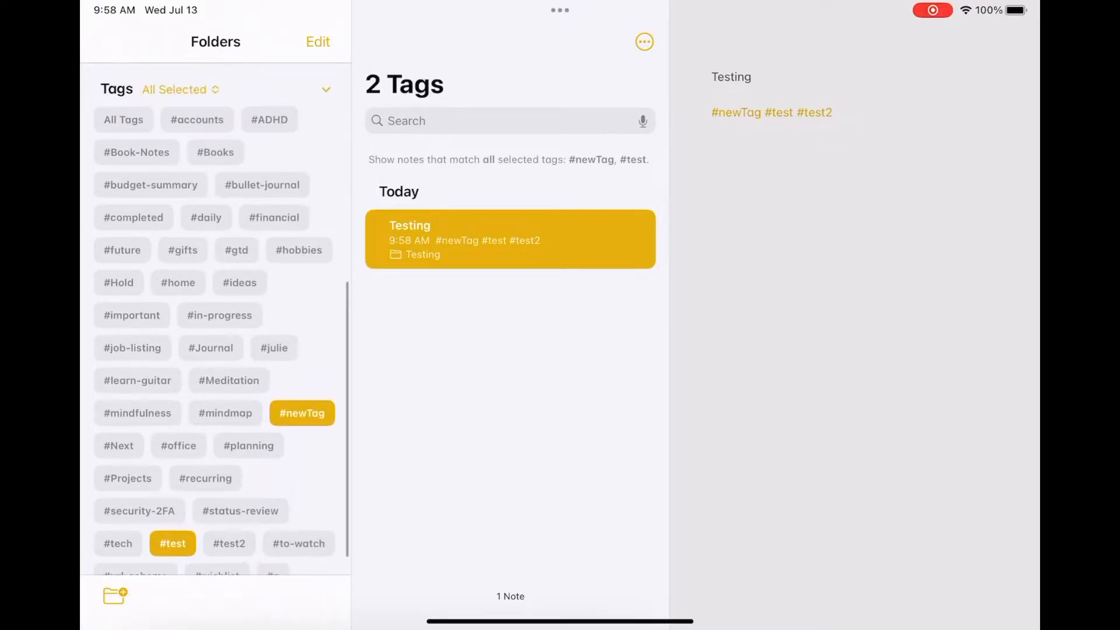
click(174, 90)
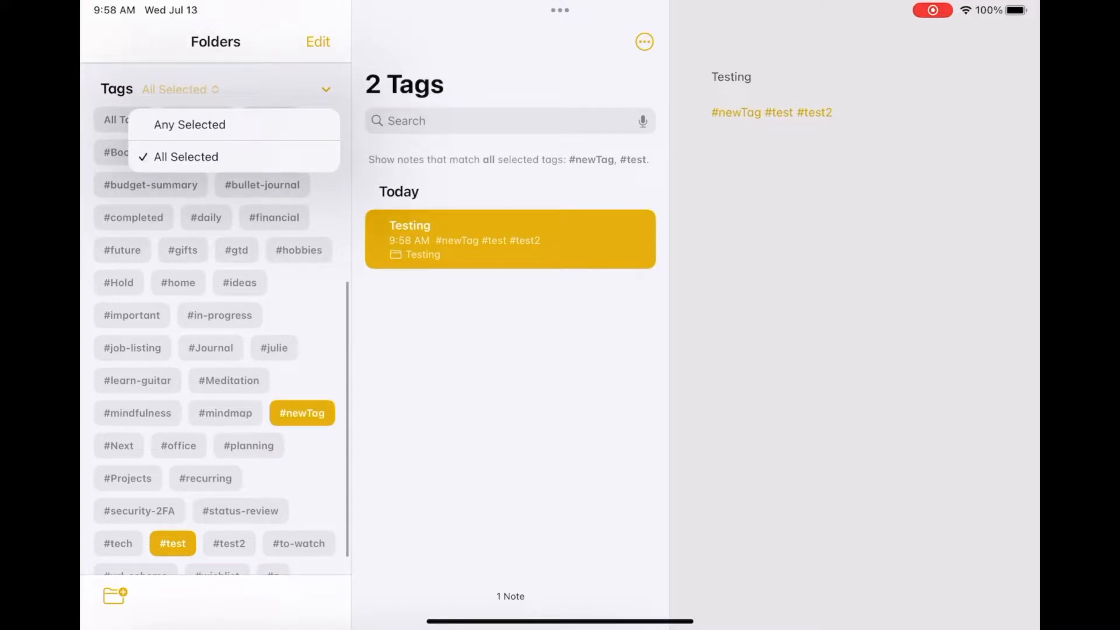
click(189, 125)
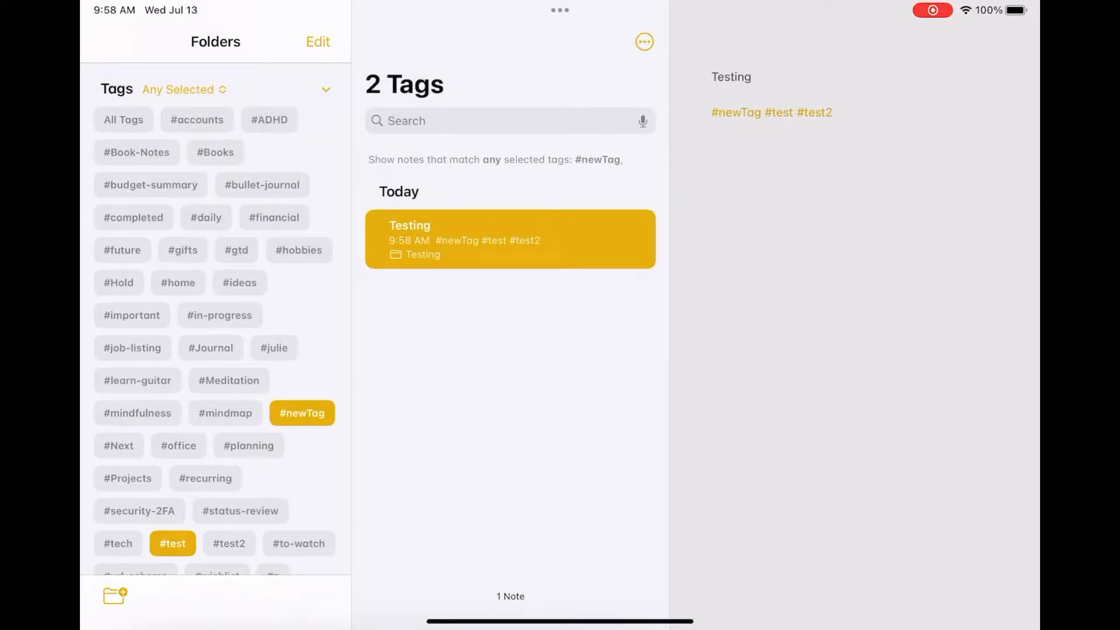
click(177, 90)
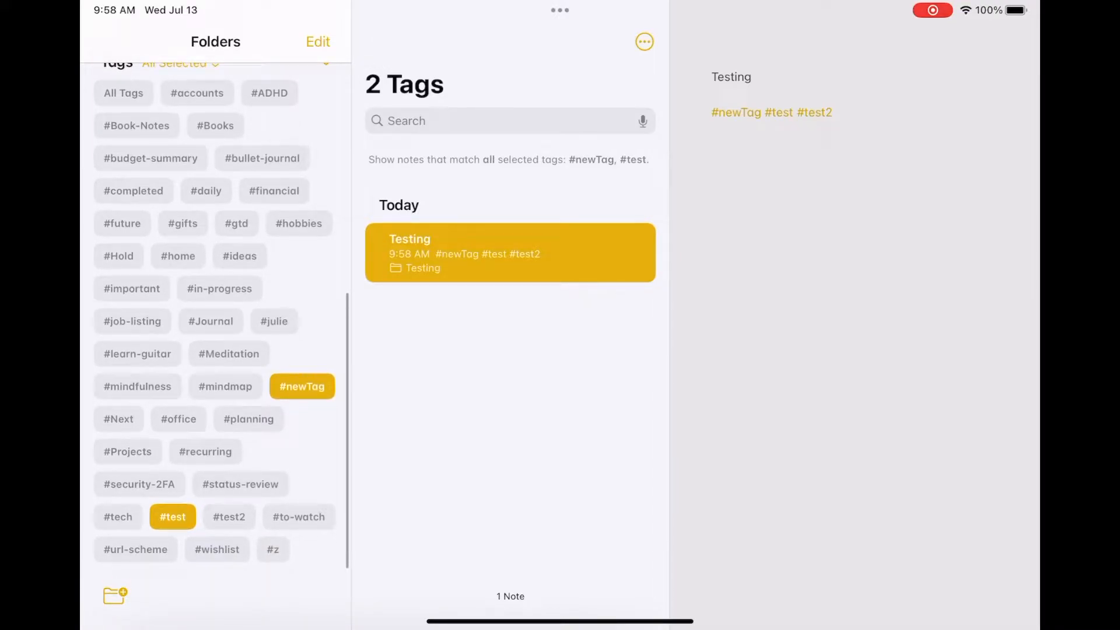
Step: Toggle the #test, #test2 and #newTag chips, ending with #newTag alone selected
click(173, 517)
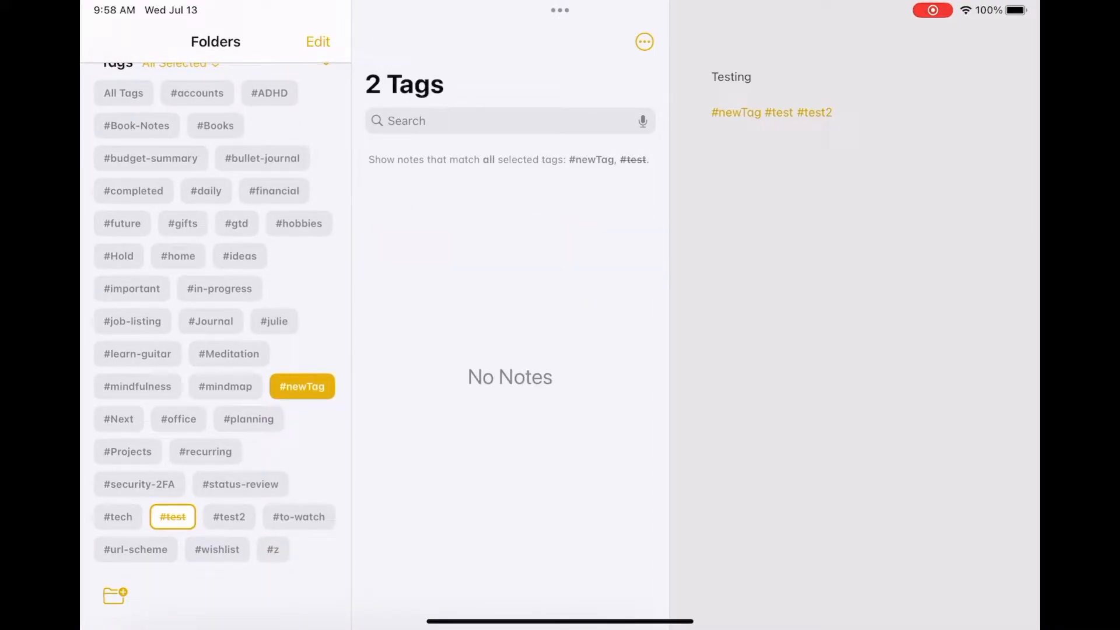
click(229, 517)
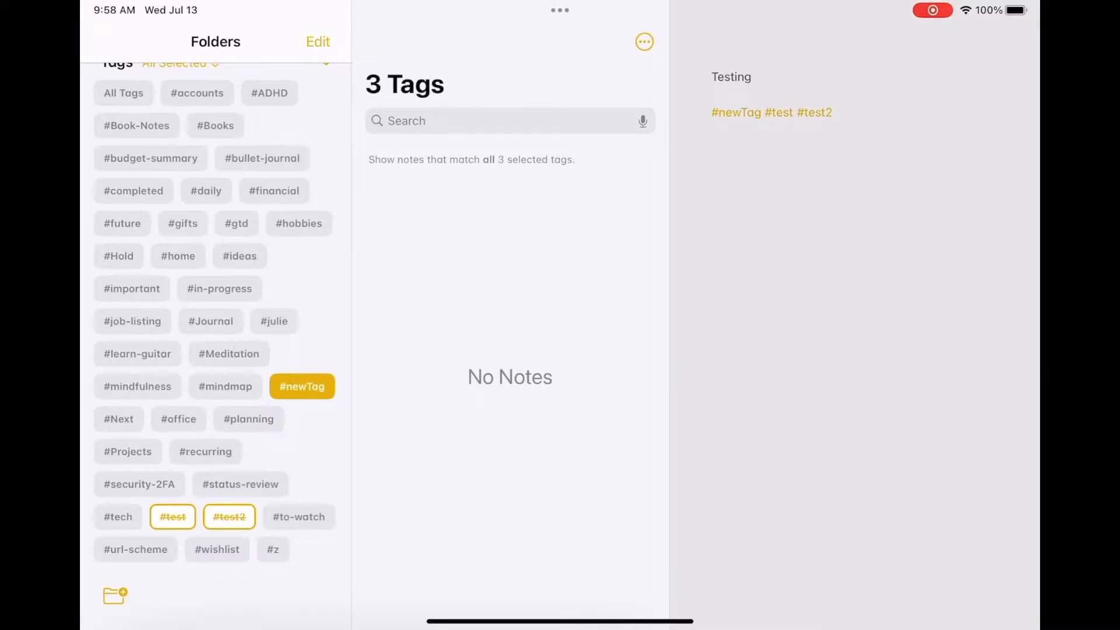
click(172, 517)
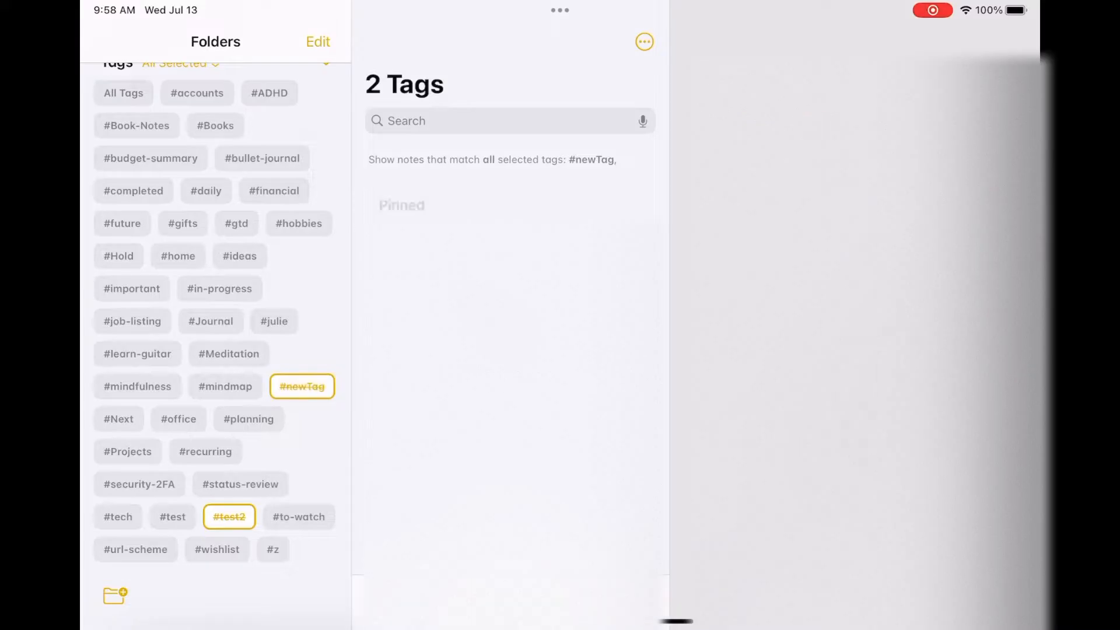
click(230, 517)
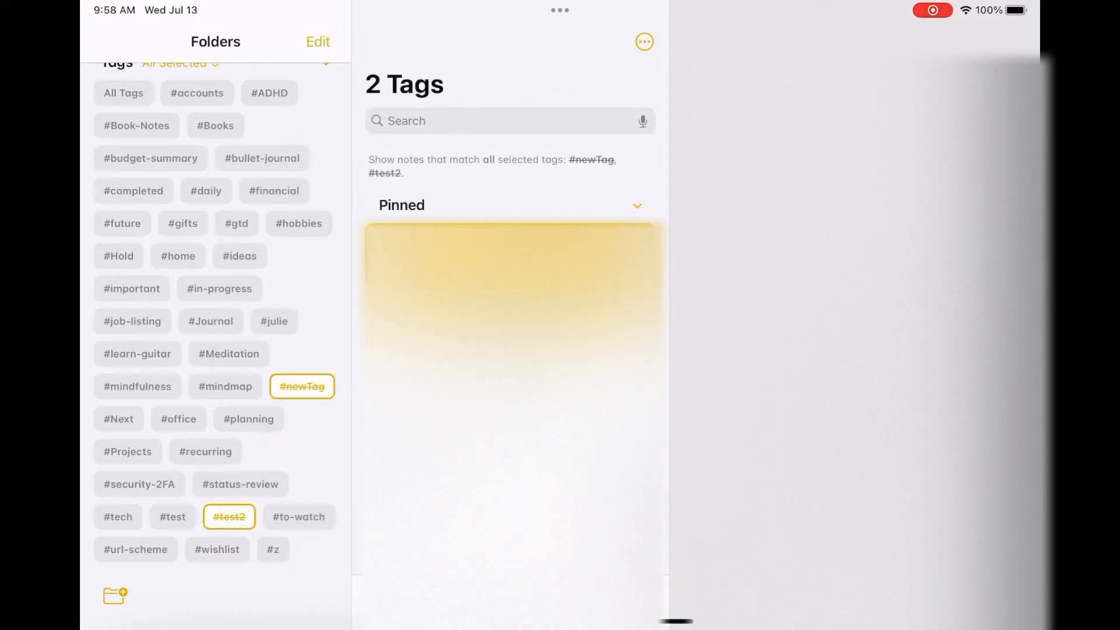
click(228, 517)
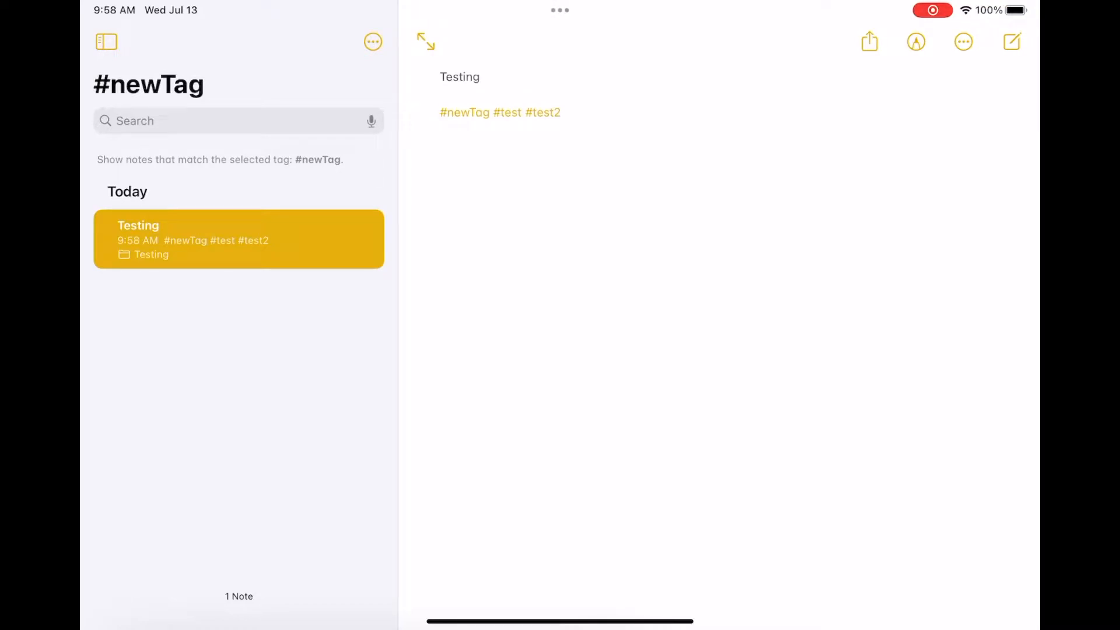
Step: Customize the note toolbar with Text Style, Checklist, Add Table and Add Images tools
click(572, 112)
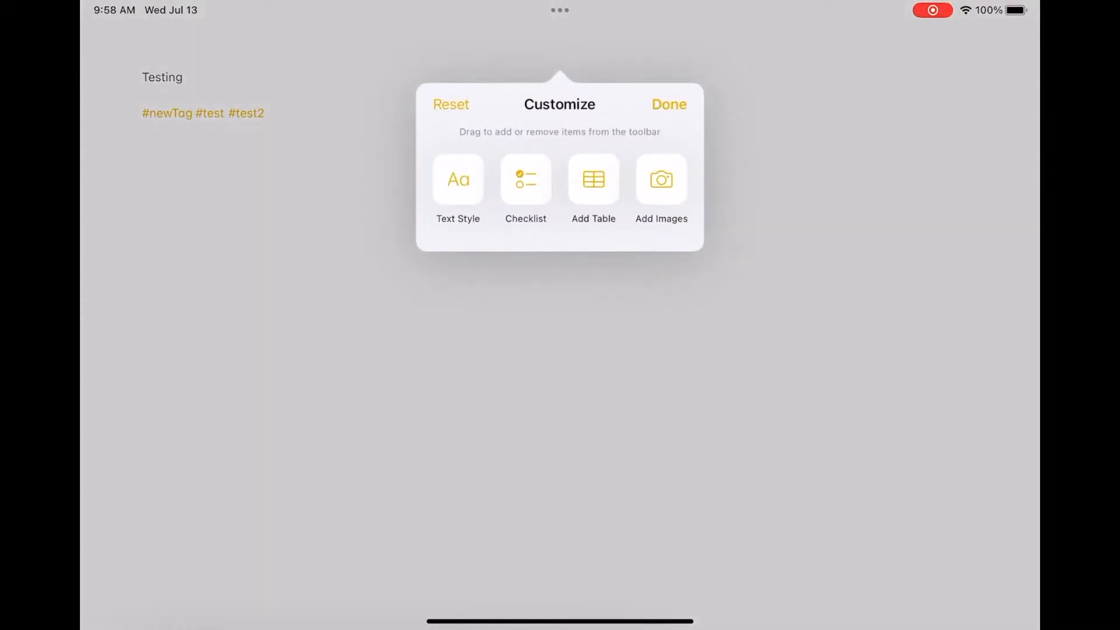
drag(457, 178, 549, 40)
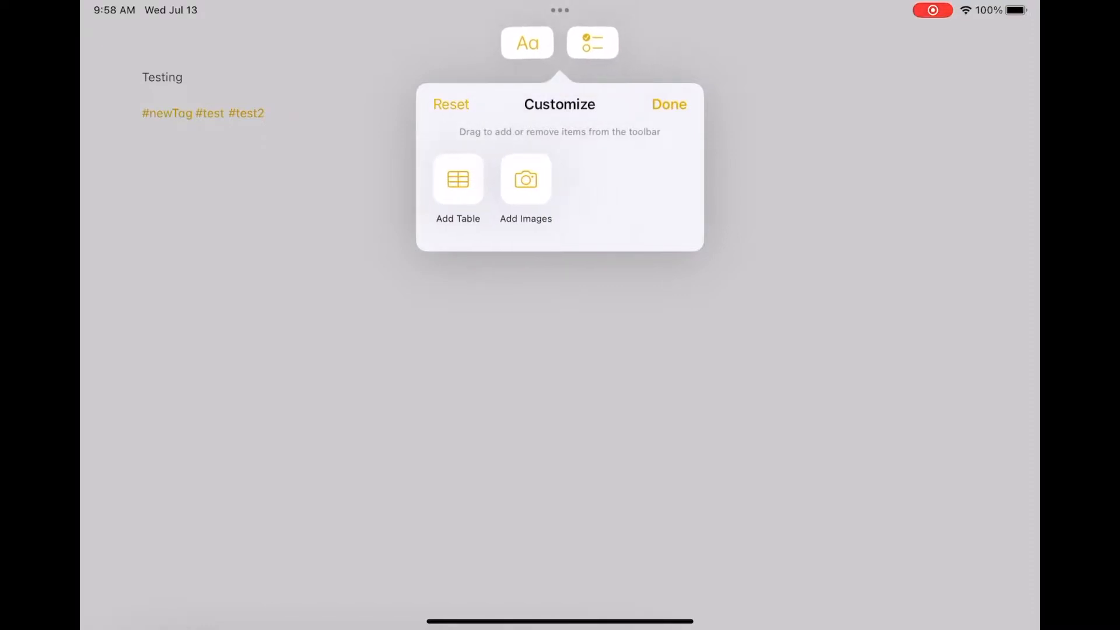
drag(457, 180, 625, 42)
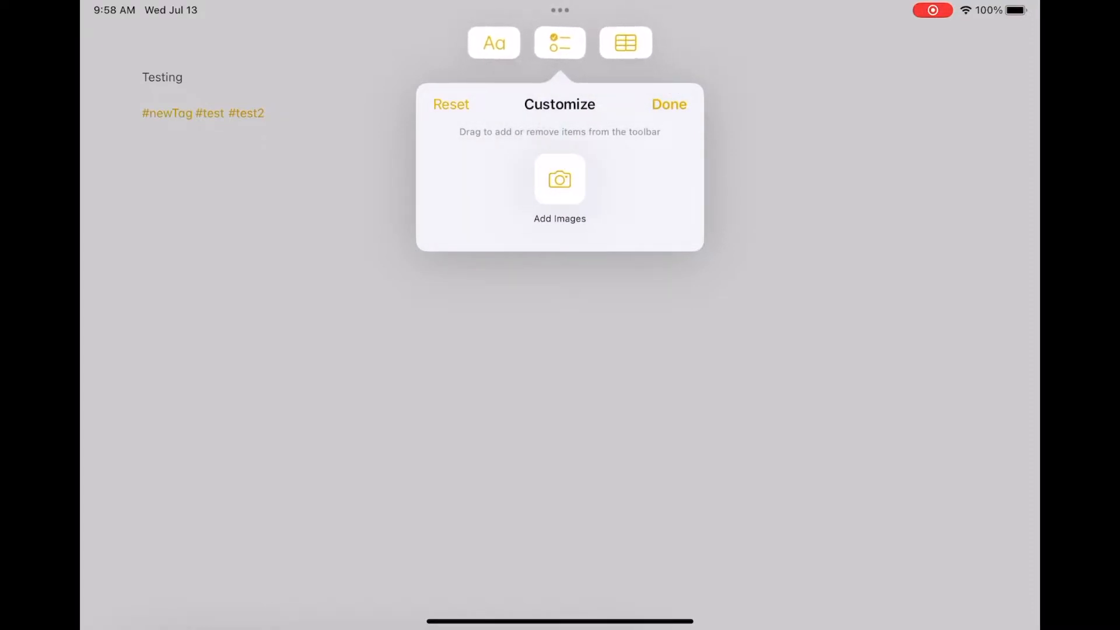
drag(559, 180, 658, 43)
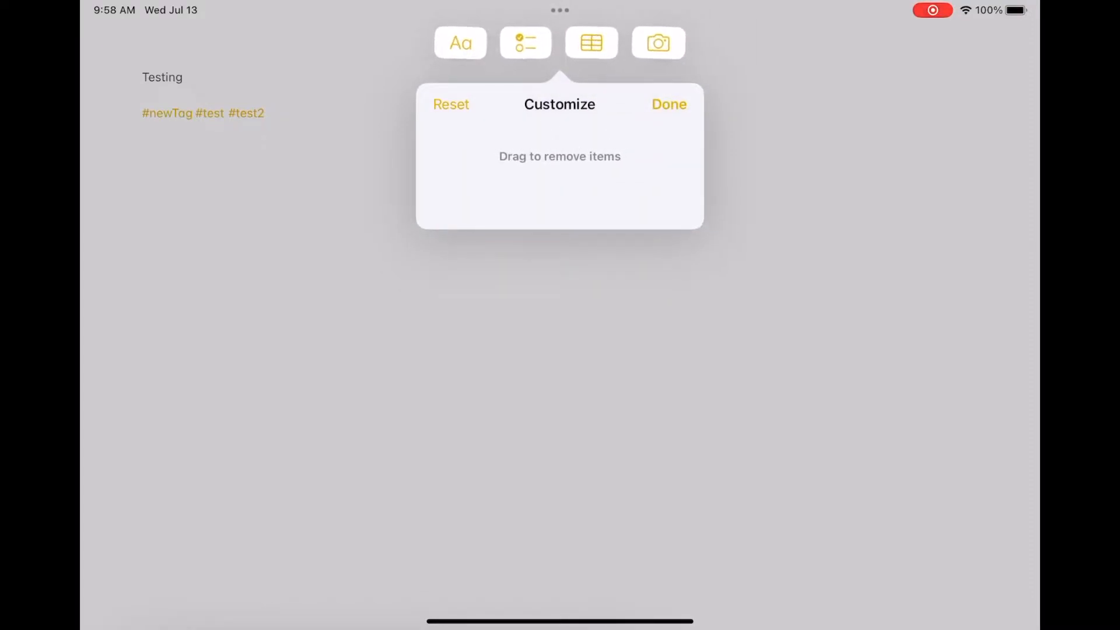
click(668, 104)
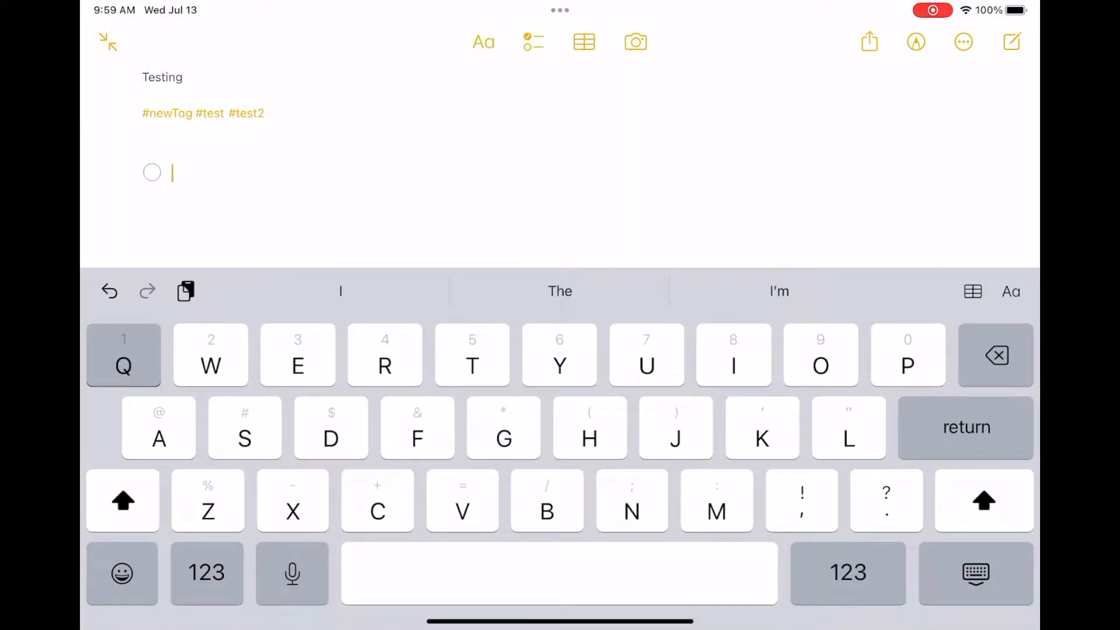
Step: Start a checklist in the Testing note with items 1 and 2
text(2)
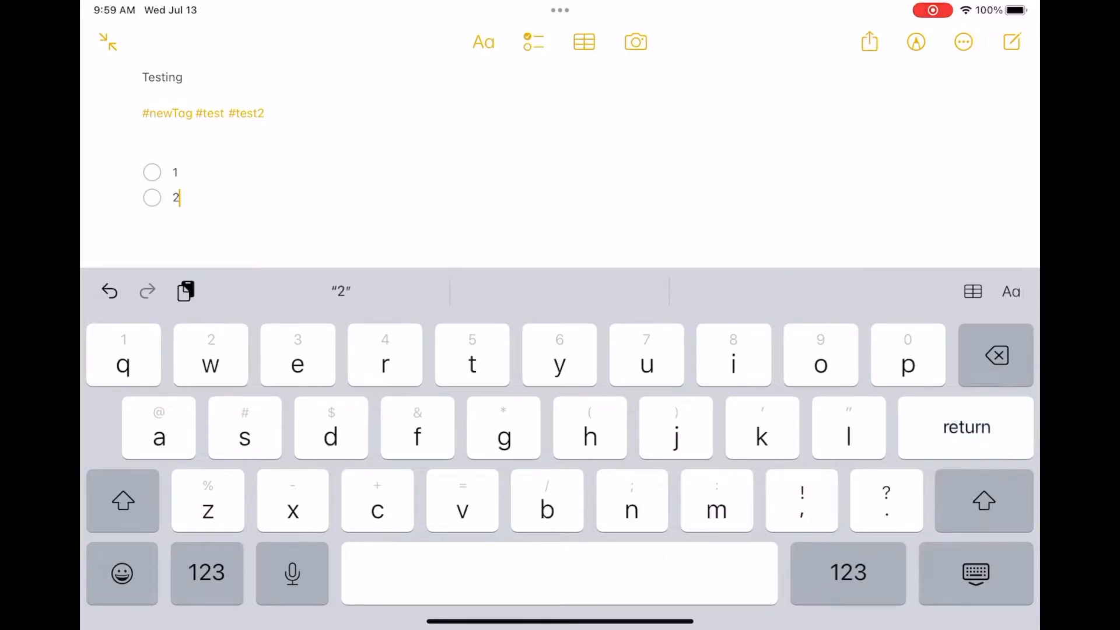
key(return)
text(3)
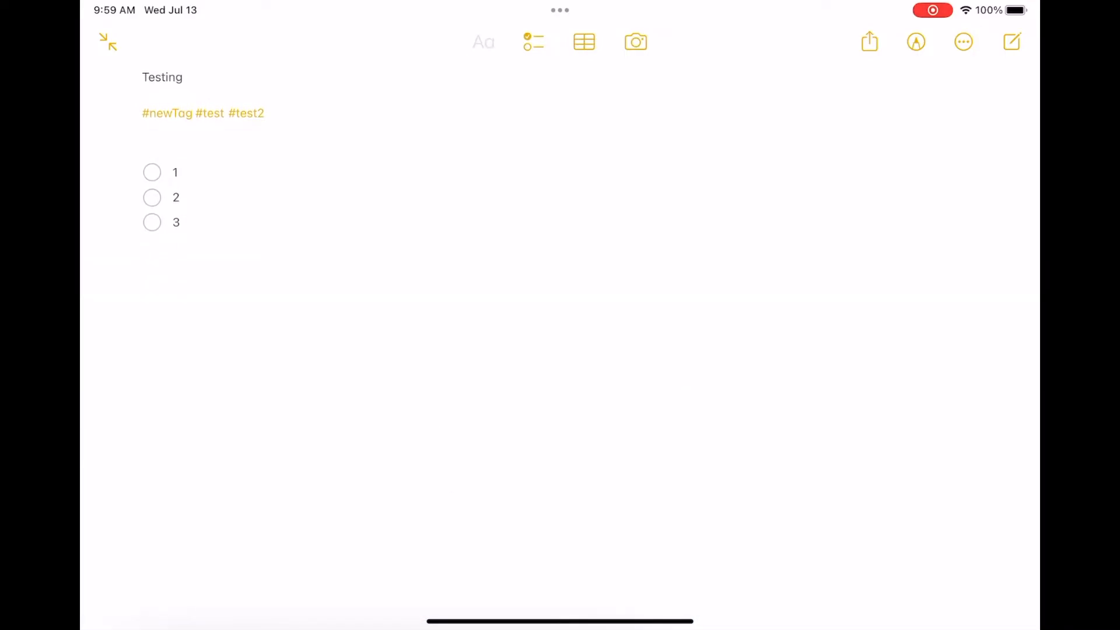
Step: Insert a table below the checklist and fill it with A, B, C, D
click(583, 42)
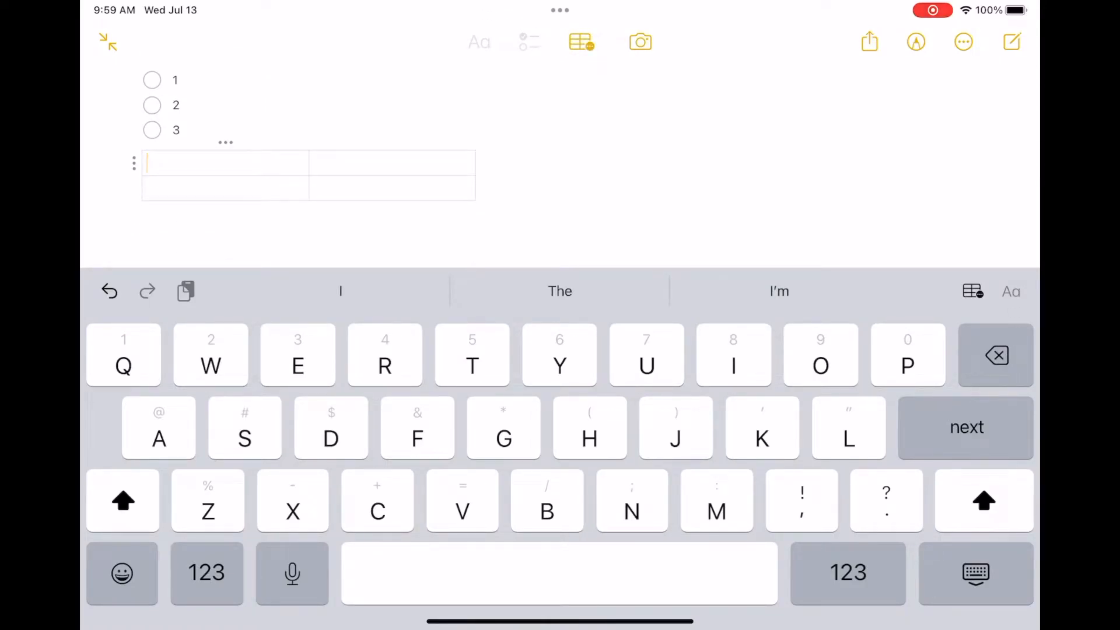
text(A)
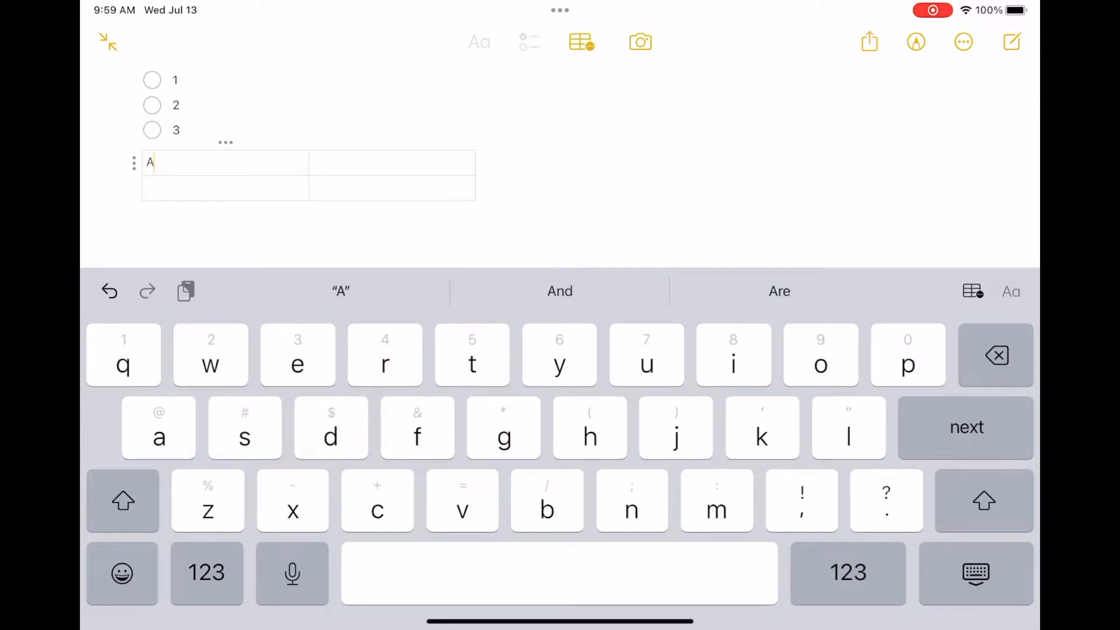
text(B)
click(225, 187)
text(C)
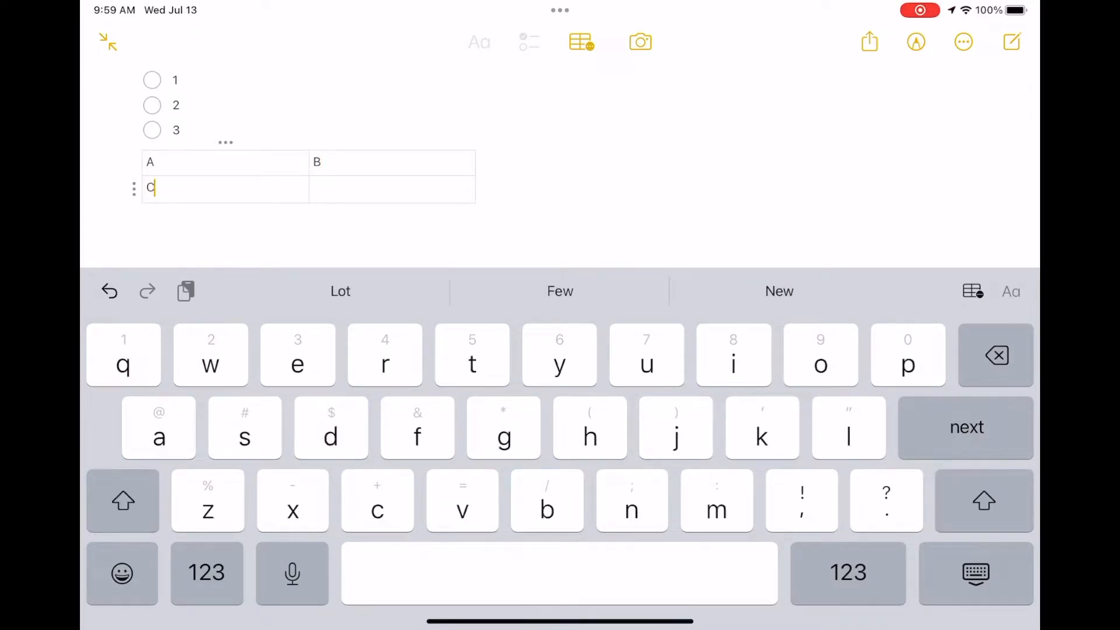
text(D)
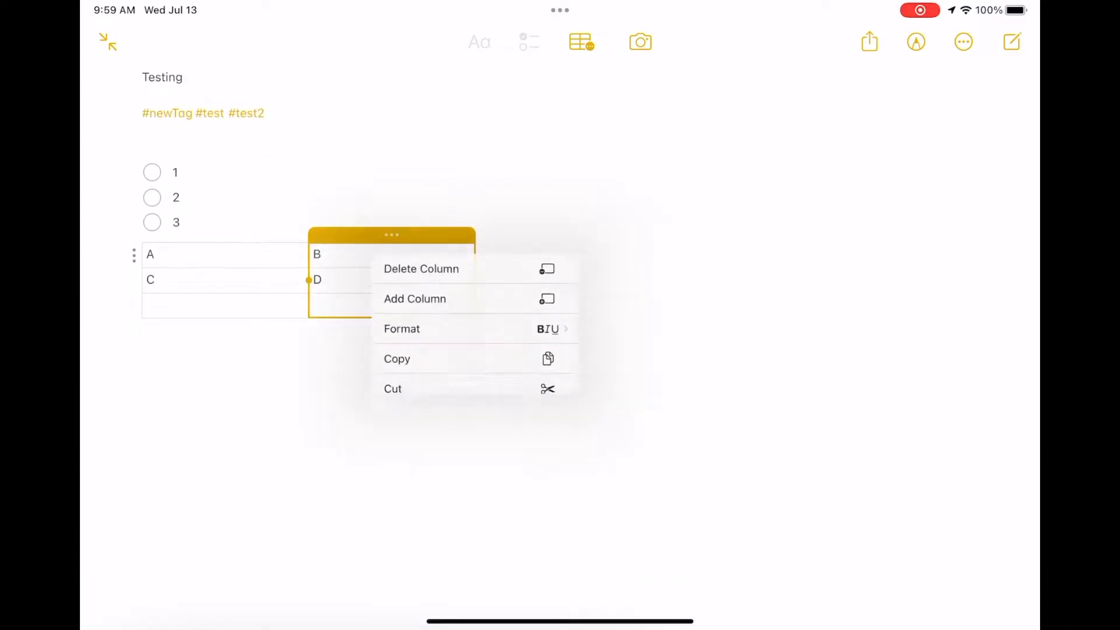
Step: Add a third column, delete it again, and continue writing below the table
click(401, 329)
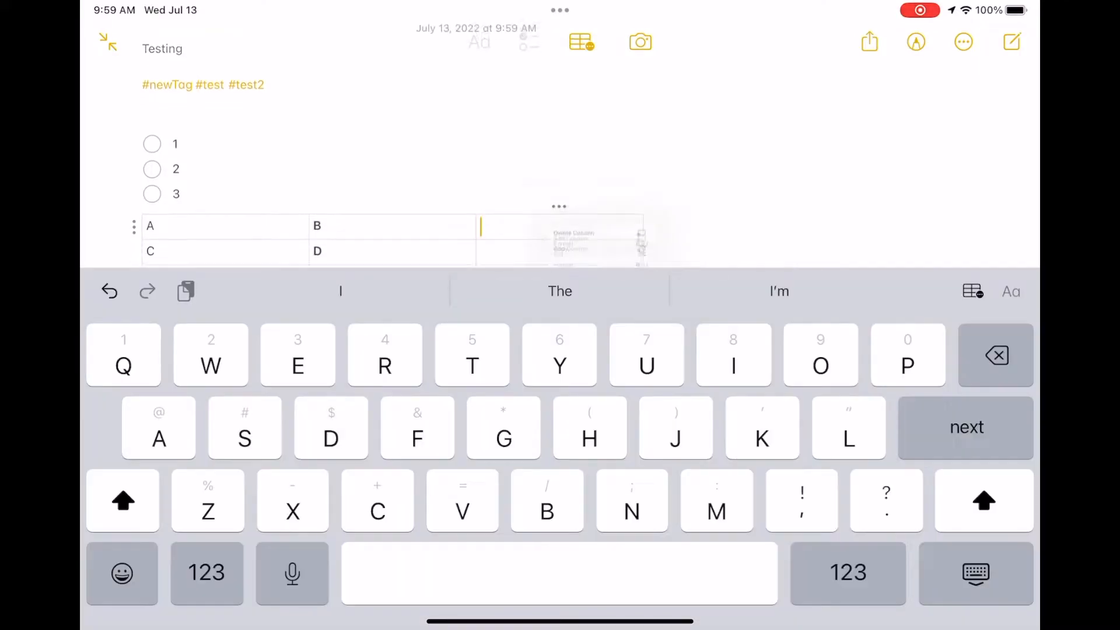
click(559, 208)
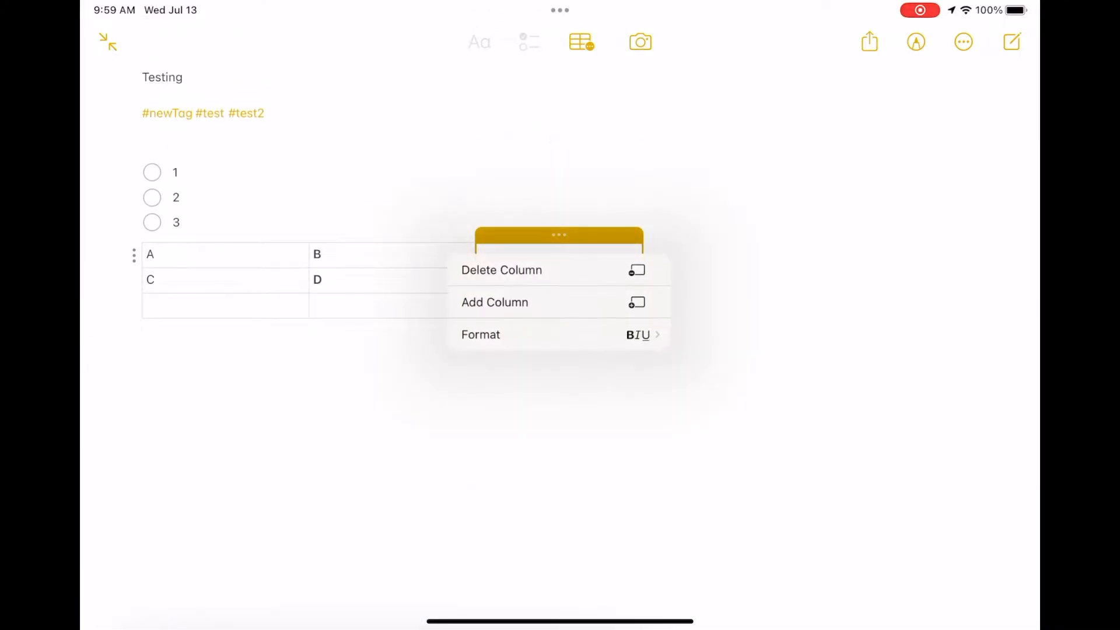
click(481, 334)
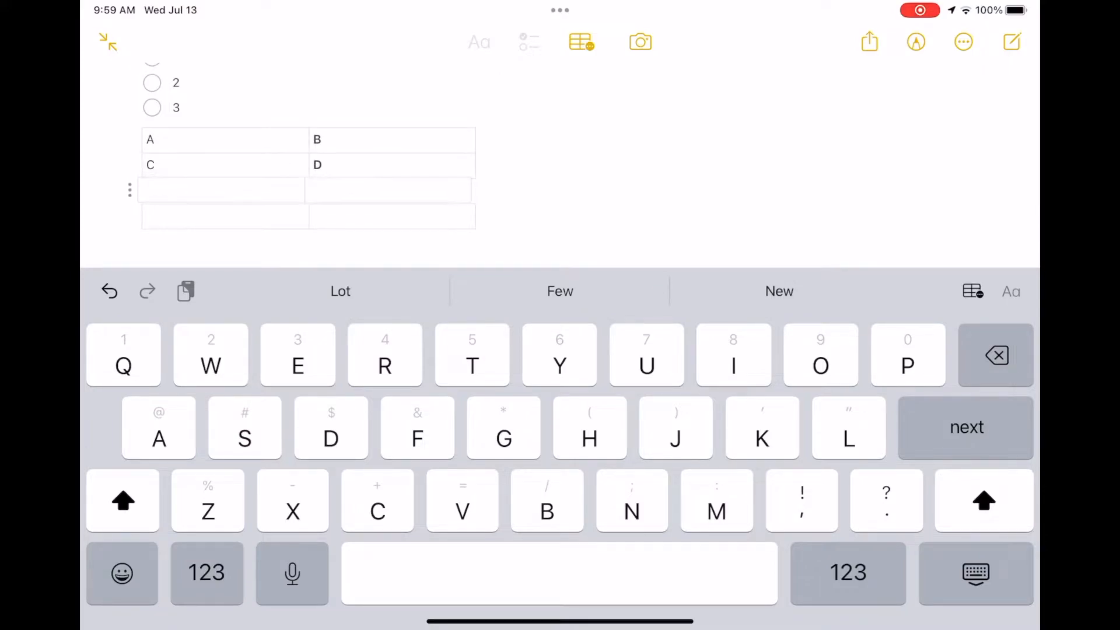
click(222, 189)
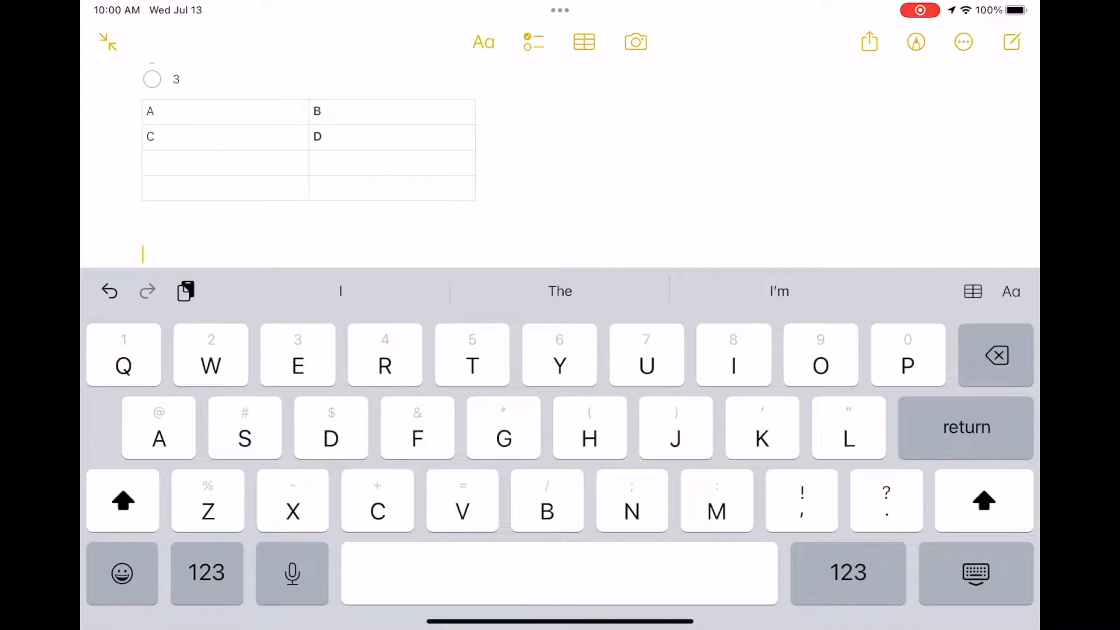
Step: With a floating keyboard, add Text, Subheading and Title lines using the Aa styles
click(483, 42)
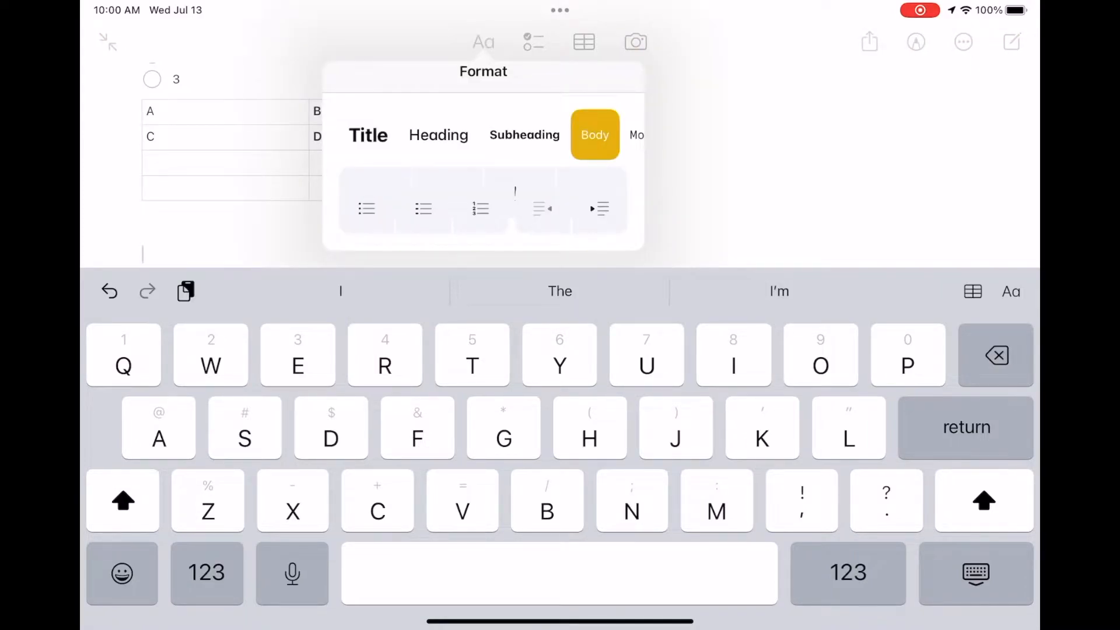
click(975, 571)
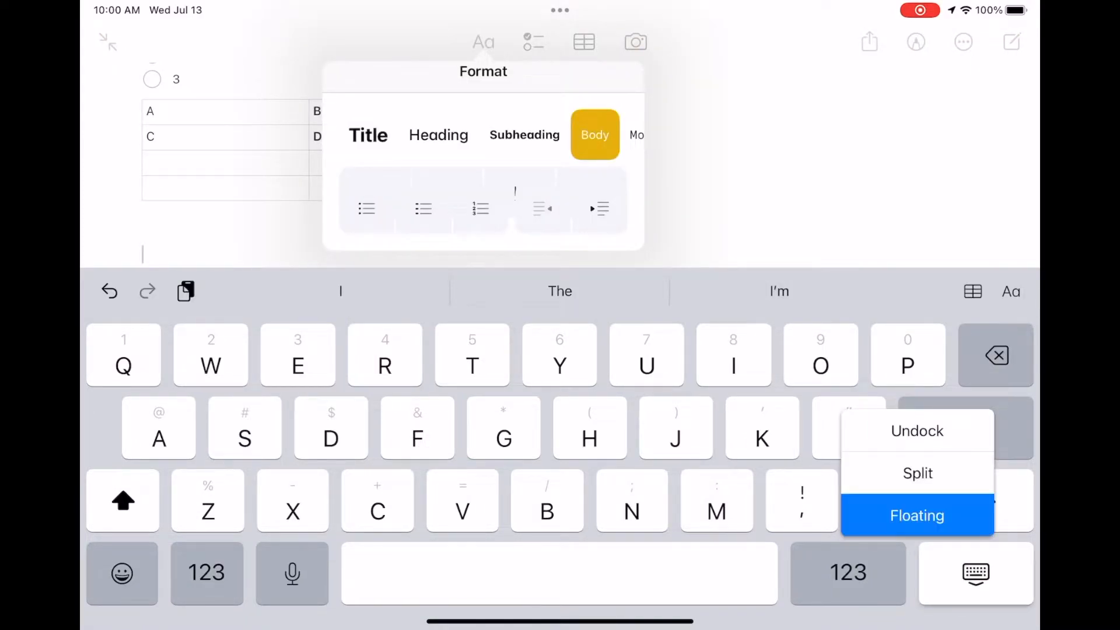
click(917, 515)
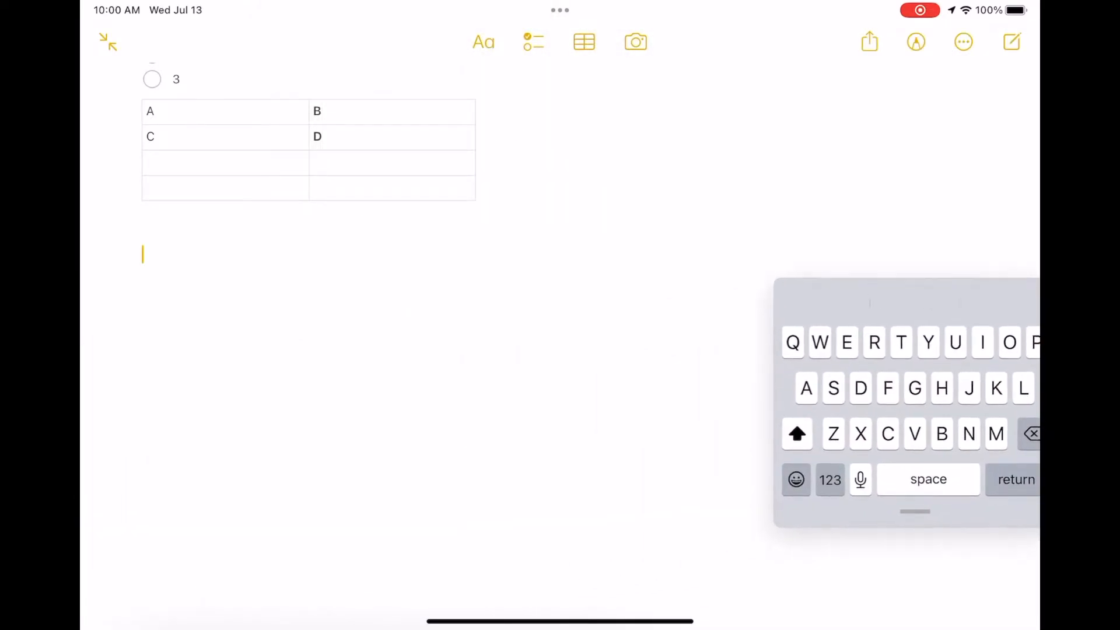
click(483, 42)
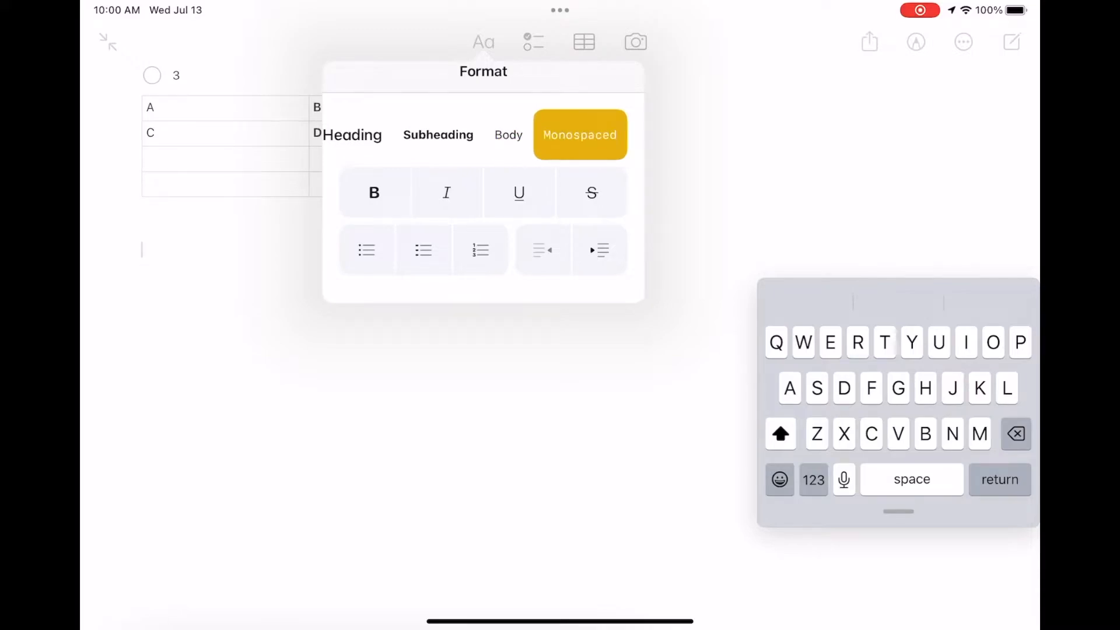
text(Text)
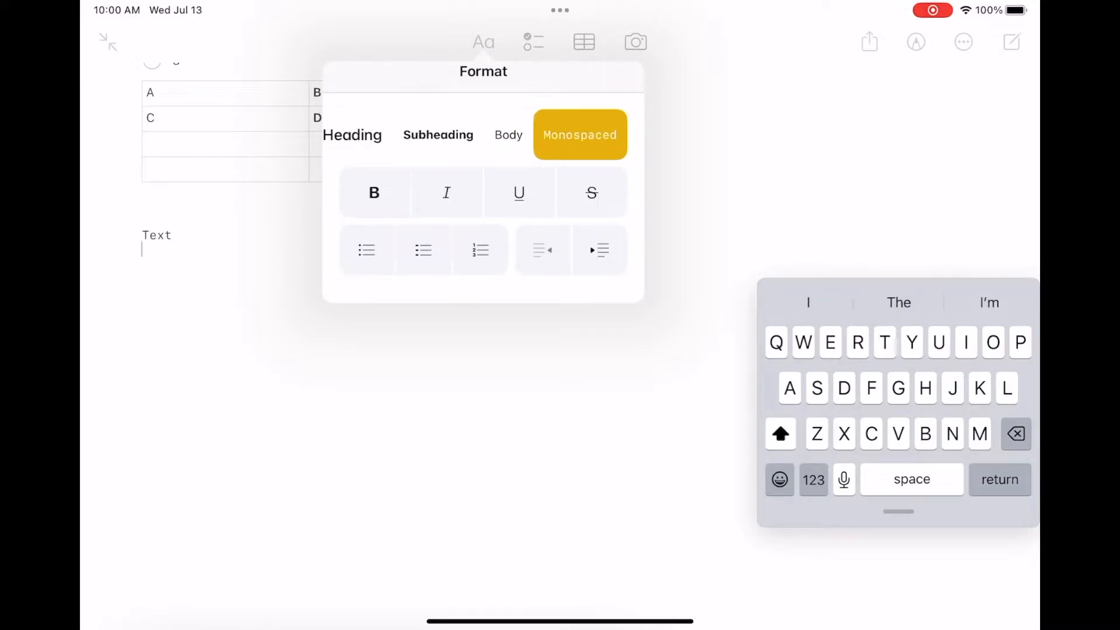
click(438, 134)
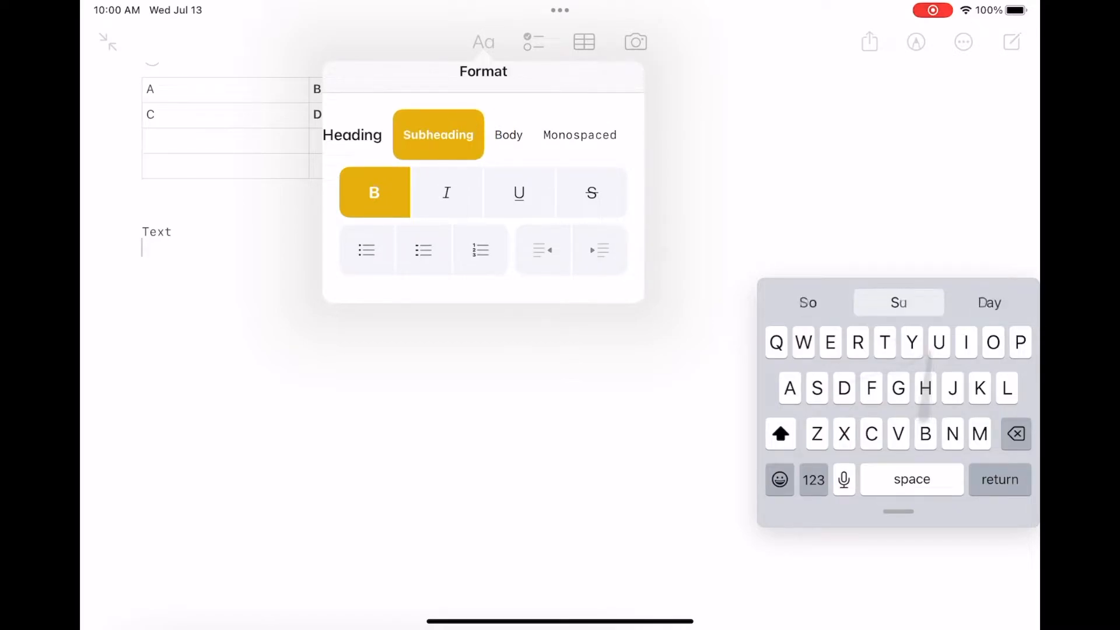
text(Subheading)
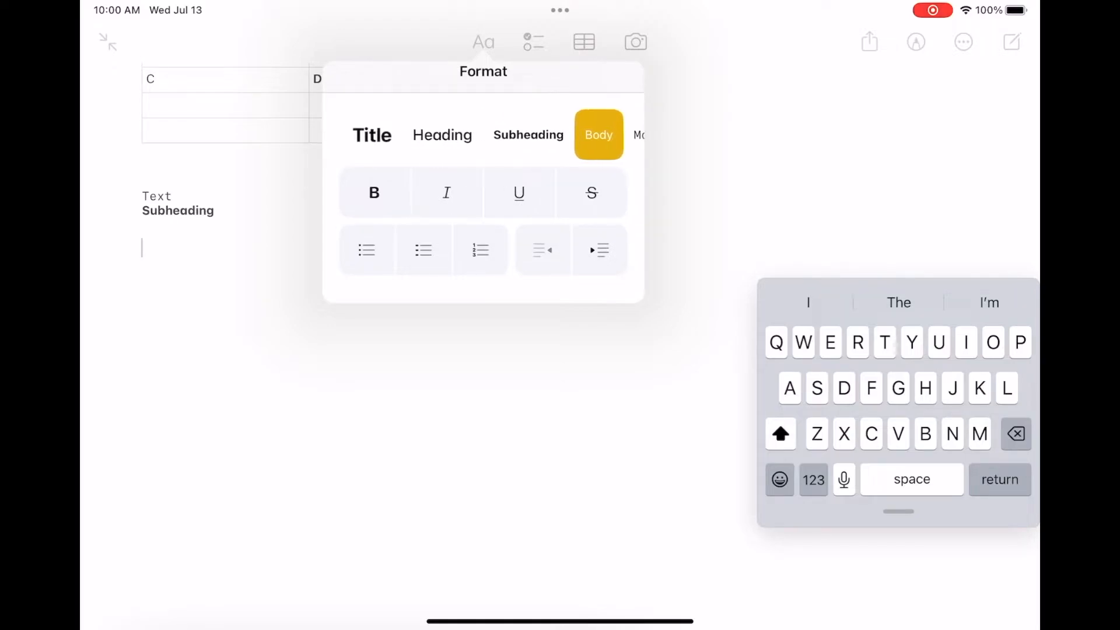
click(371, 134)
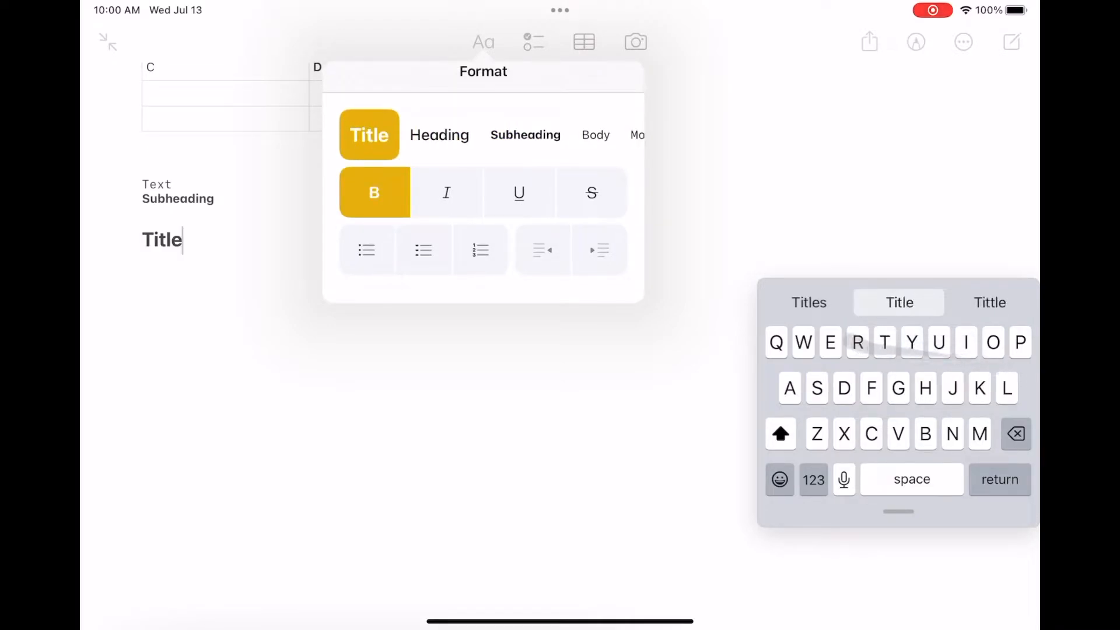
click(596, 135)
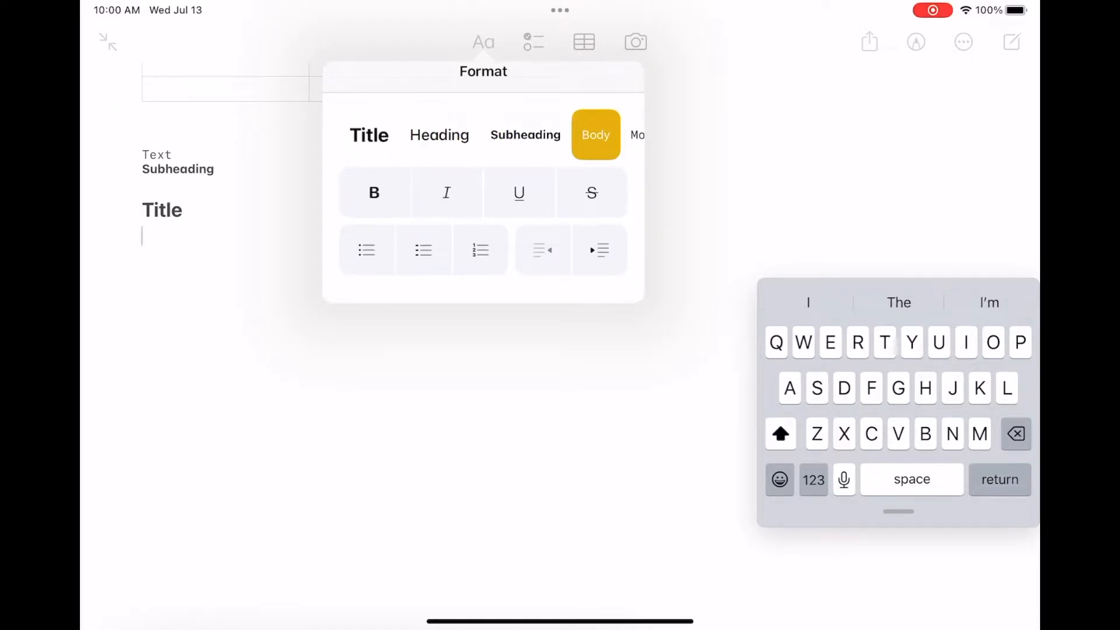
Step: Start a numbered list A, B, C and indent a sub-item under C
click(480, 250)
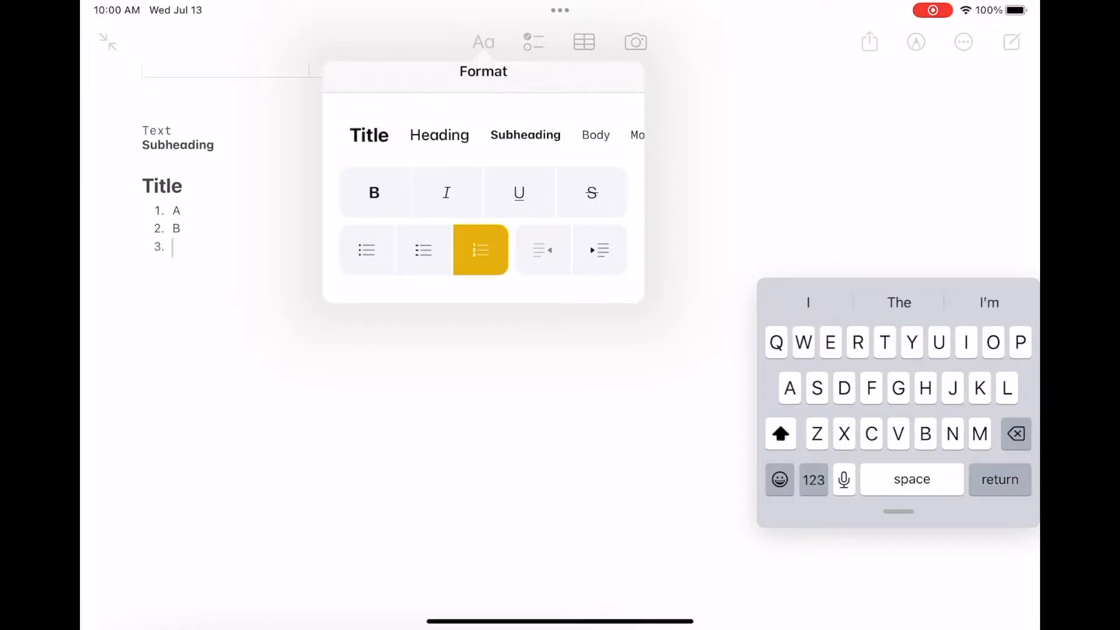
text(C)
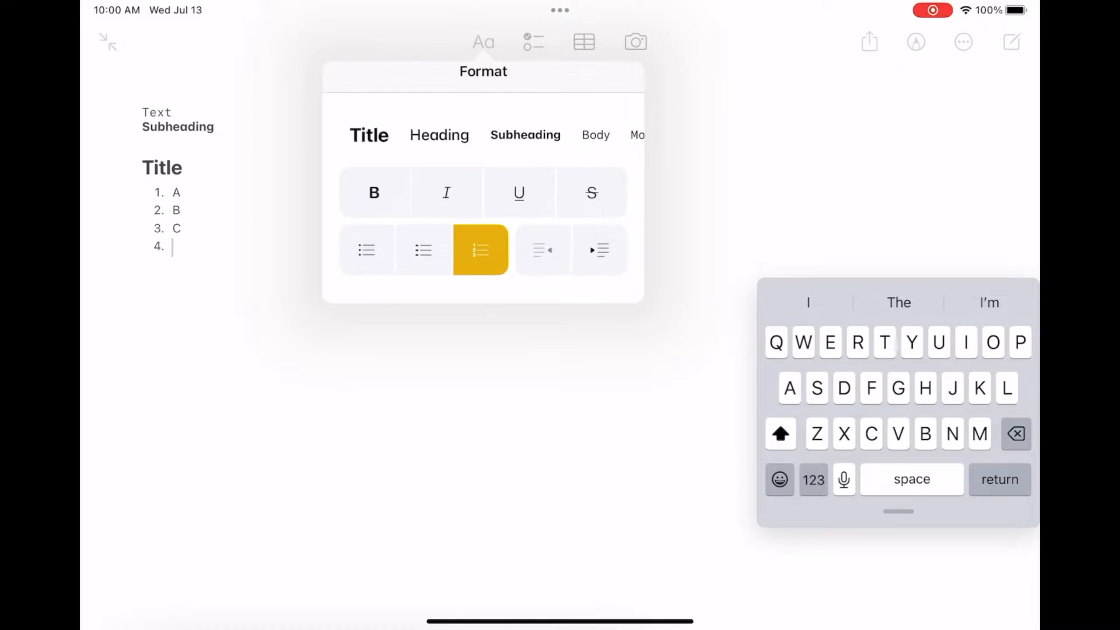
click(600, 249)
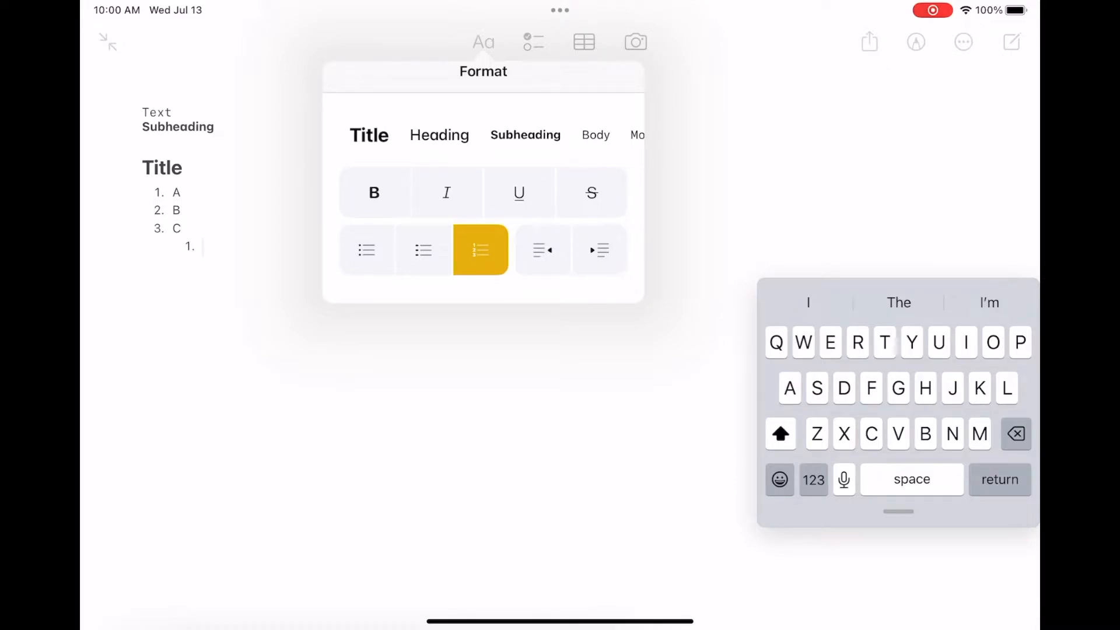
click(483, 42)
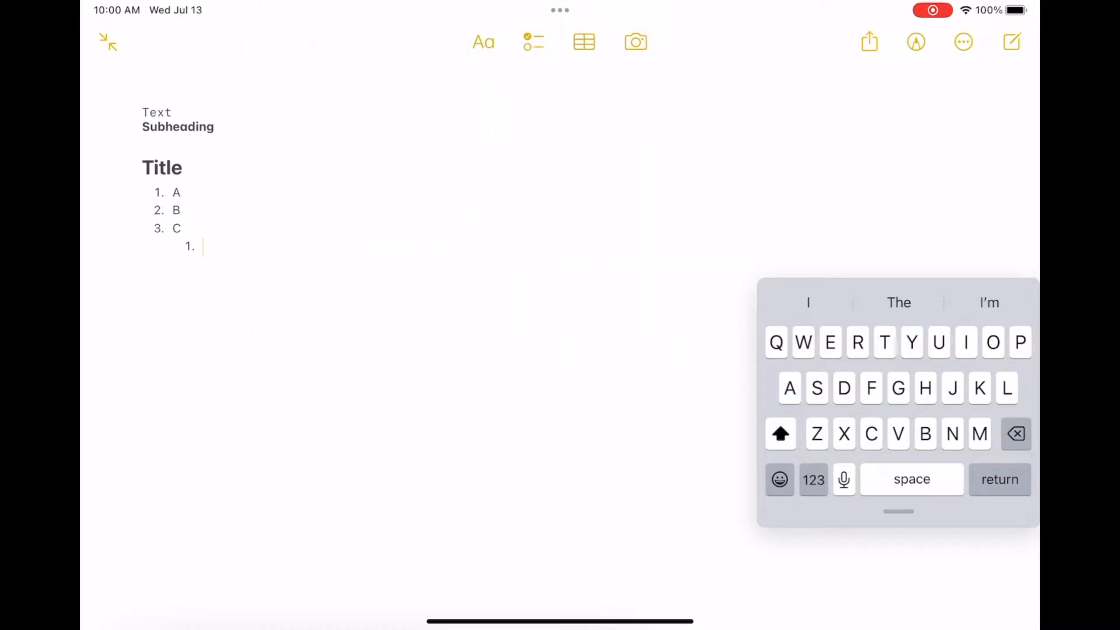
Step: Type Z as the indented sub-item and open Pencil Settings from the markup toolbar
text(Z)
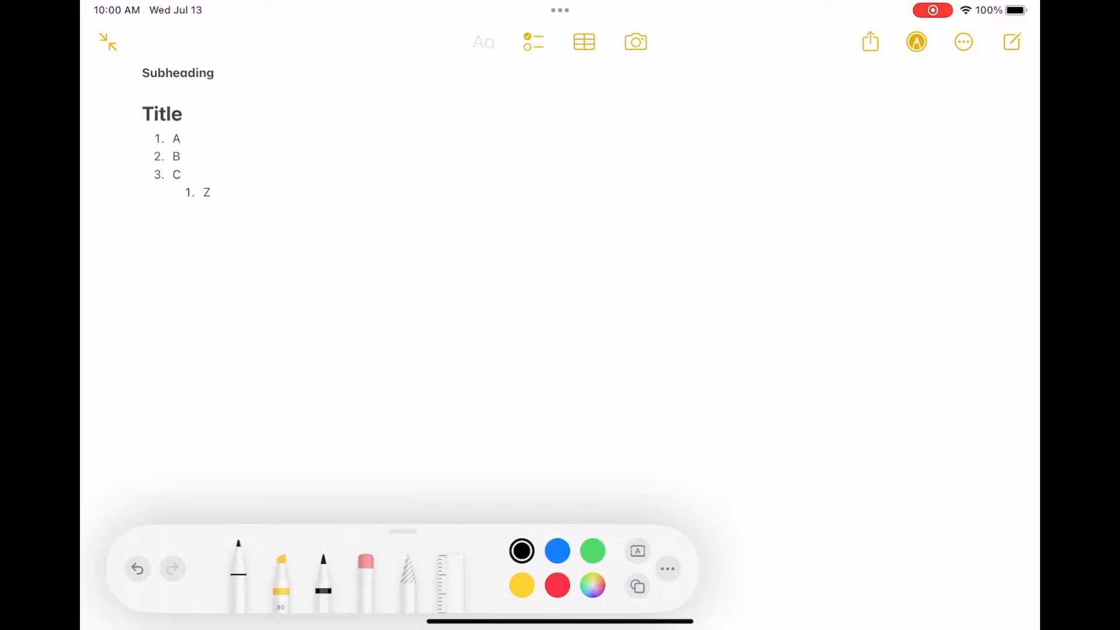
click(667, 569)
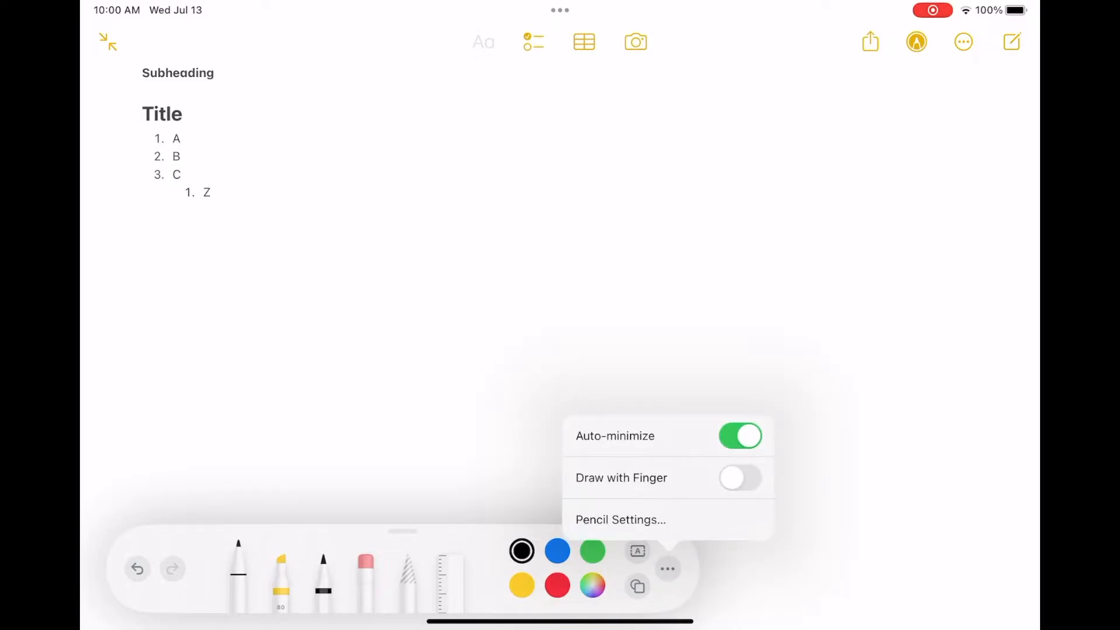
click(619, 519)
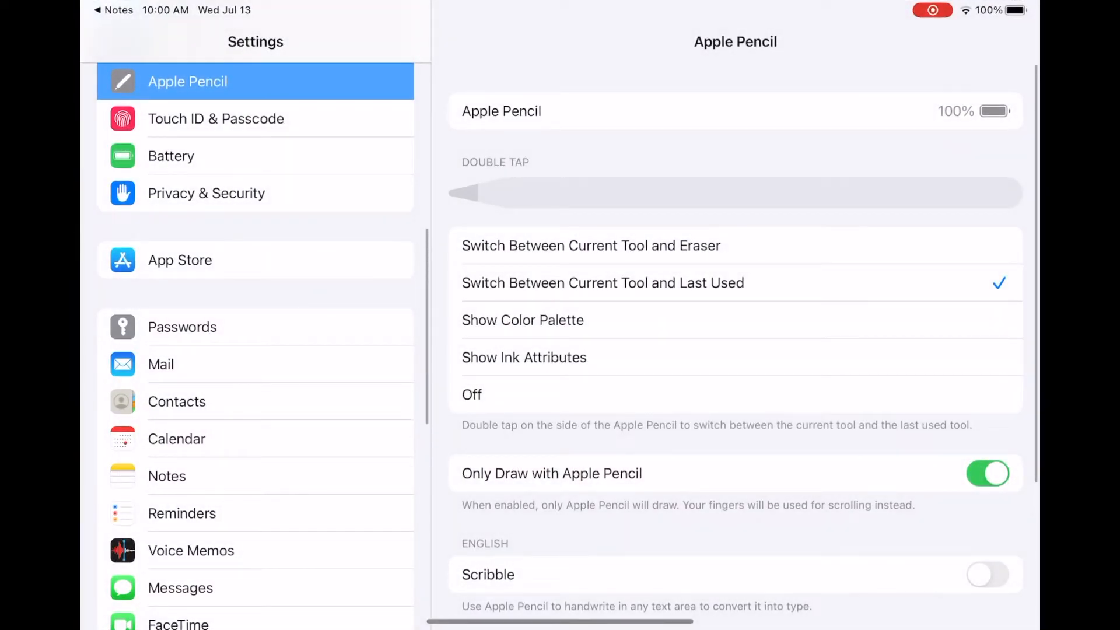
Step: Scroll through the Apple Pencil settings page
scroll(down, 3)
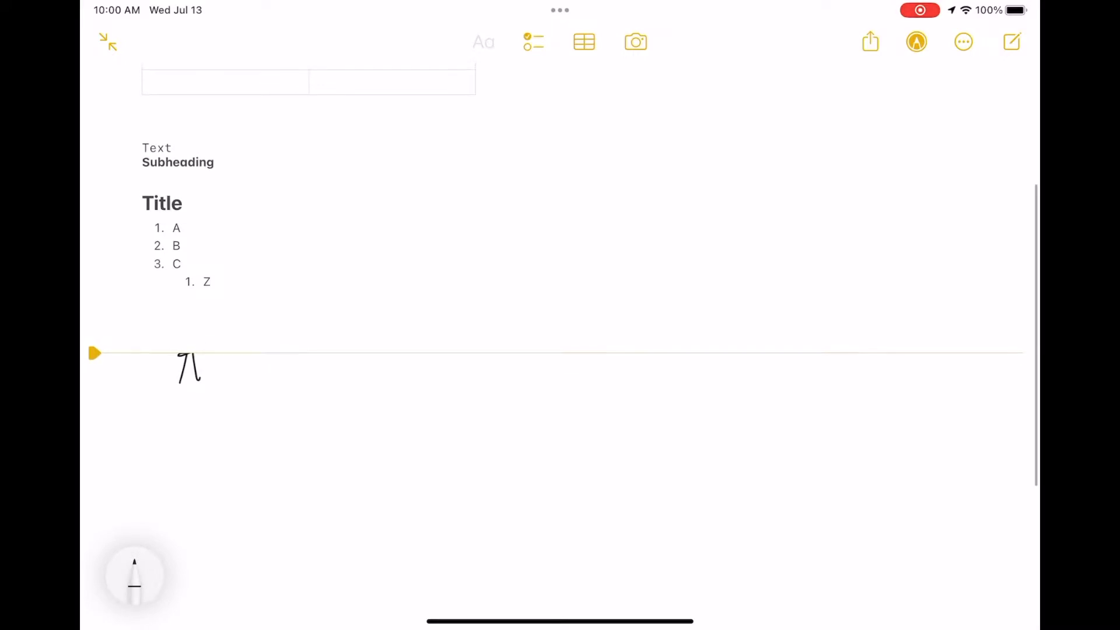
Step: Handwrite the words 'Apple Pencil' with the pen beneath the numbered list
drag(93, 354, 113, 375)
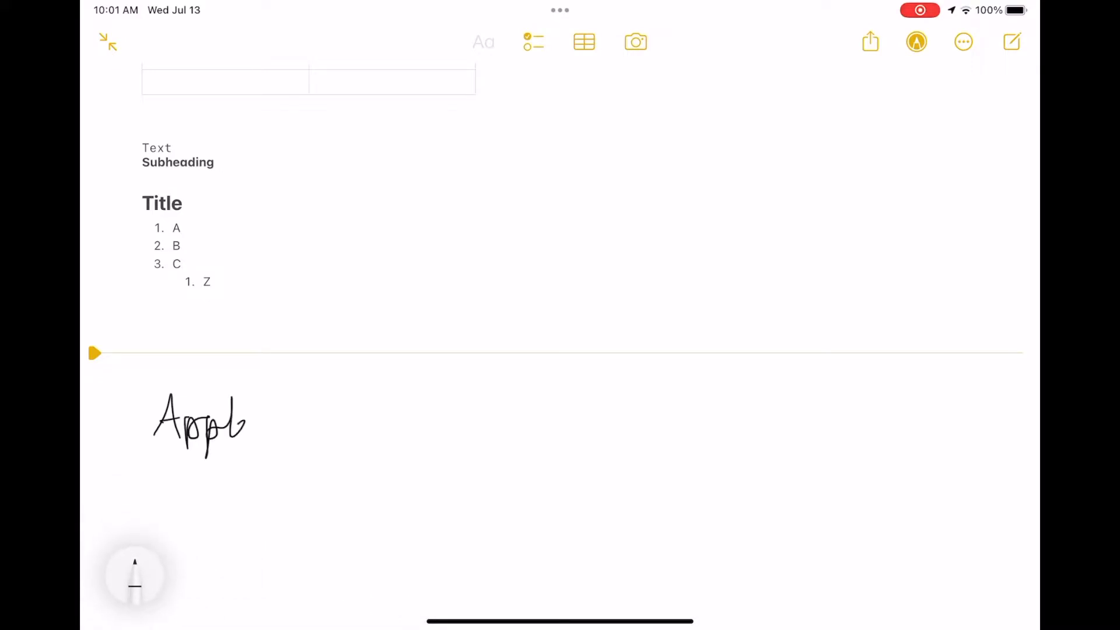
drag(278, 421, 329, 421)
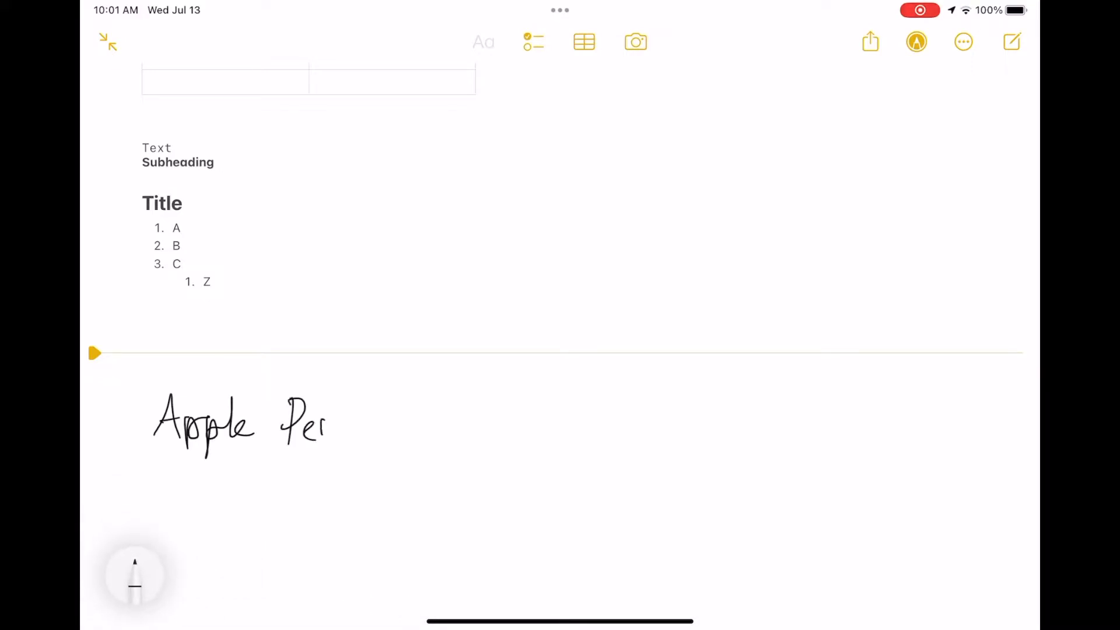
drag(322, 428, 390, 425)
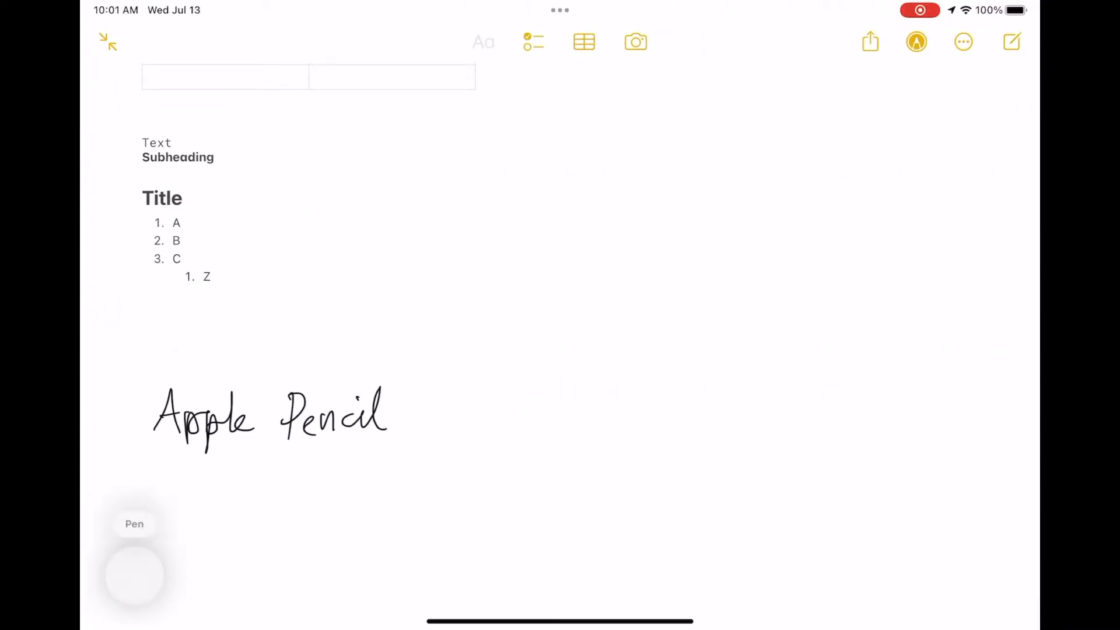
Step: Switch to the pixel eraser, erase the stray stroke and expand the full tool palette
click(134, 572)
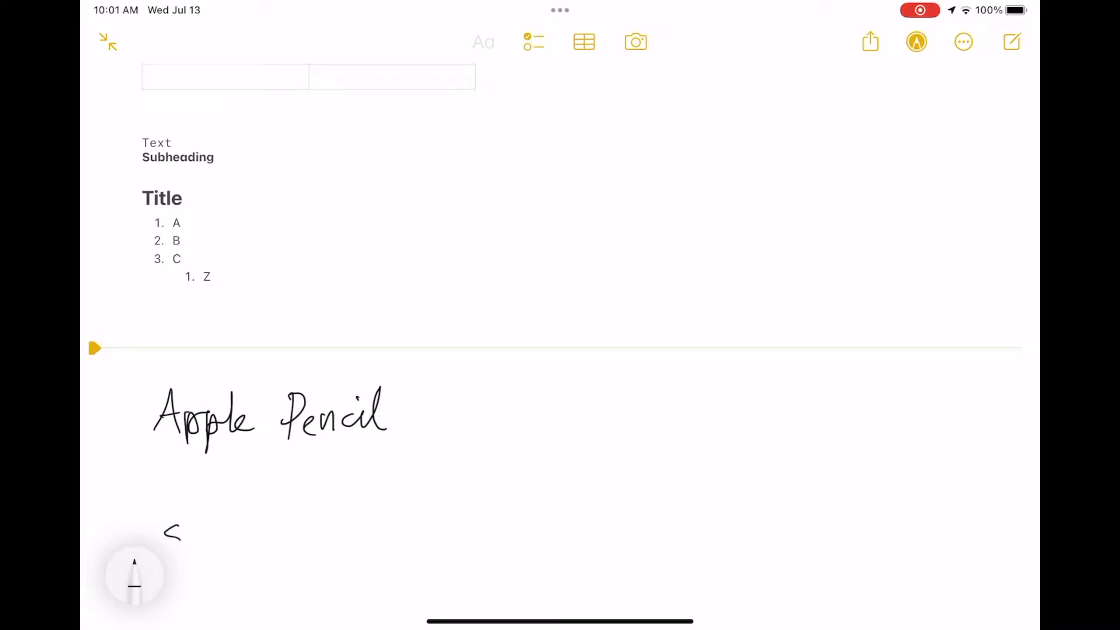
click(134, 576)
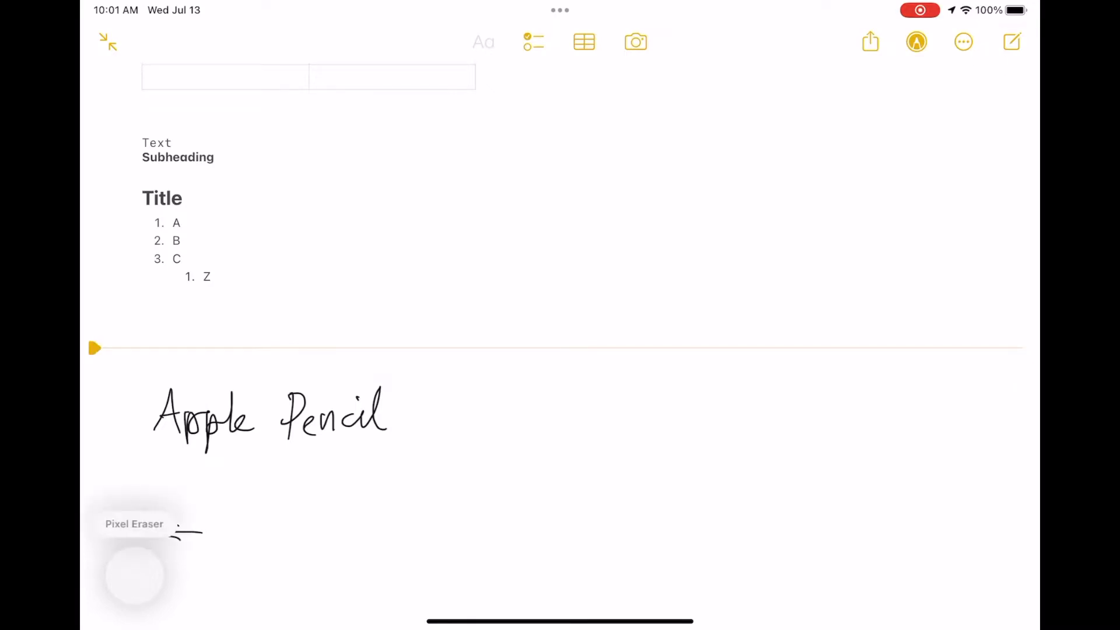
click(134, 575)
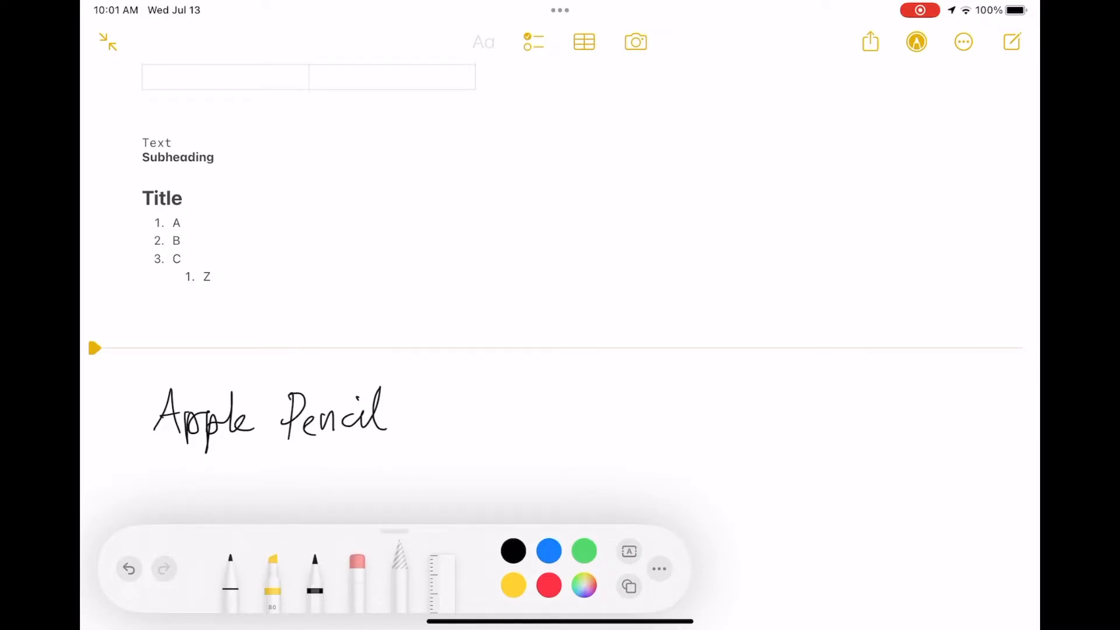
Step: View the Apple Pencil and Notes pages in Settings, then return to the note
click(230, 579)
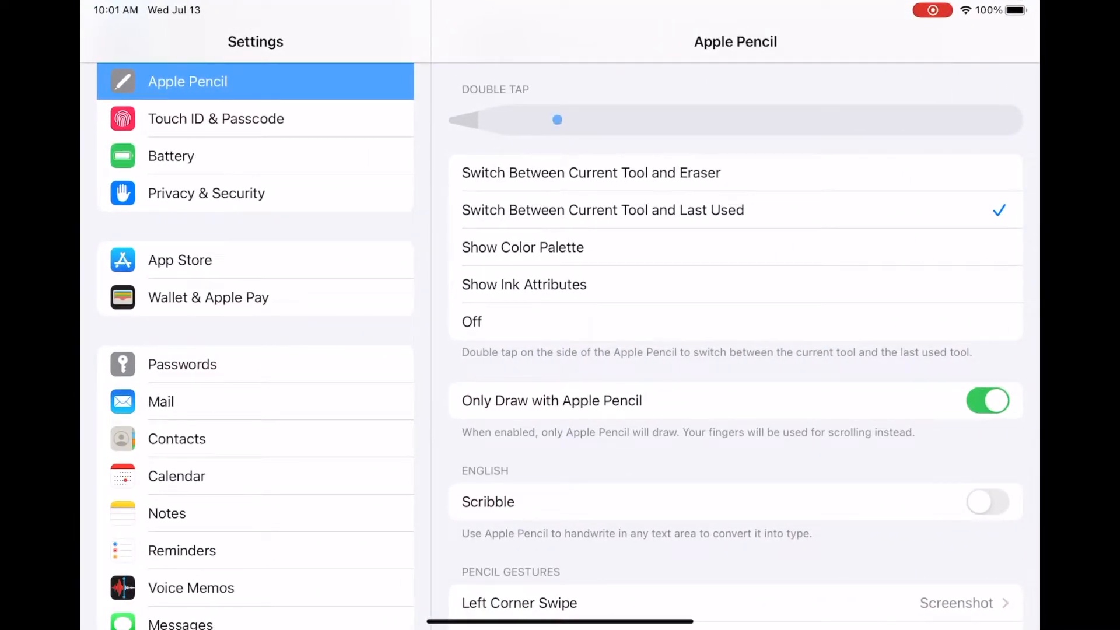
click(522, 248)
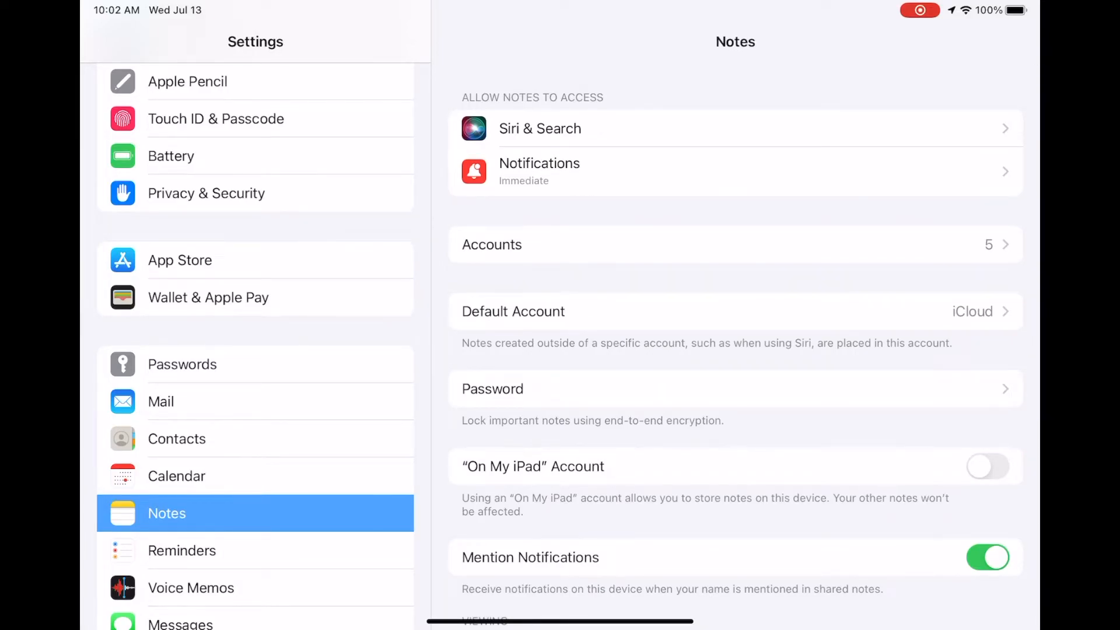
click(187, 81)
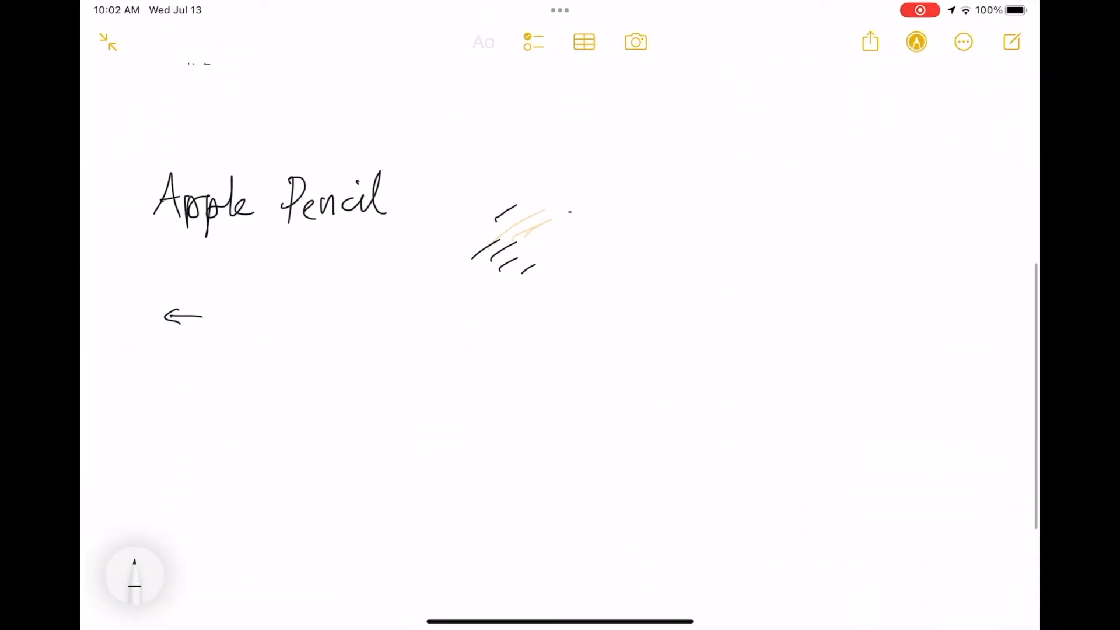
Step: Paint a wide yellow highlighter patch below the arrow using a thicker highlighter width
click(918, 42)
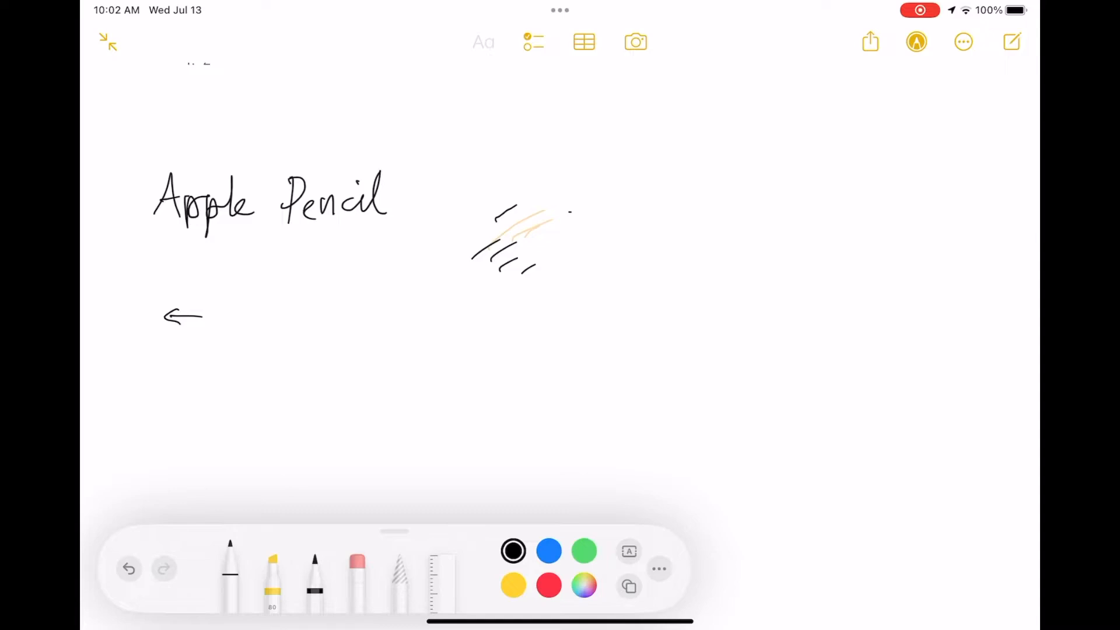
click(272, 571)
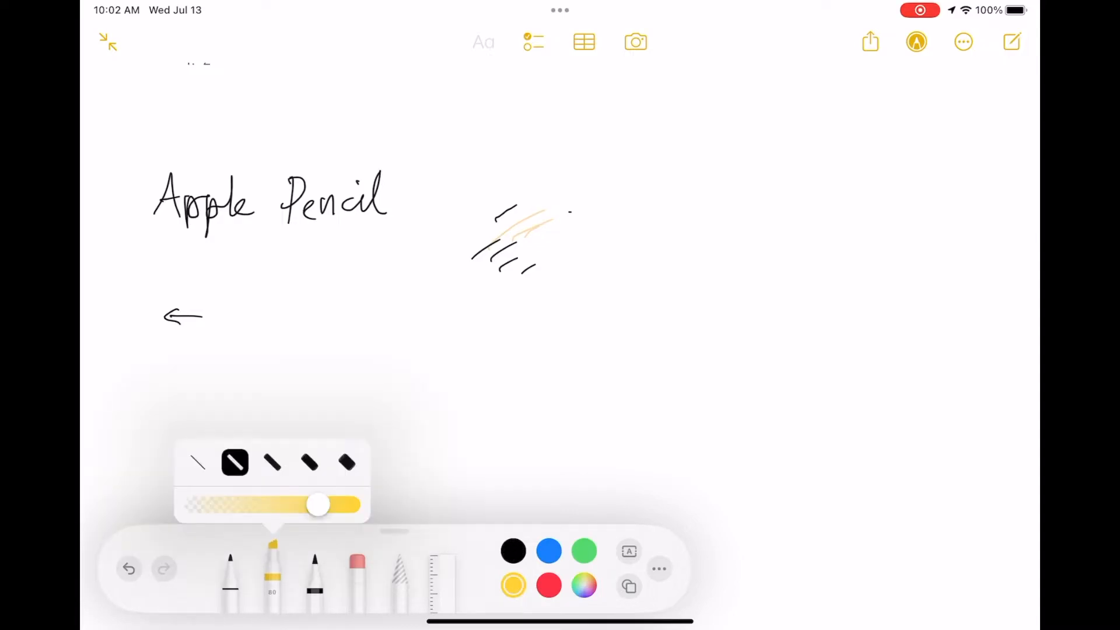
click(272, 463)
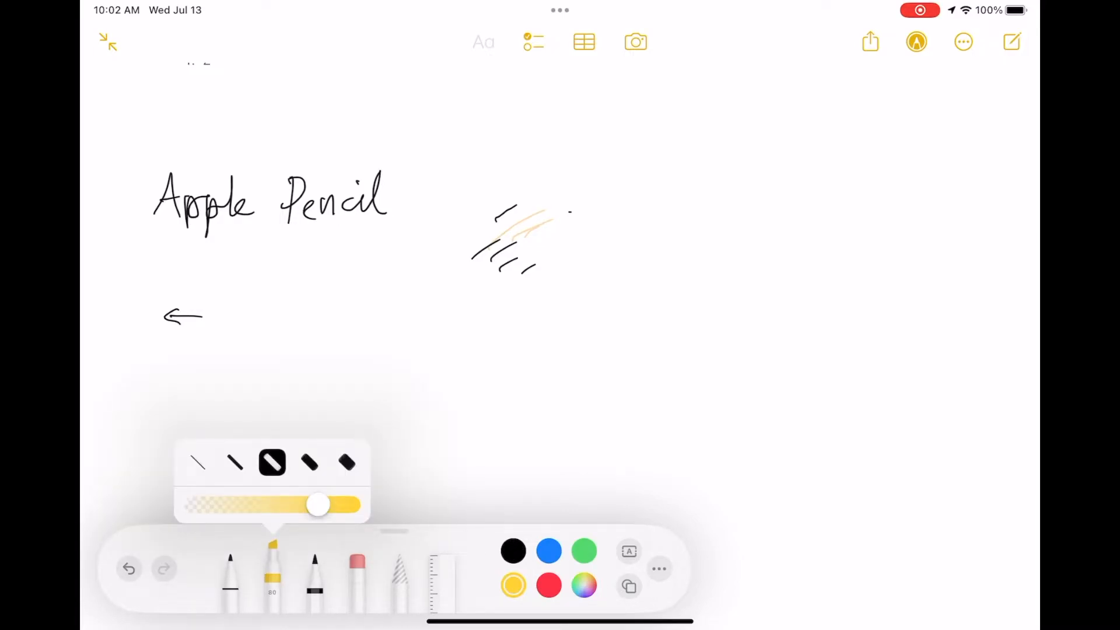
click(347, 463)
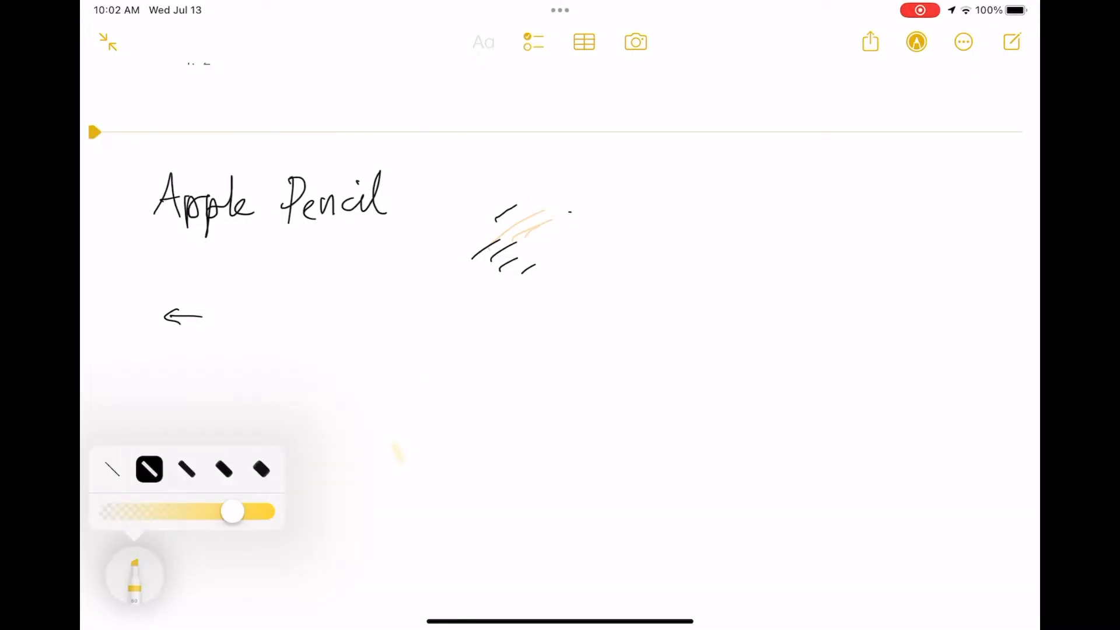
drag(303, 414, 458, 400)
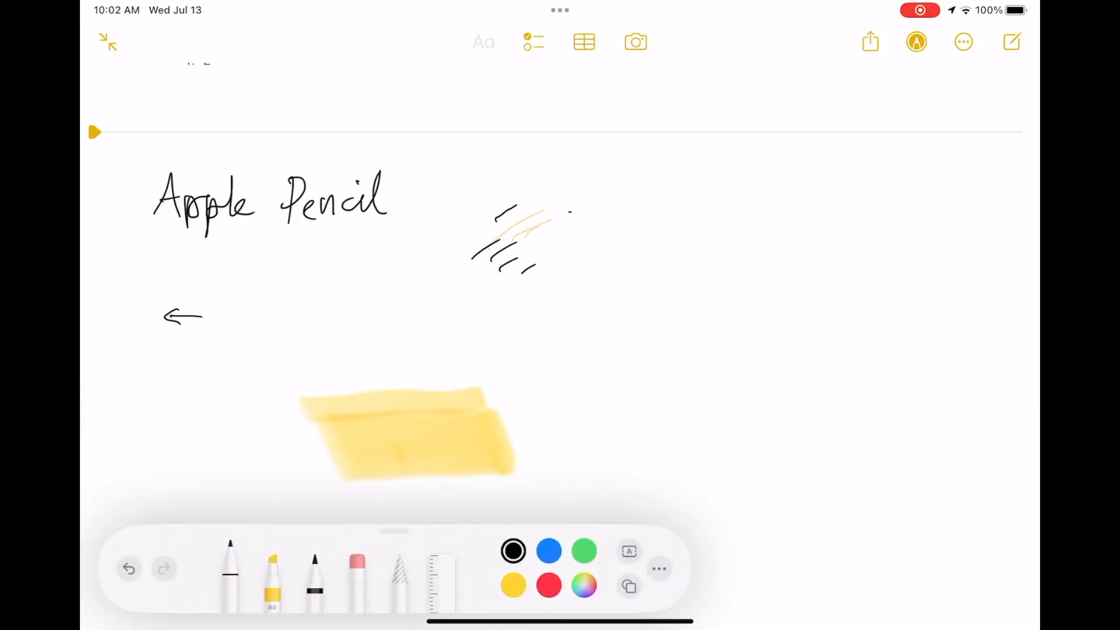
Step: Draw a squiggle with a thicker pen width beside the highlight
click(230, 576)
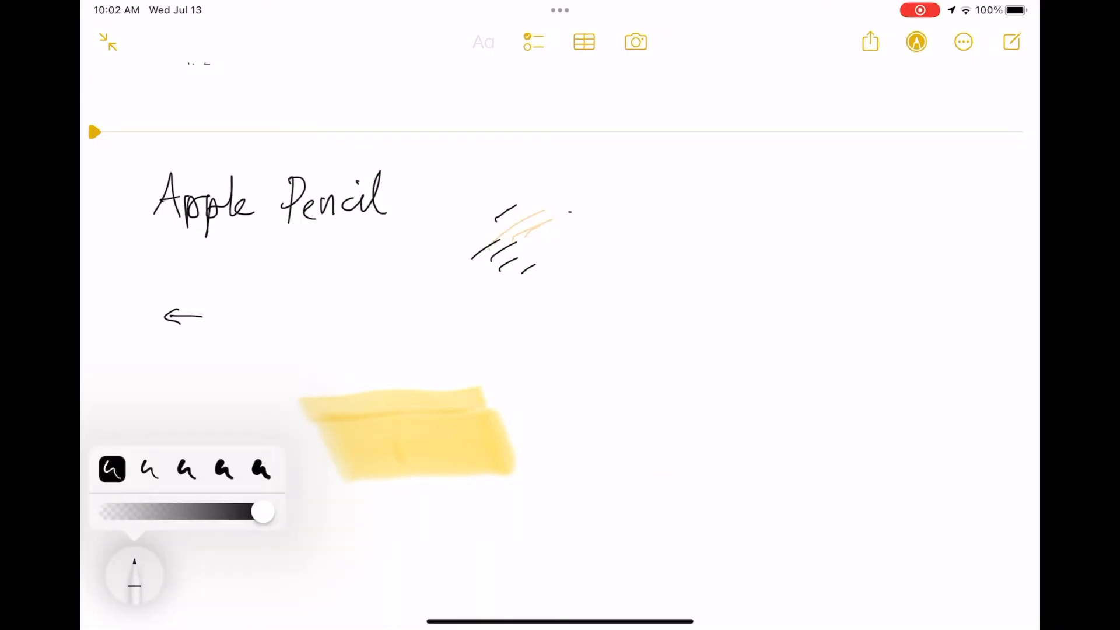
click(226, 469)
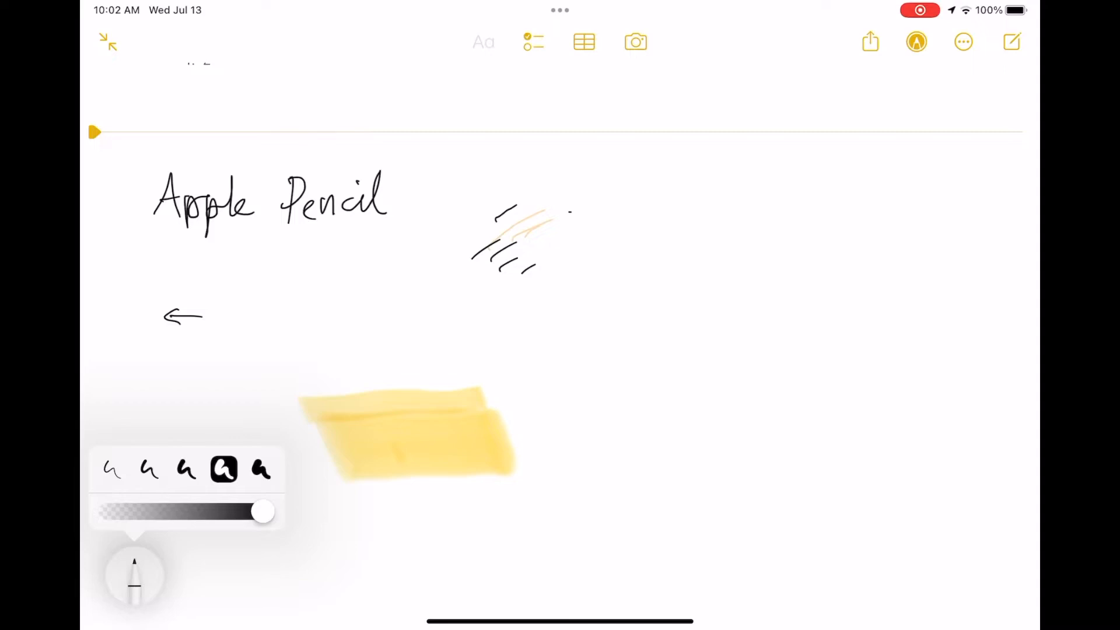
click(589, 333)
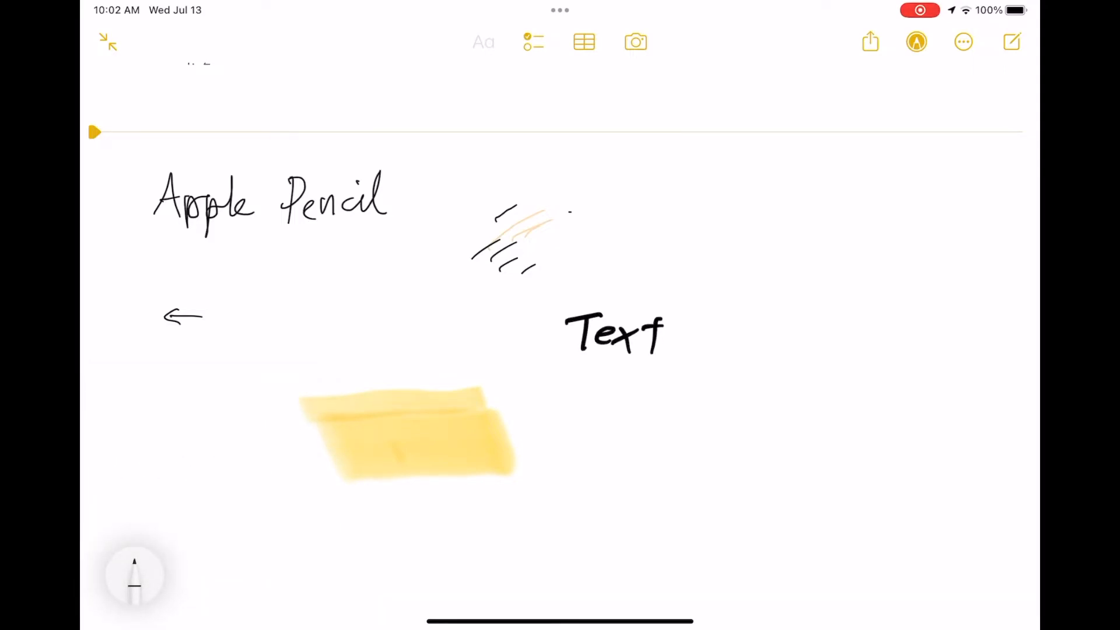
drag(582, 371, 610, 370)
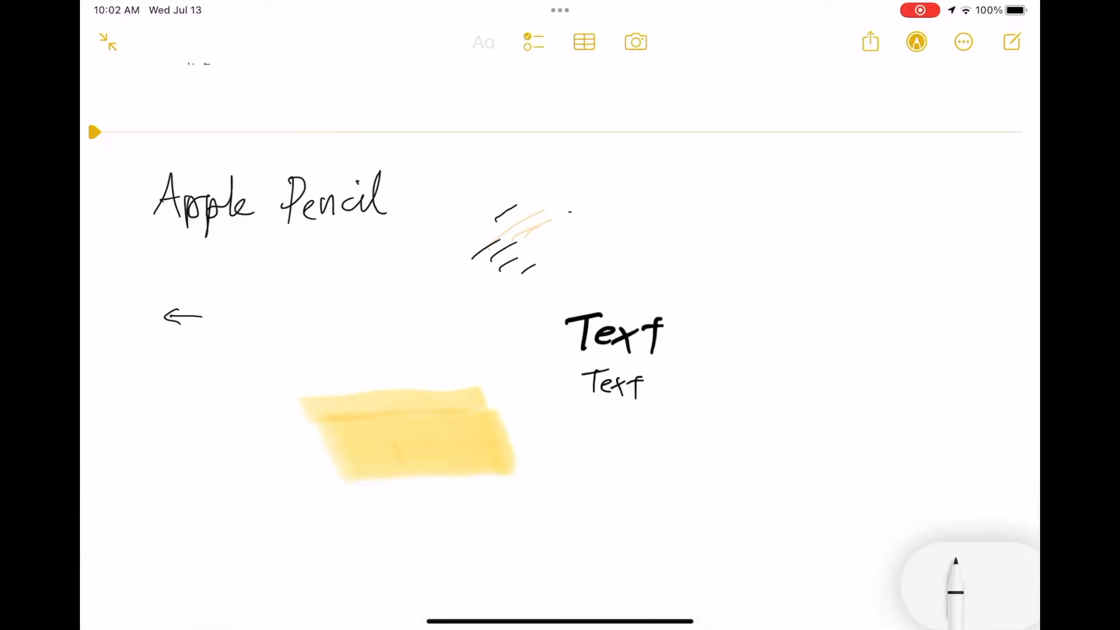
click(917, 42)
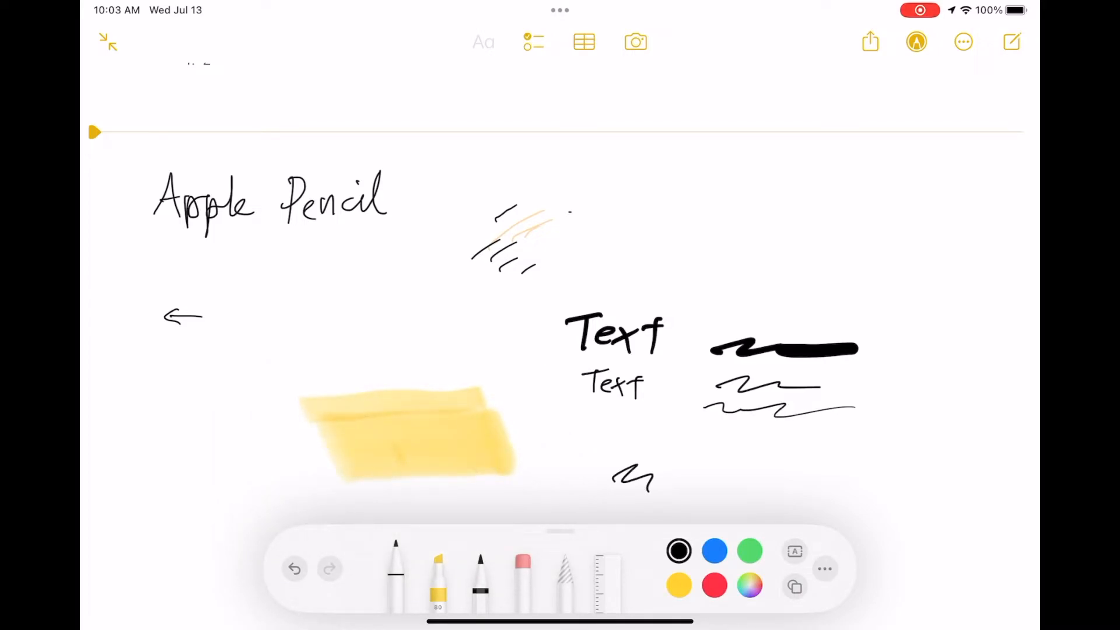
Step: Erase the new strokes beside 'Text' with the largest pixel eraser and the object eraser
click(479, 571)
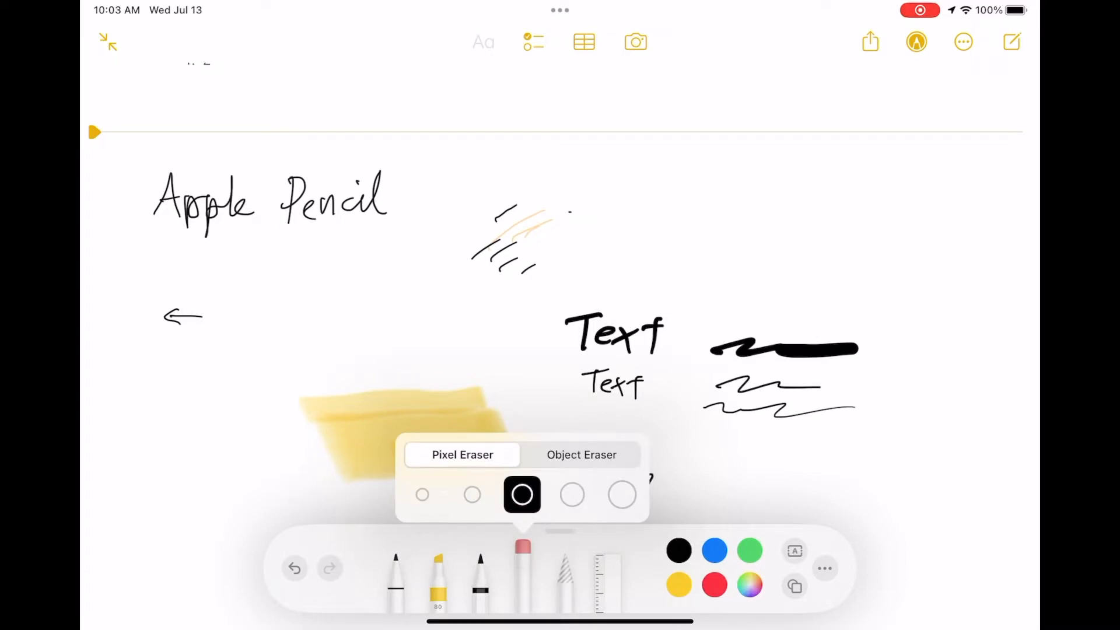
click(423, 495)
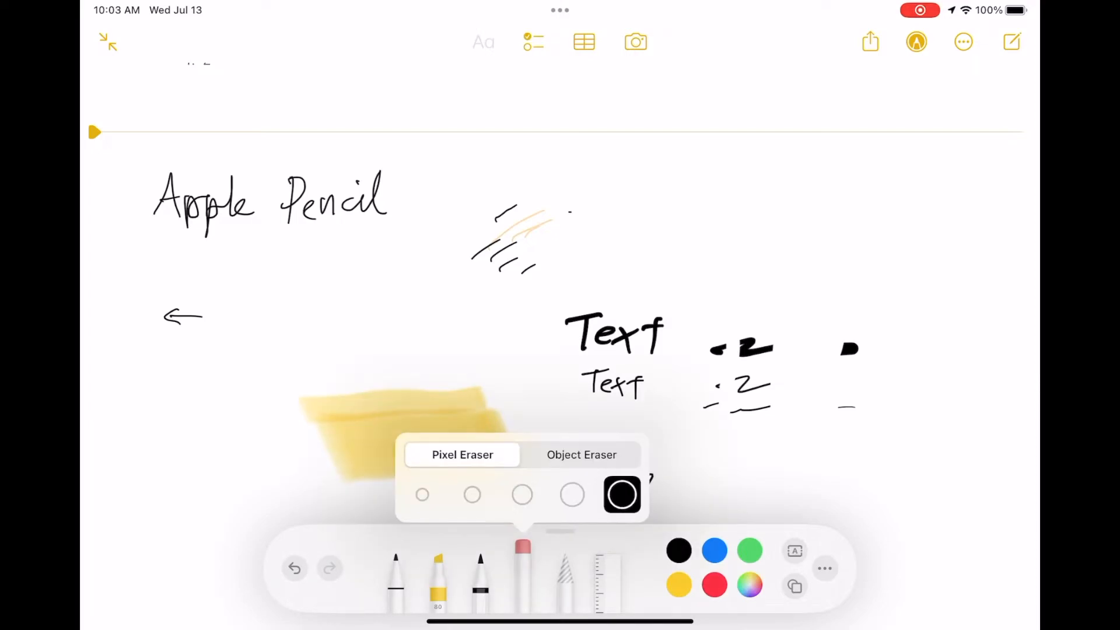
click(582, 455)
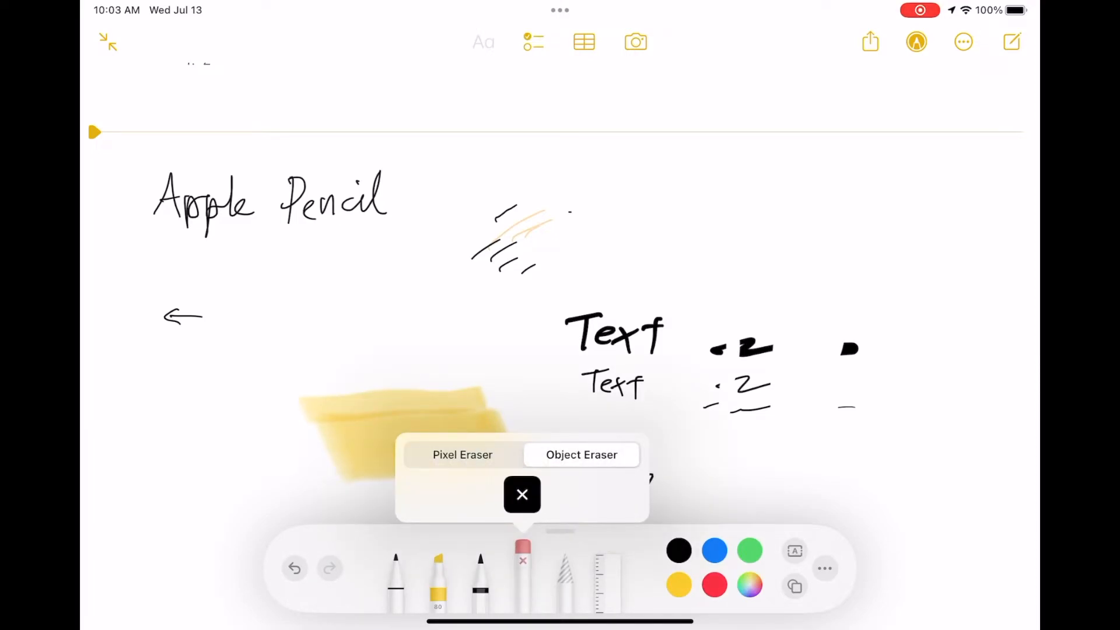
click(522, 495)
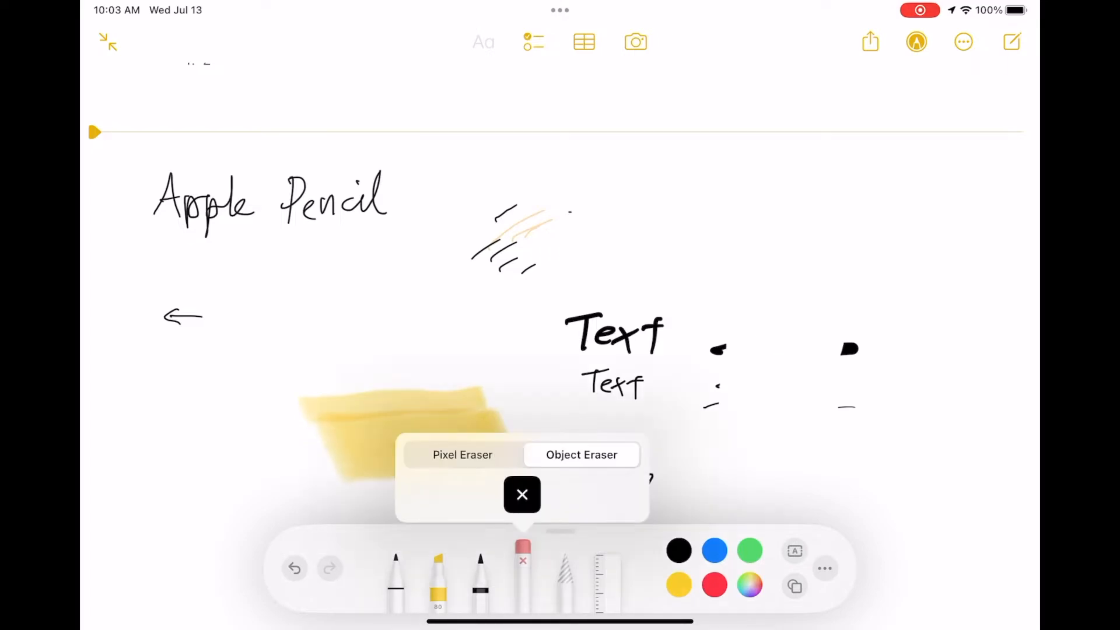
click(462, 454)
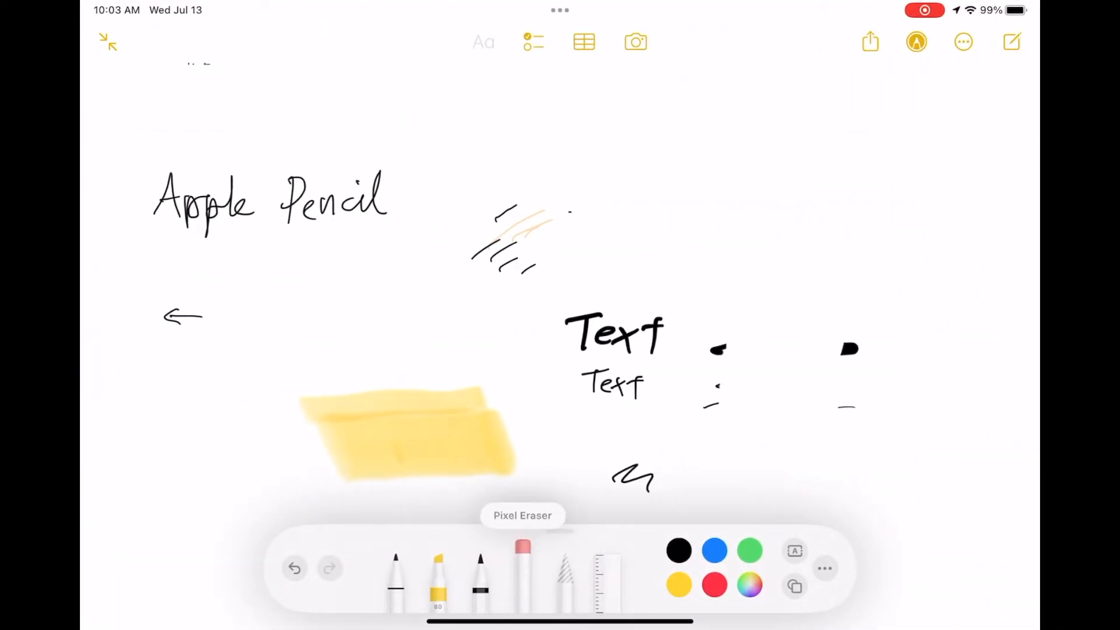
Step: Switch back to the pencil and go to the Apple Pencil settings
click(522, 568)
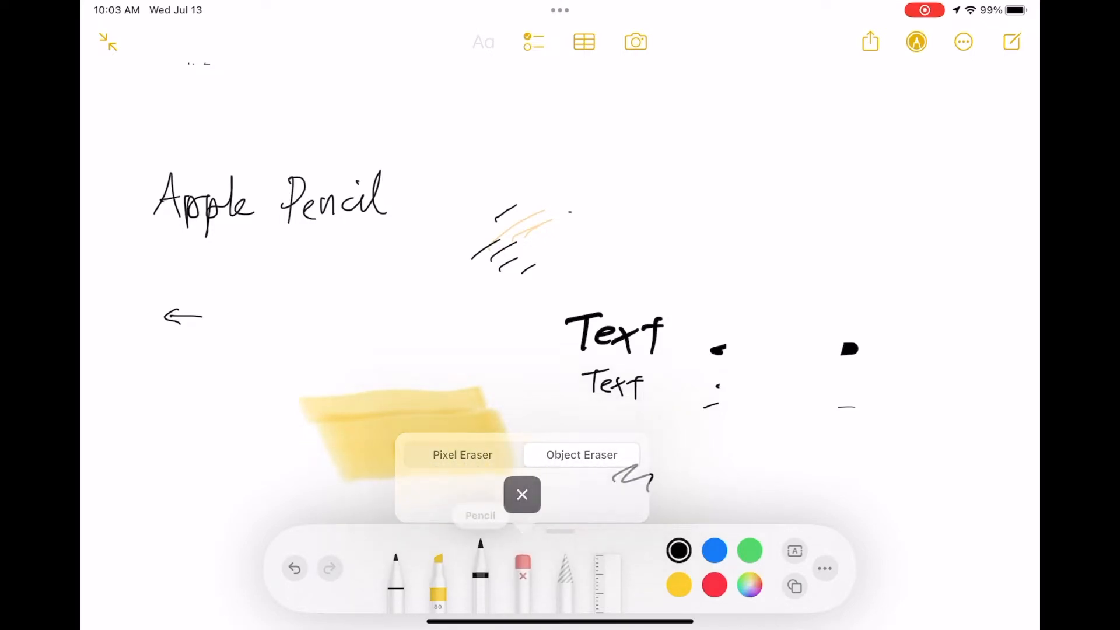
click(522, 494)
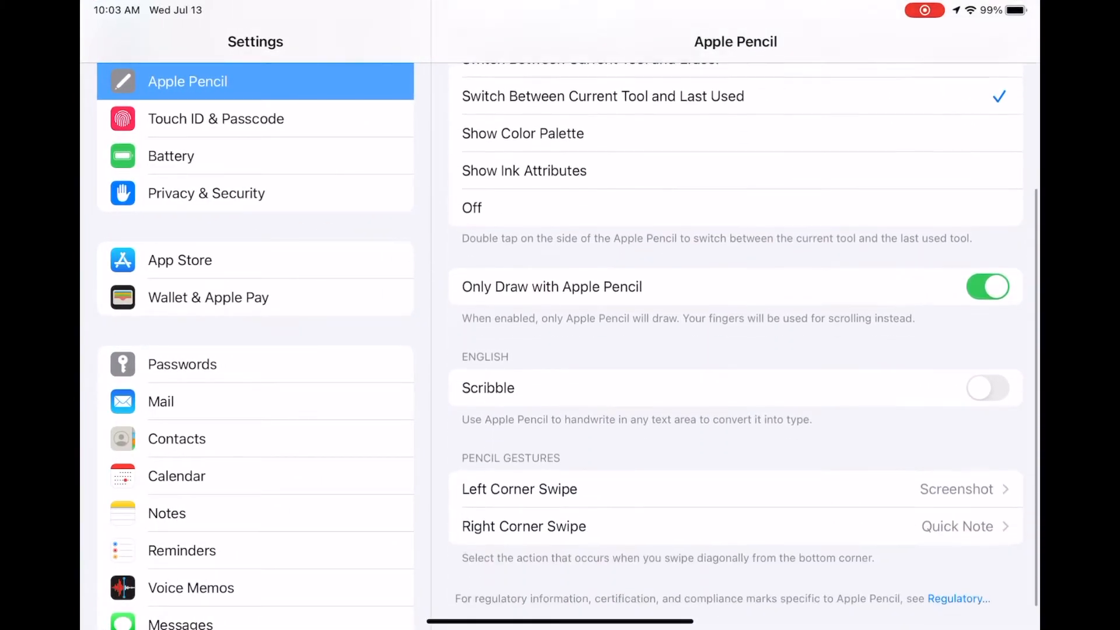
Step: Set the Apple Pencil Double Tap action to Off and return to the drawing note
scroll(down, 3)
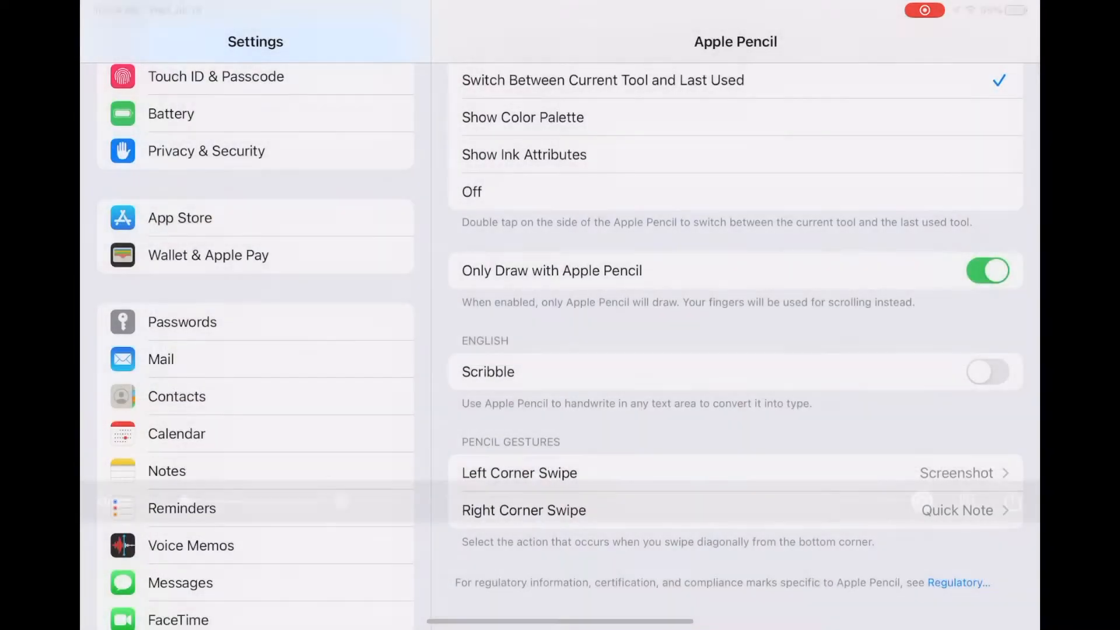
scroll(down, 3)
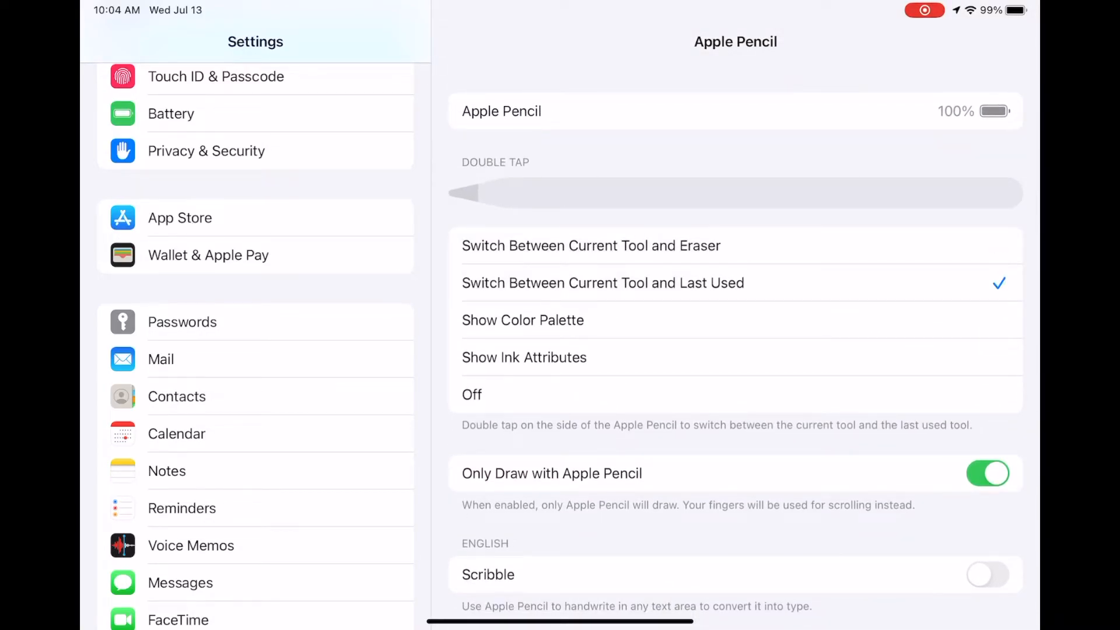
click(472, 395)
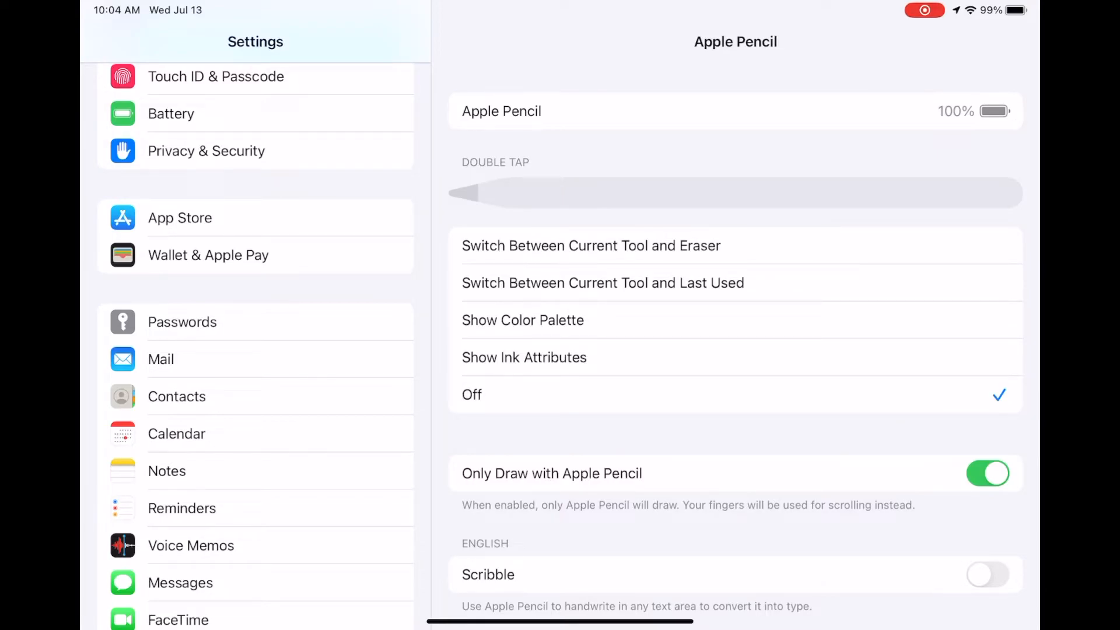
click(523, 320)
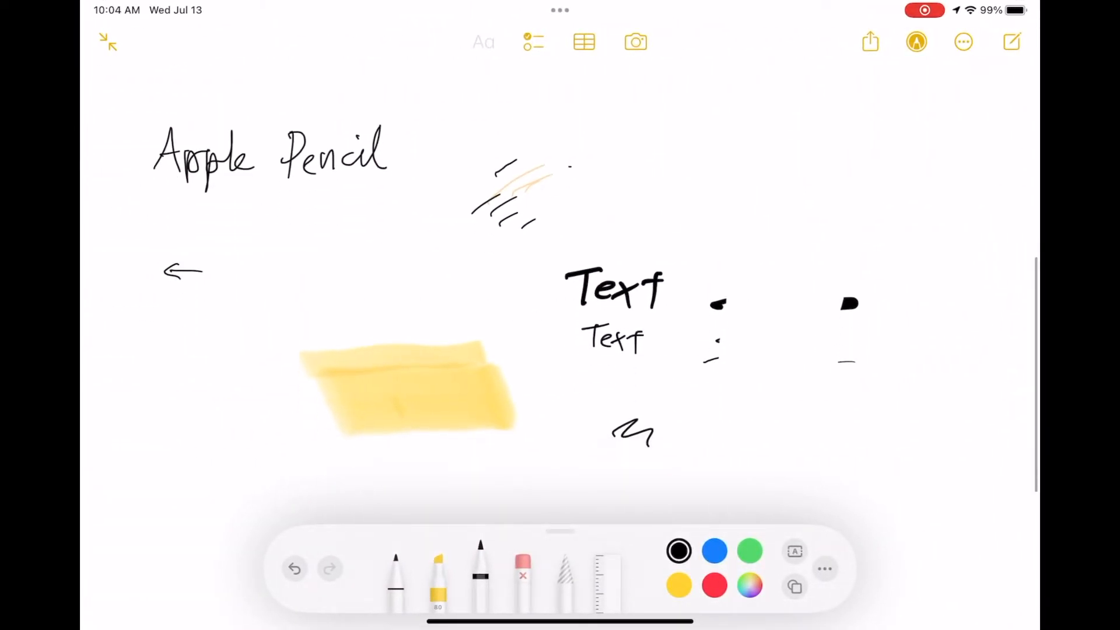
Step: Add a text box to the drawing and replace its text with 'Yep'
click(794, 551)
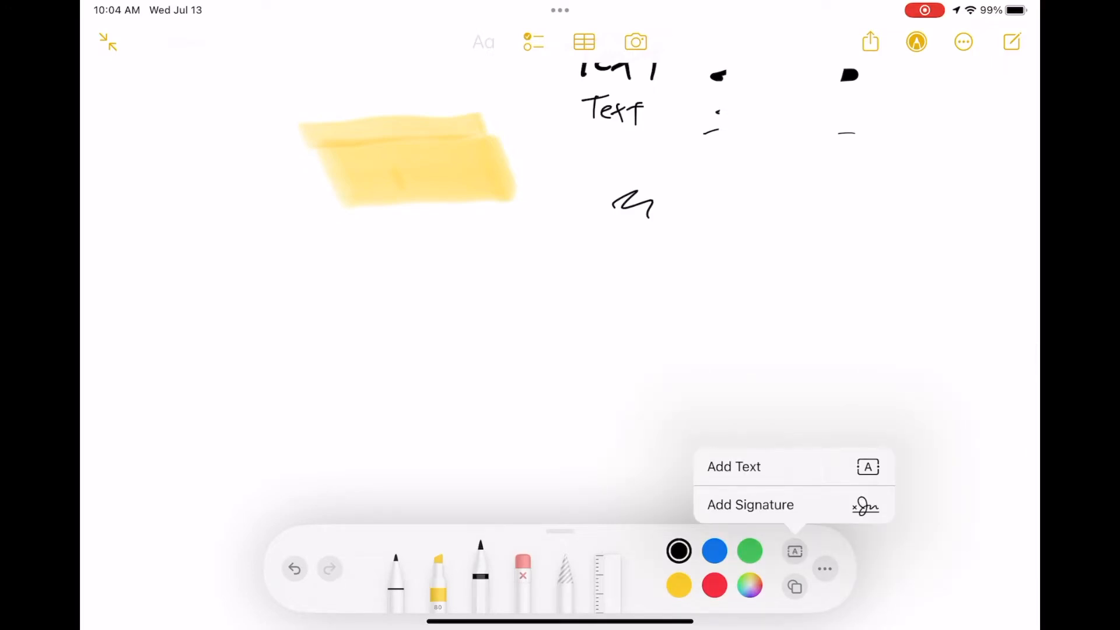
click(732, 466)
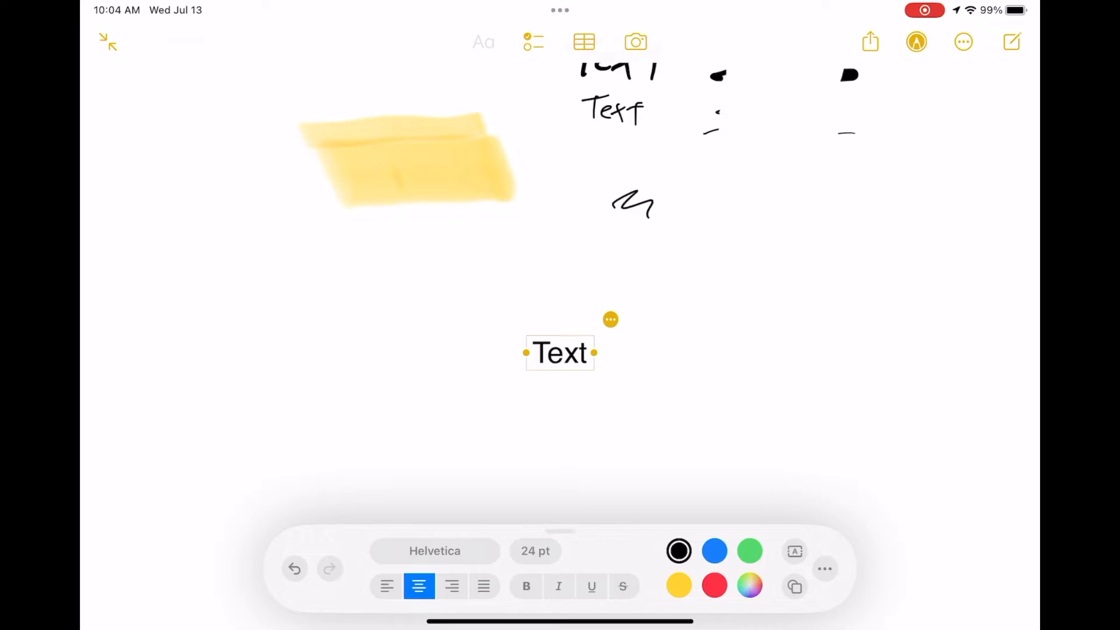
click(559, 352)
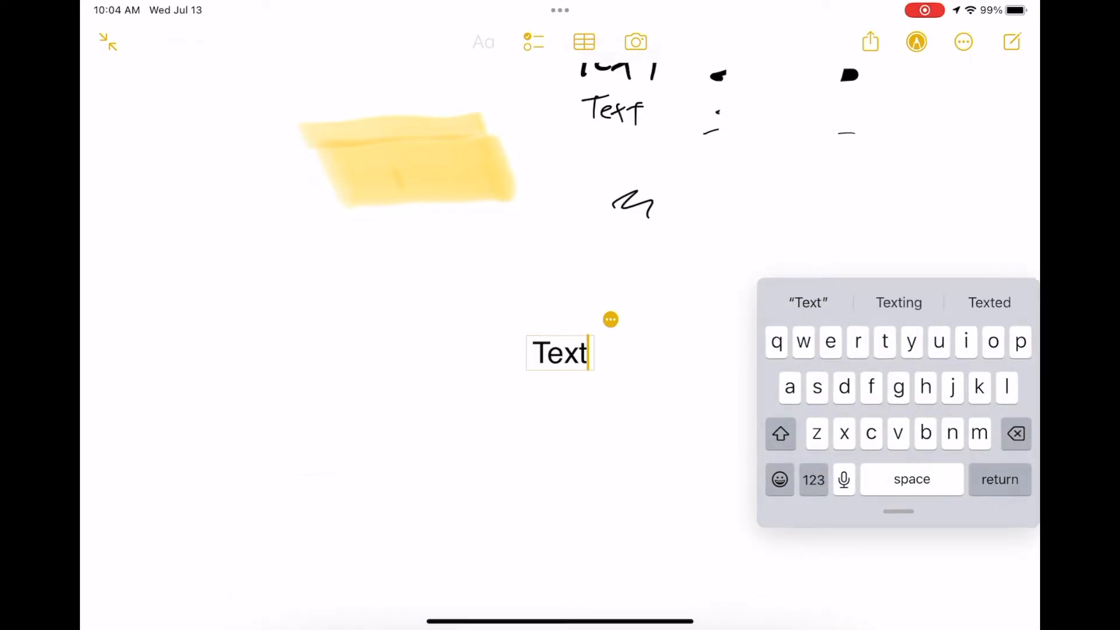
double_click(559, 352)
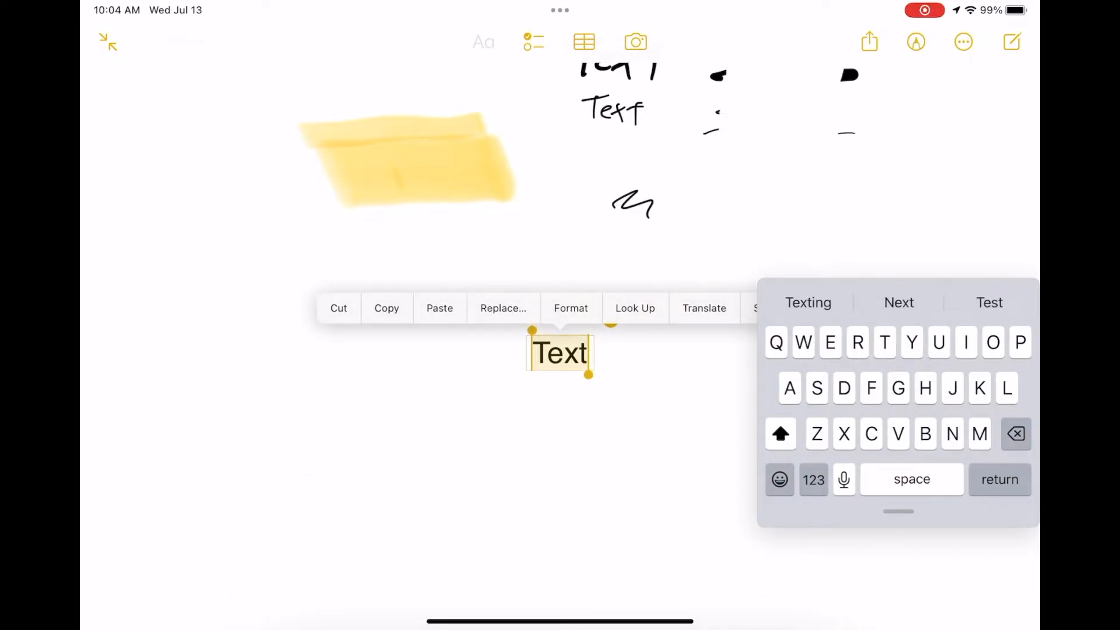
text(Yep)
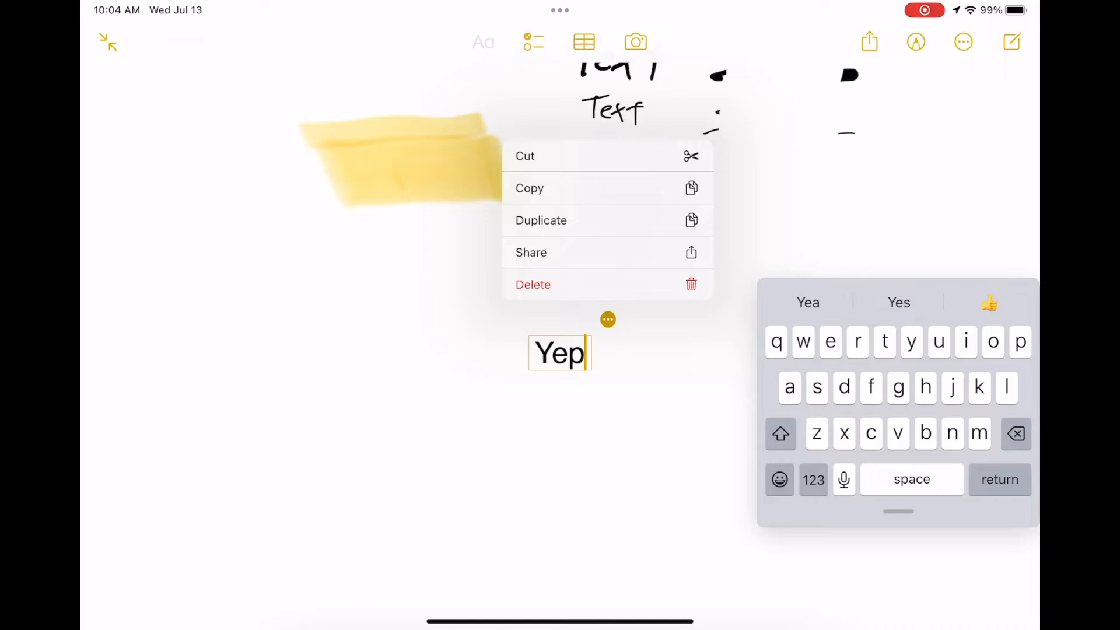
Step: Make 'Yep' bold italic and place a second 'Text' box to its right
double_click(560, 353)
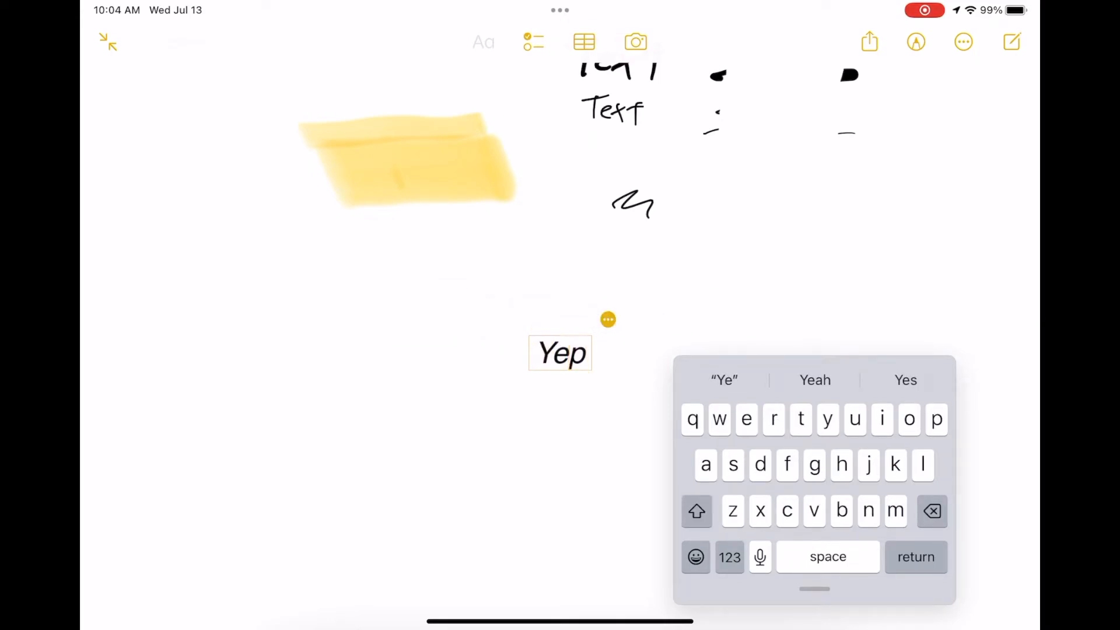
double_click(560, 353)
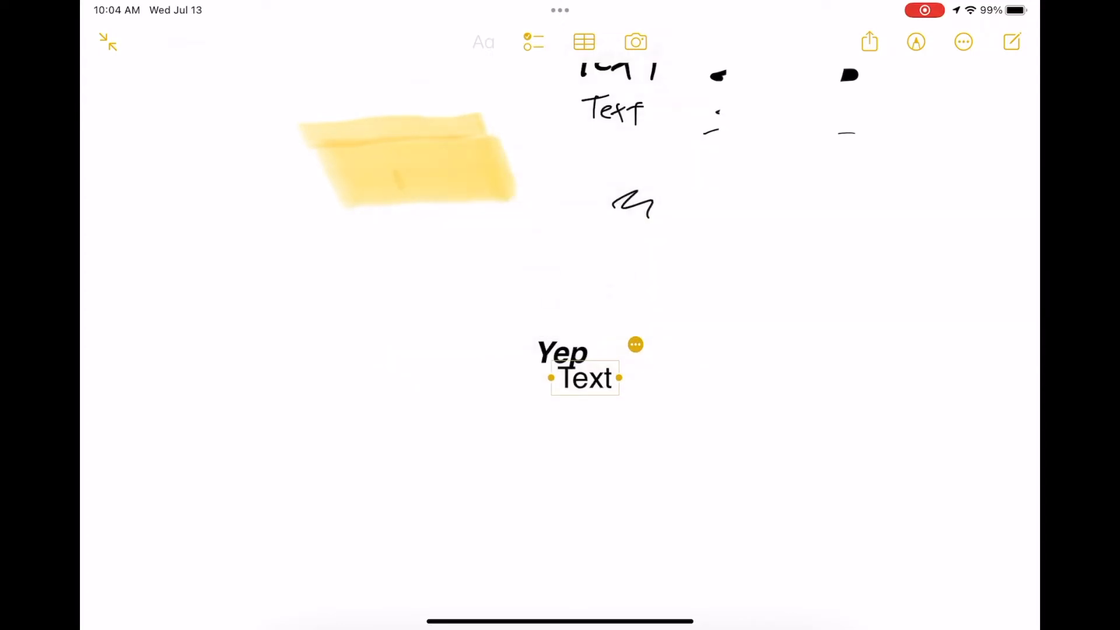
drag(584, 378, 629, 367)
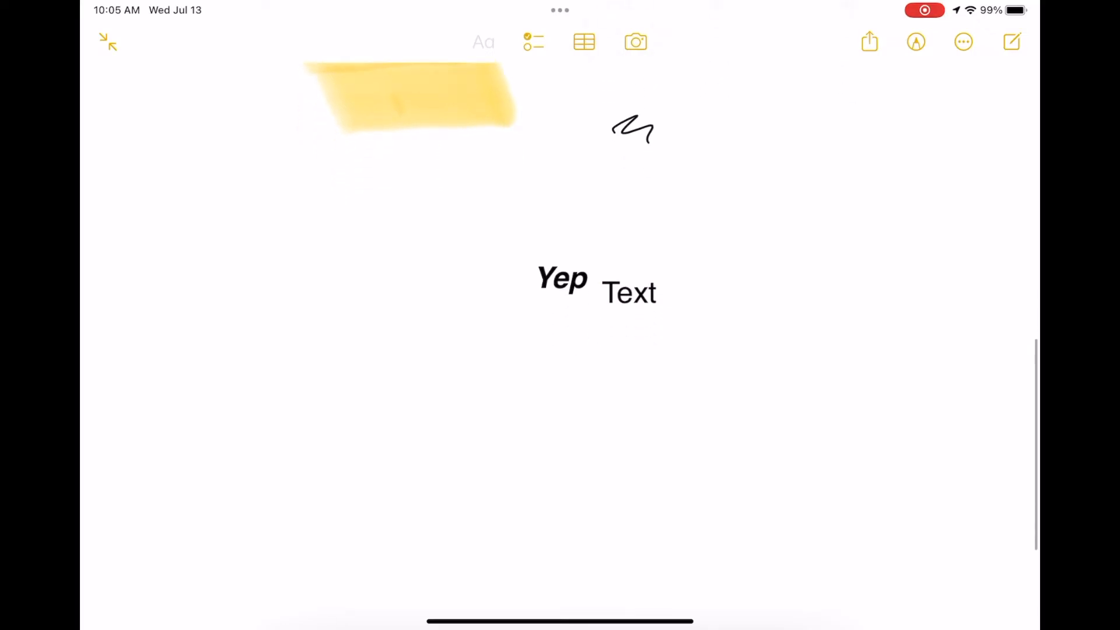
click(700, 421)
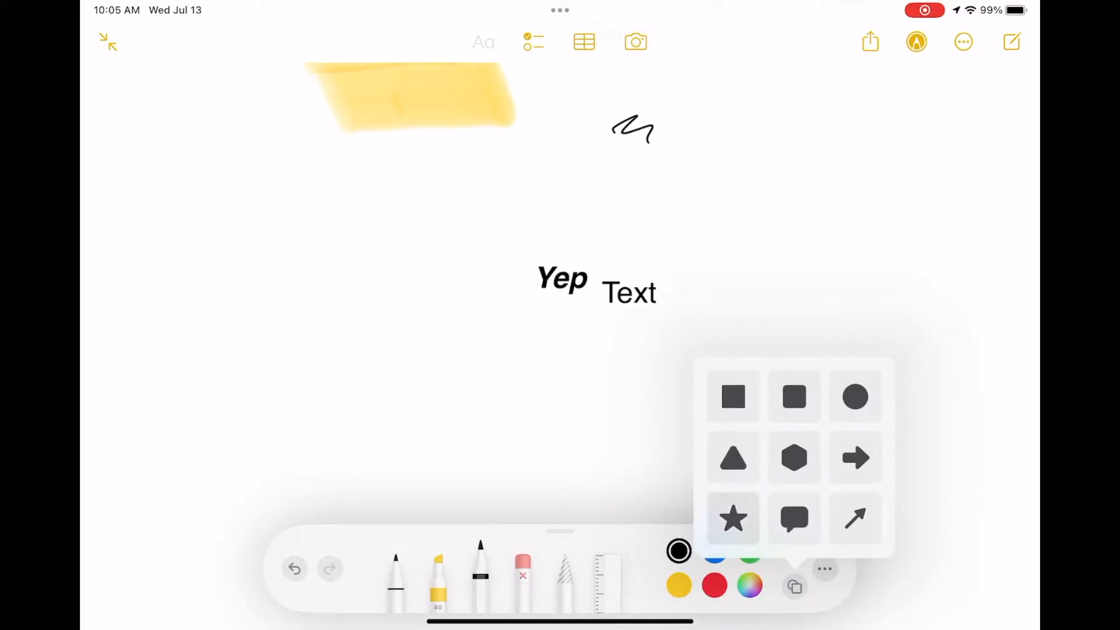
Step: Insert a star shape with a pink outline thickened to 28 pt
click(732, 519)
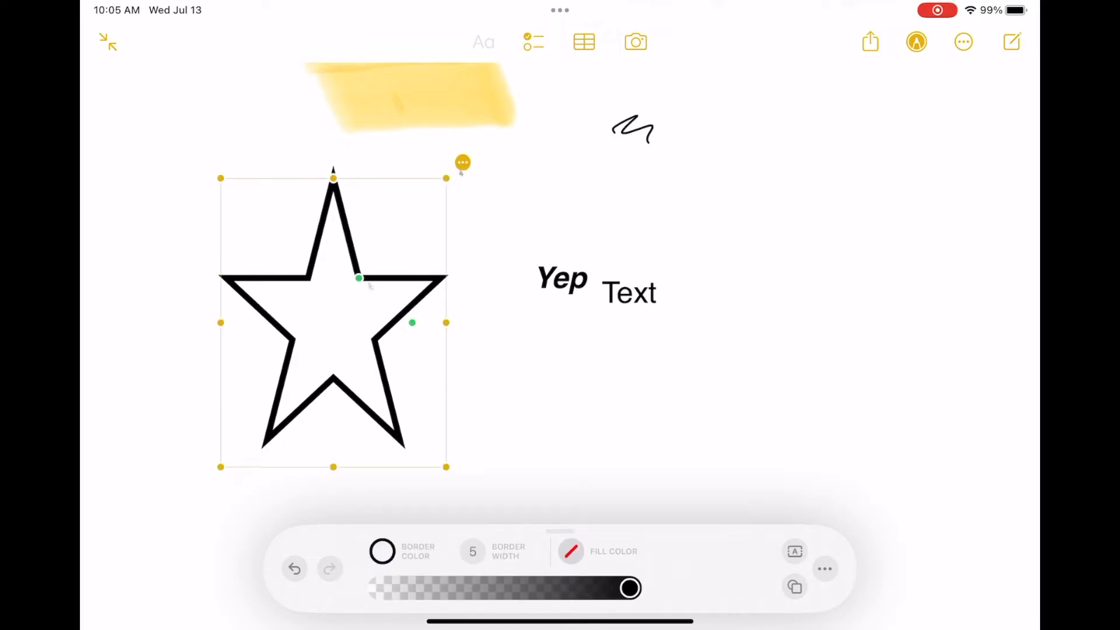
click(462, 163)
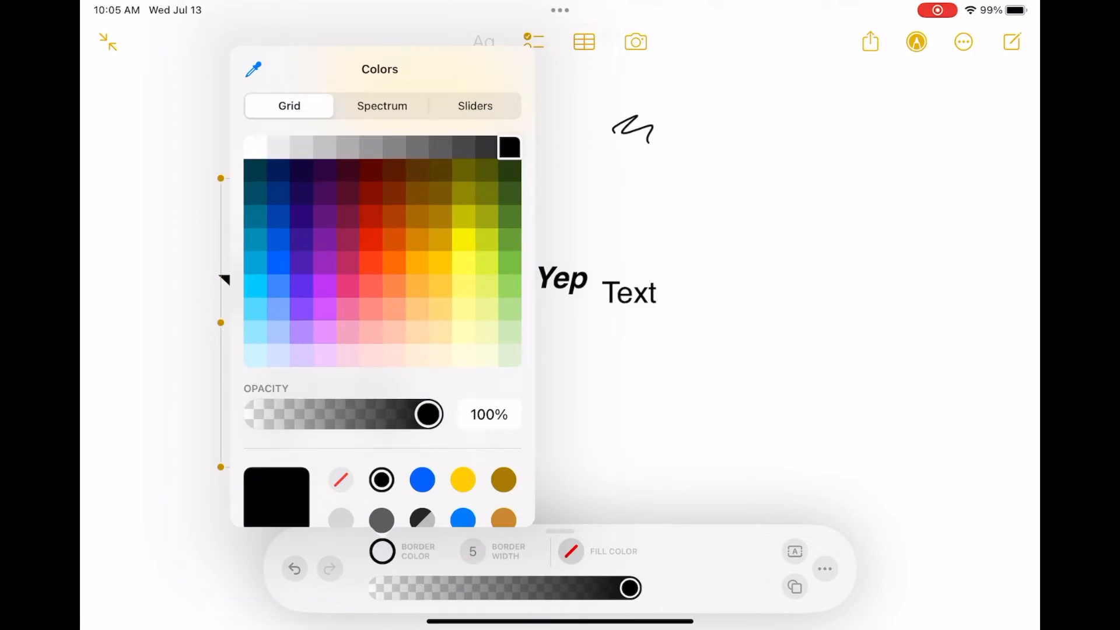
click(348, 308)
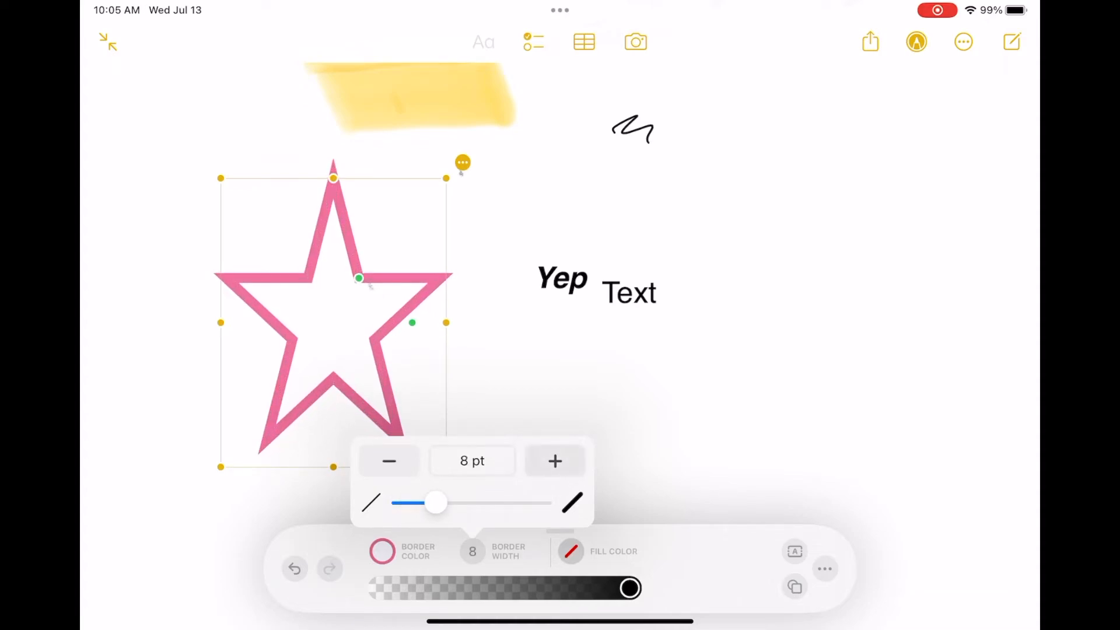
drag(436, 502, 535, 502)
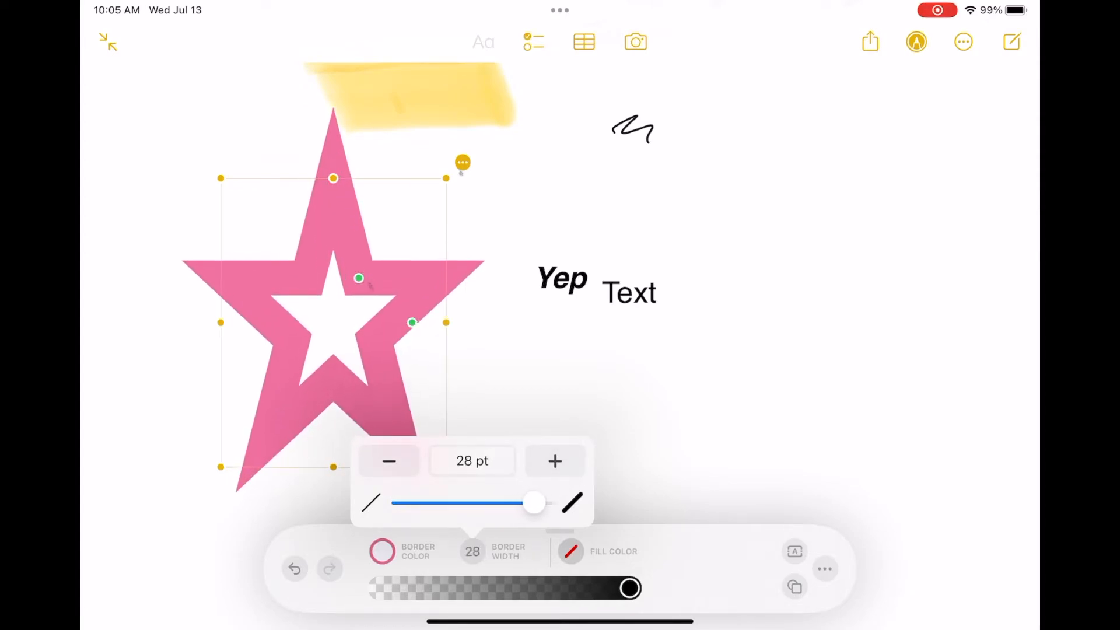
Step: Fill the inner star with yellow at 62% opacity
click(382, 551)
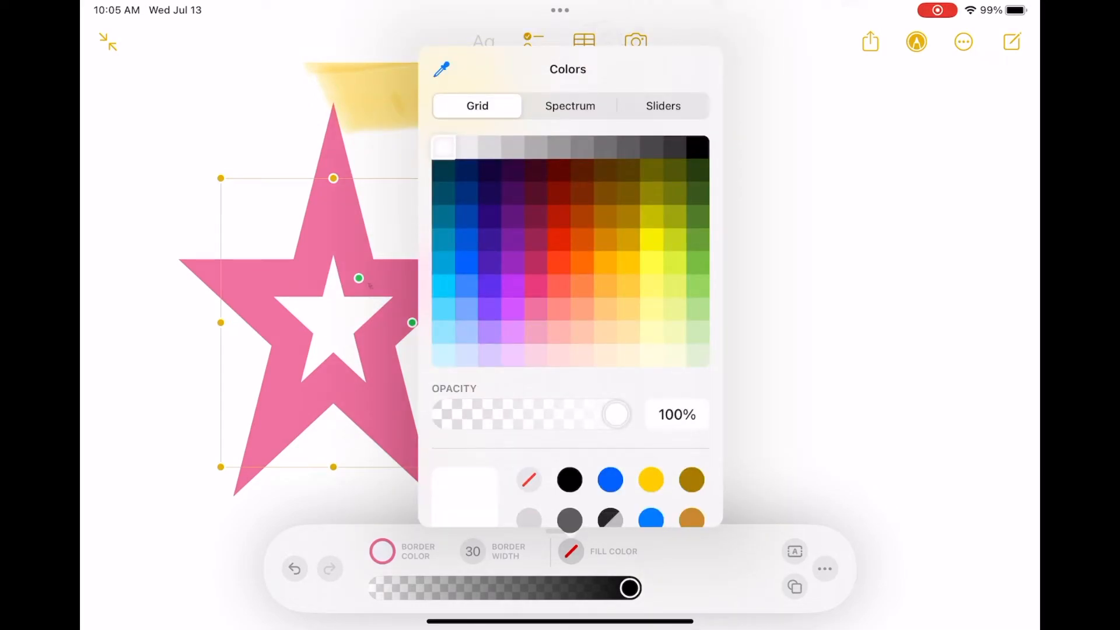
click(650, 480)
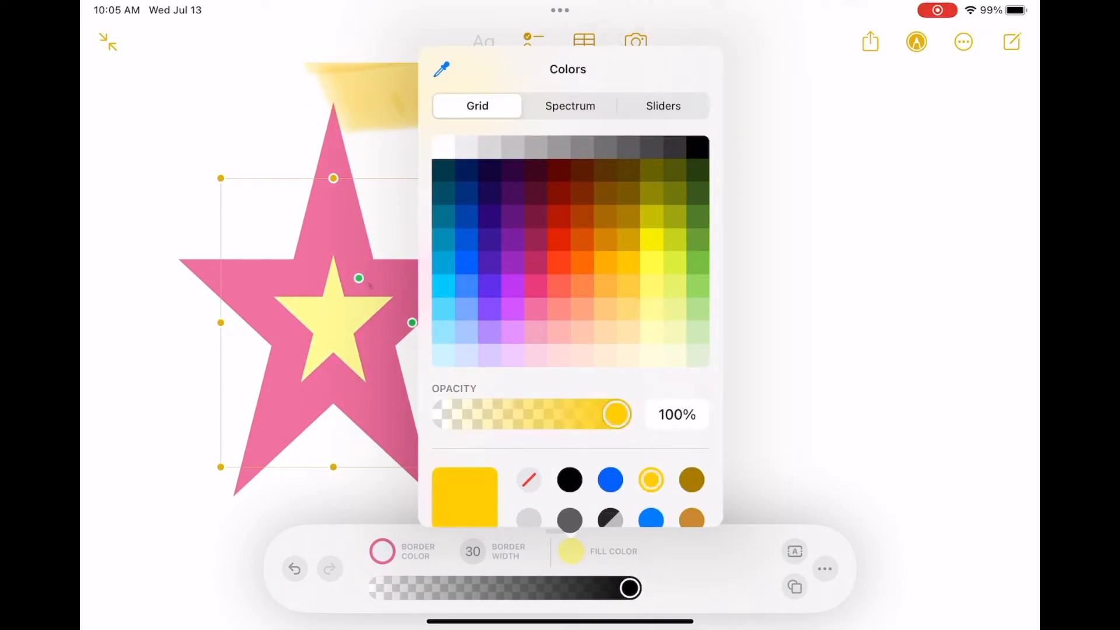
drag(616, 414, 447, 414)
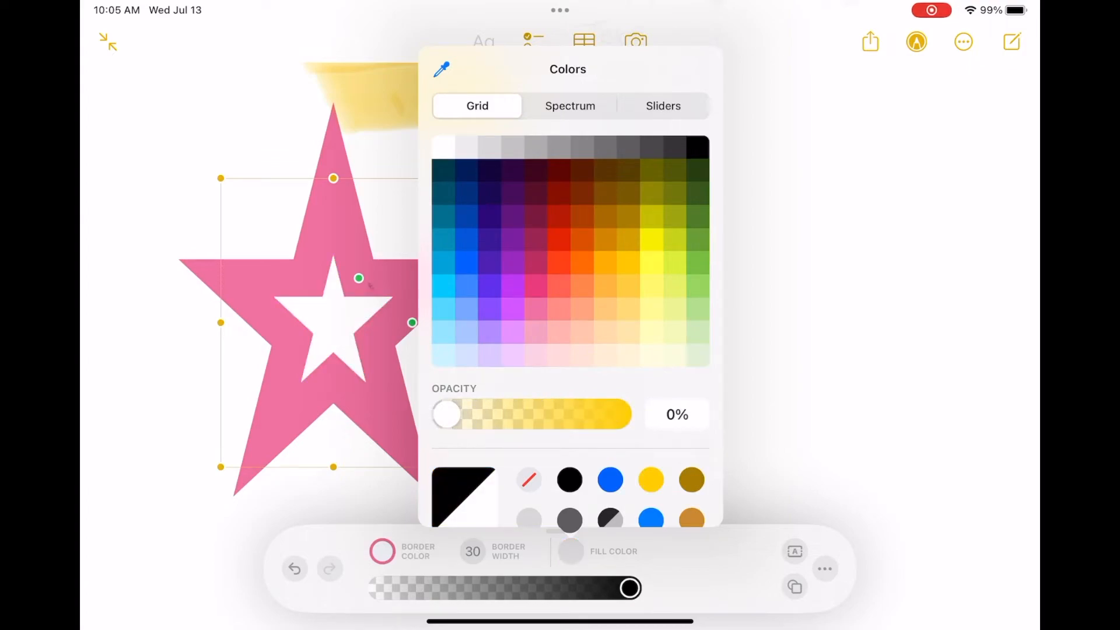
drag(446, 413, 494, 413)
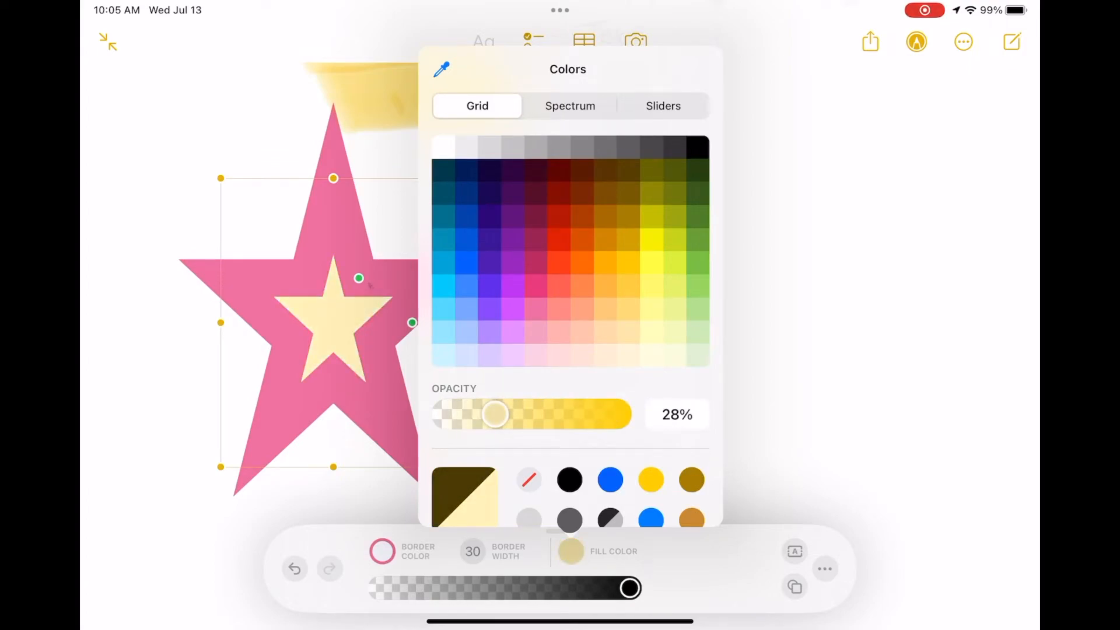
drag(494, 413, 552, 413)
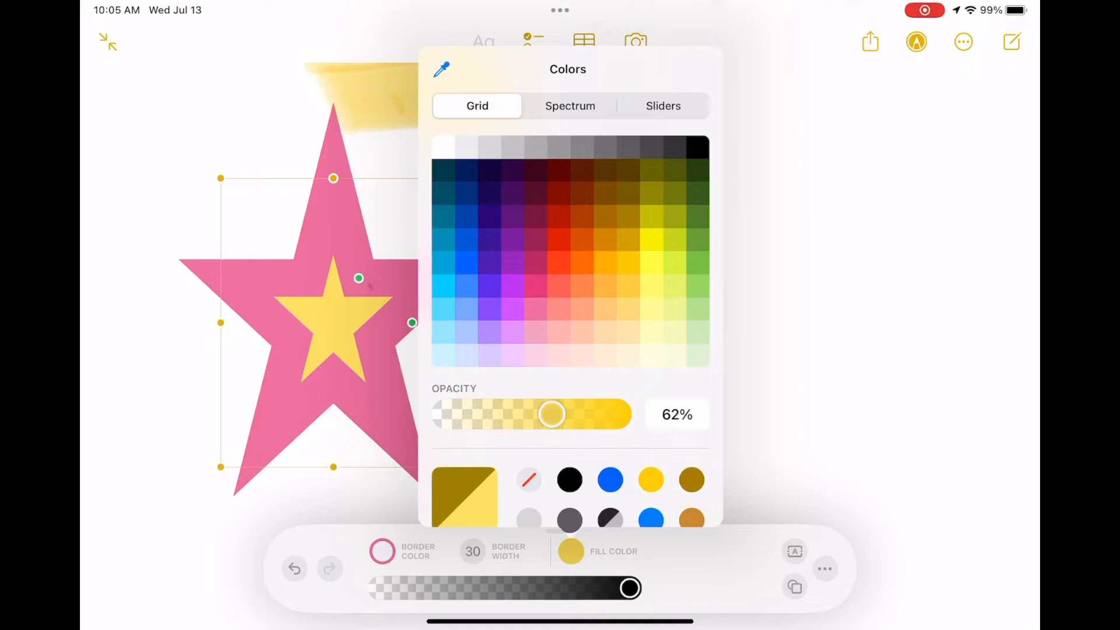
click(663, 107)
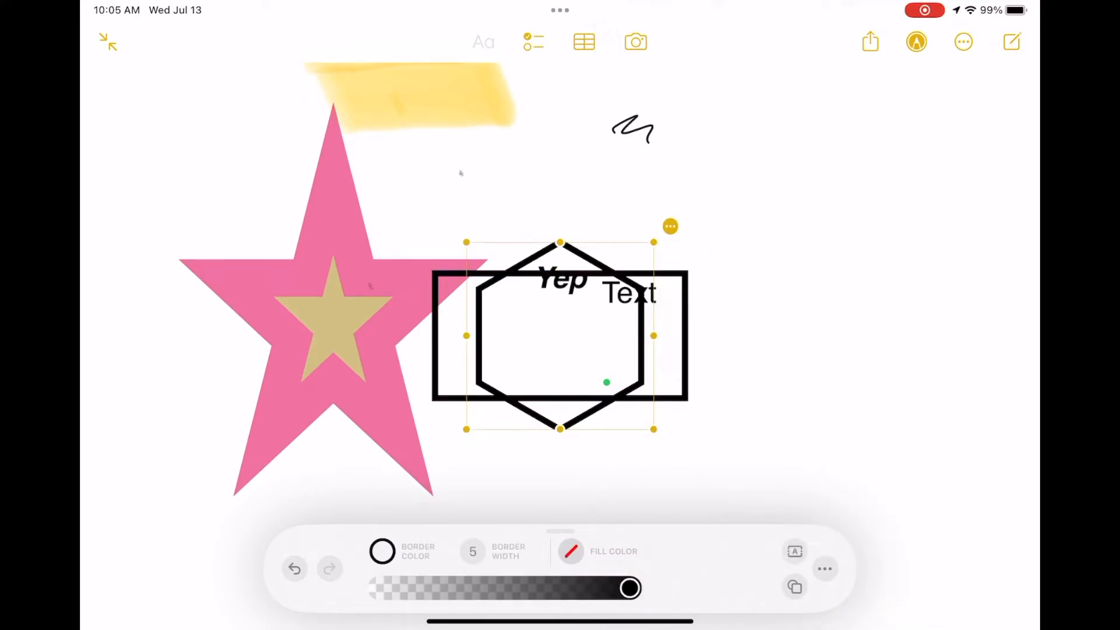
Step: Insert oval, circle and speech bubble shapes and move the bubble to the right
click(795, 587)
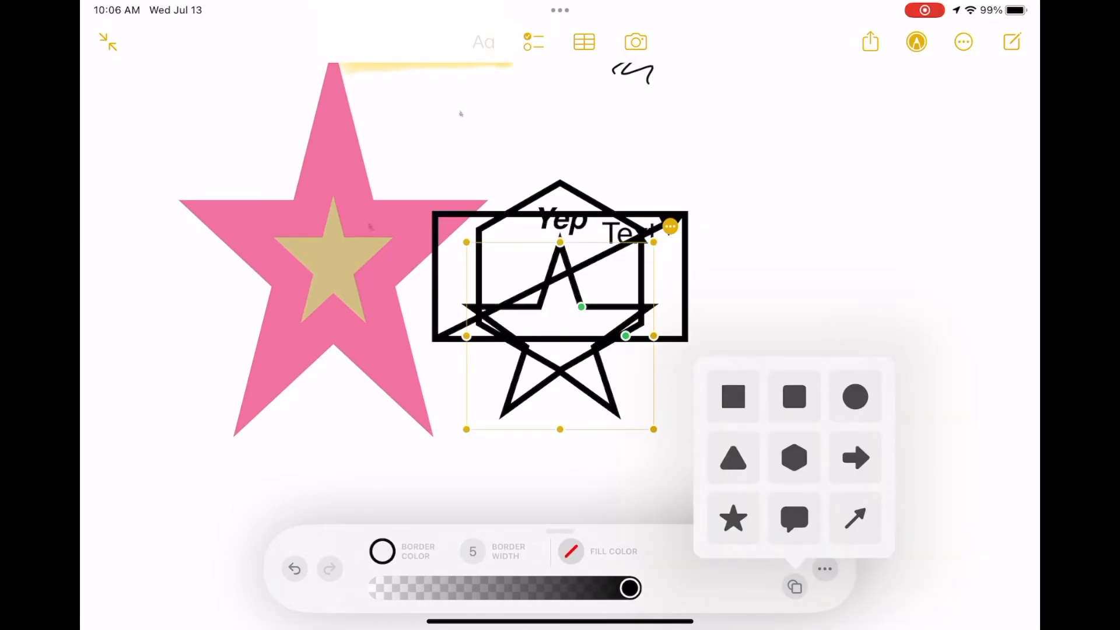
click(855, 397)
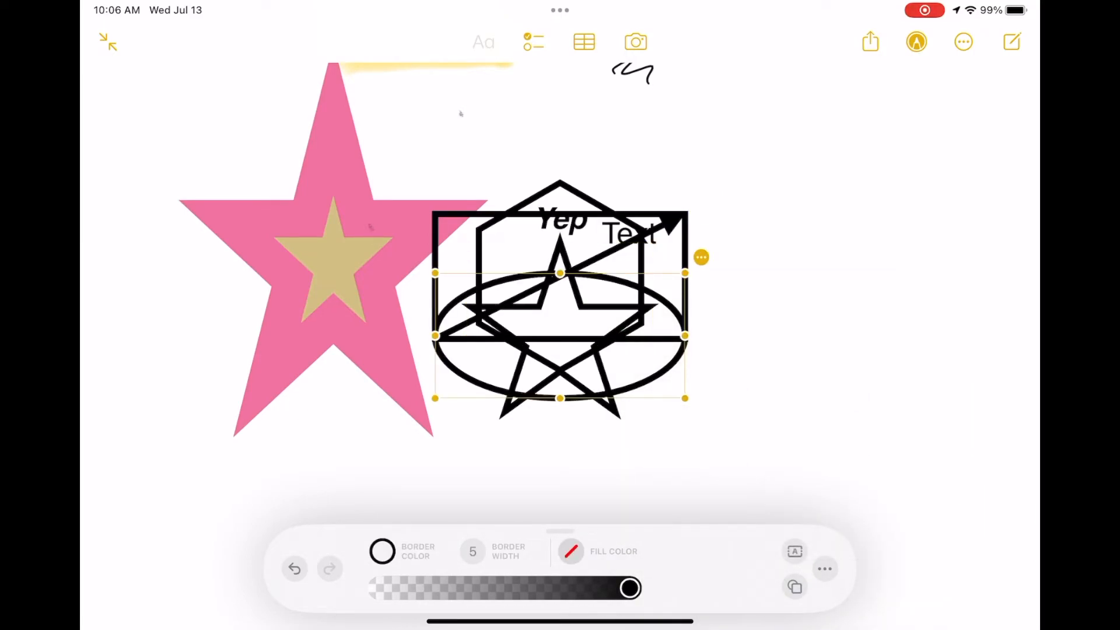
click(795, 587)
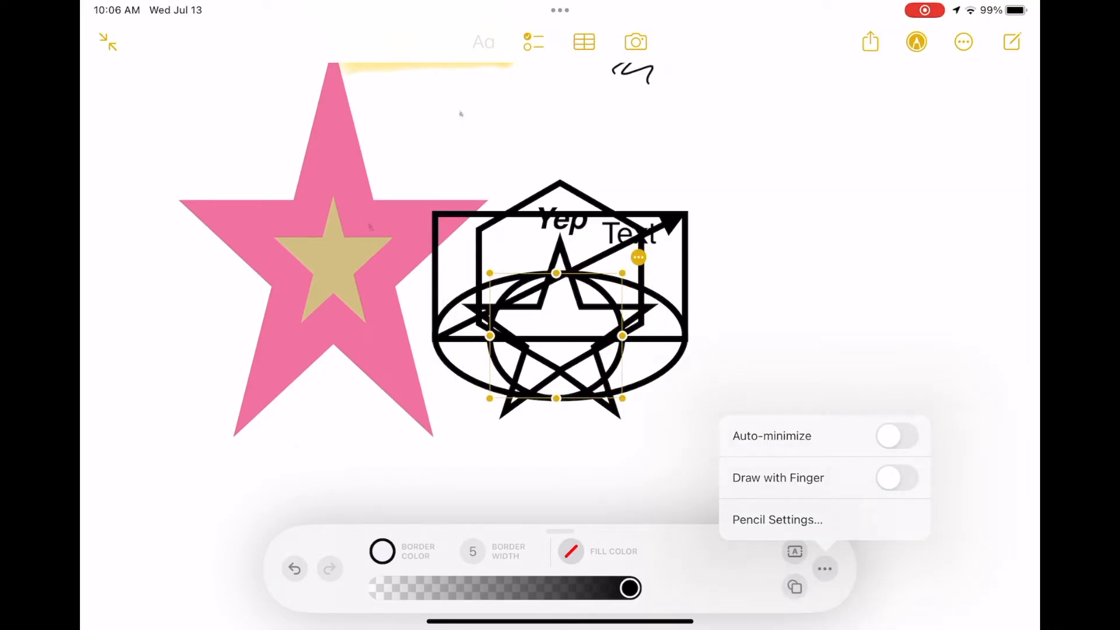
click(794, 587)
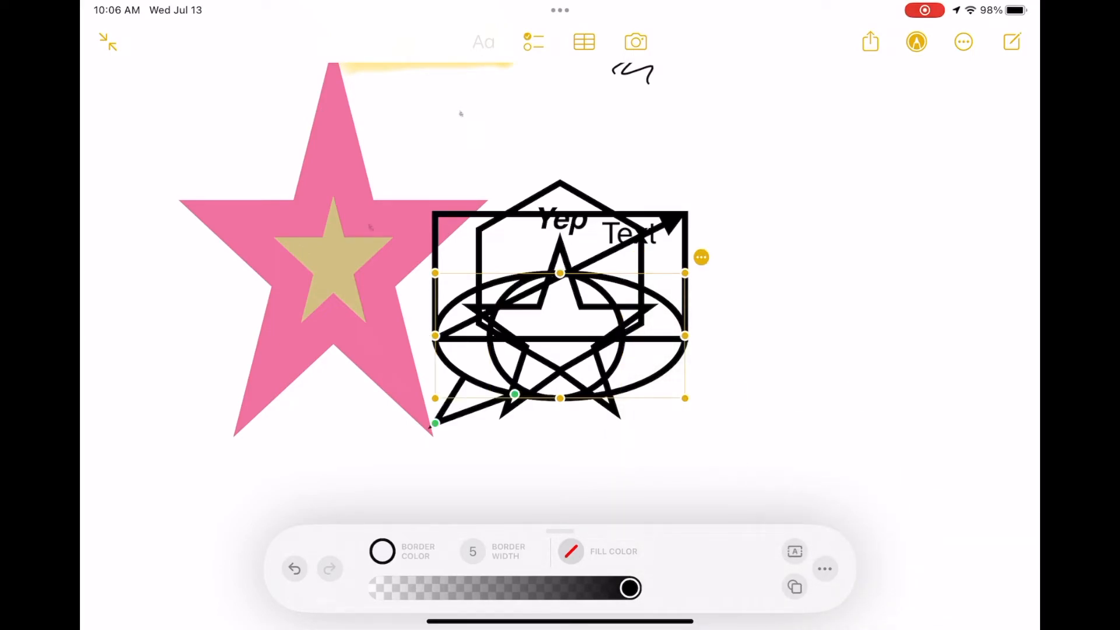
drag(558, 336, 842, 317)
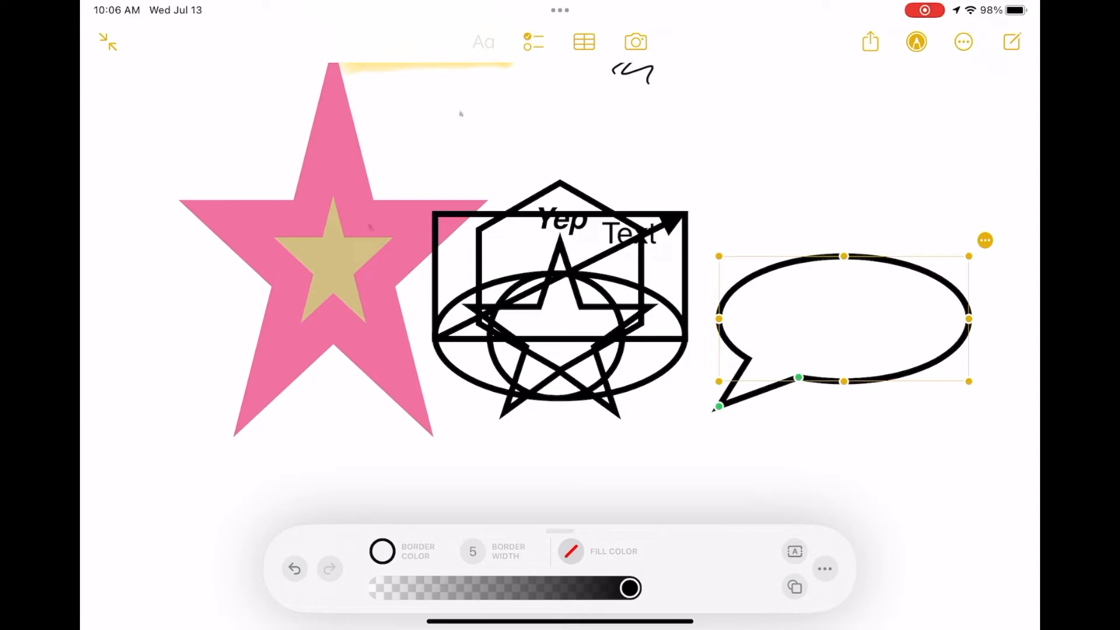
Step: Reopen and close the Shapes list and the drawing options without adding anything
click(795, 587)
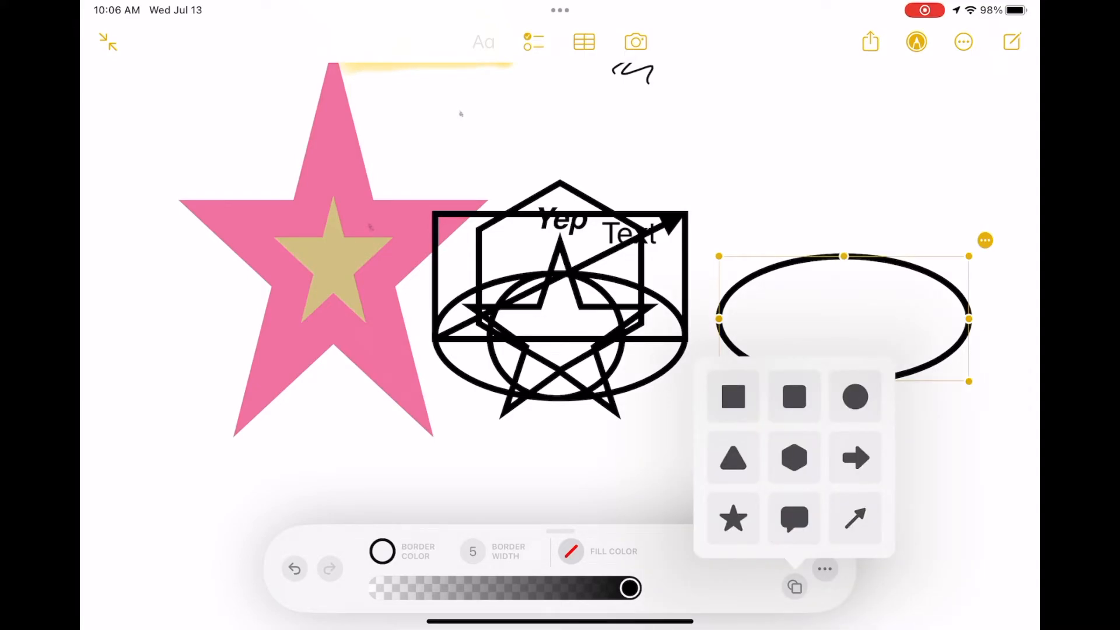
click(795, 518)
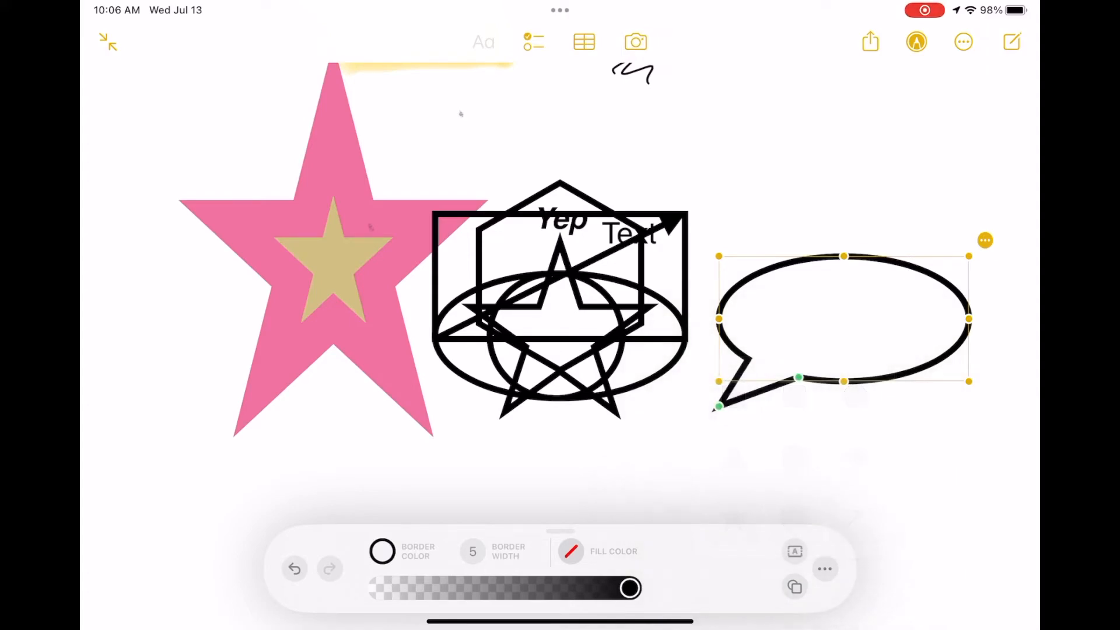
click(825, 568)
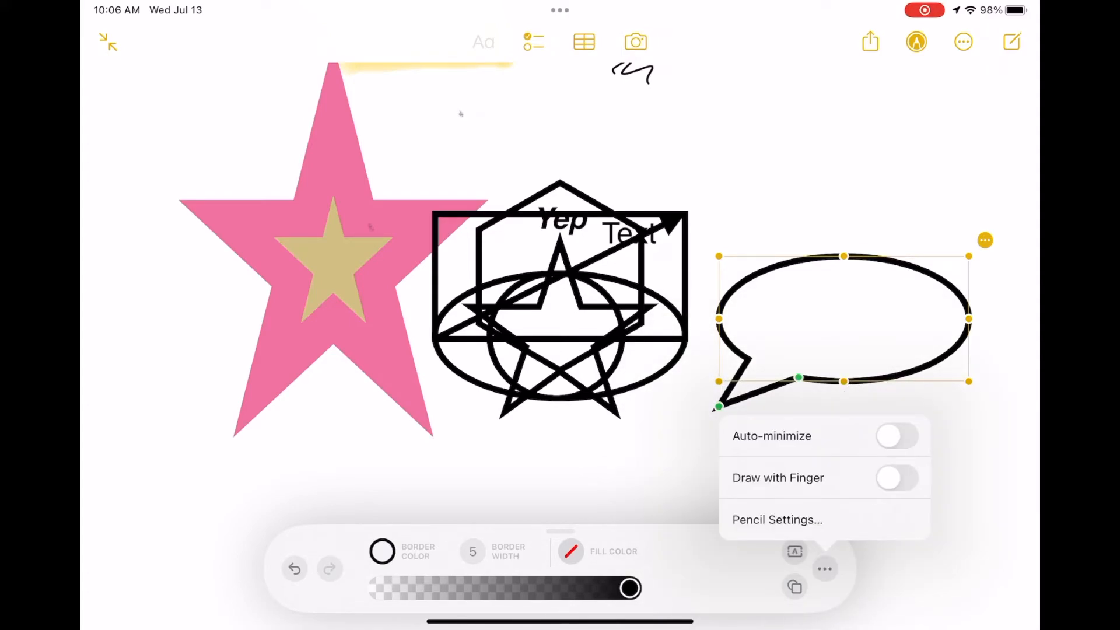
click(896, 479)
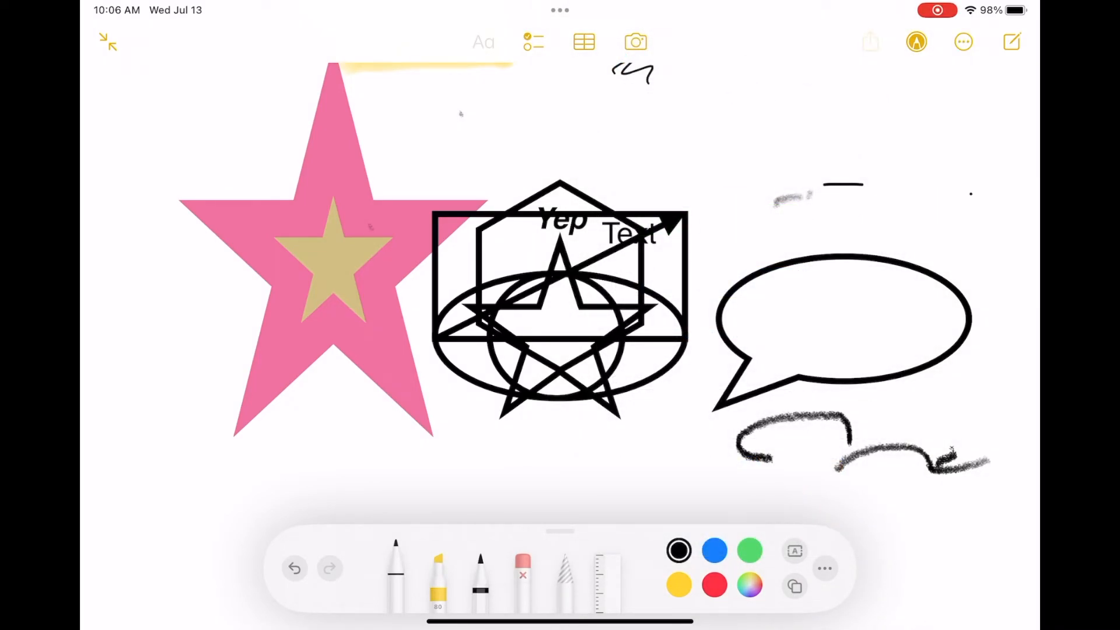
Step: Set the Testing note's sharing permission to 'Can view only' for invited people
click(871, 42)
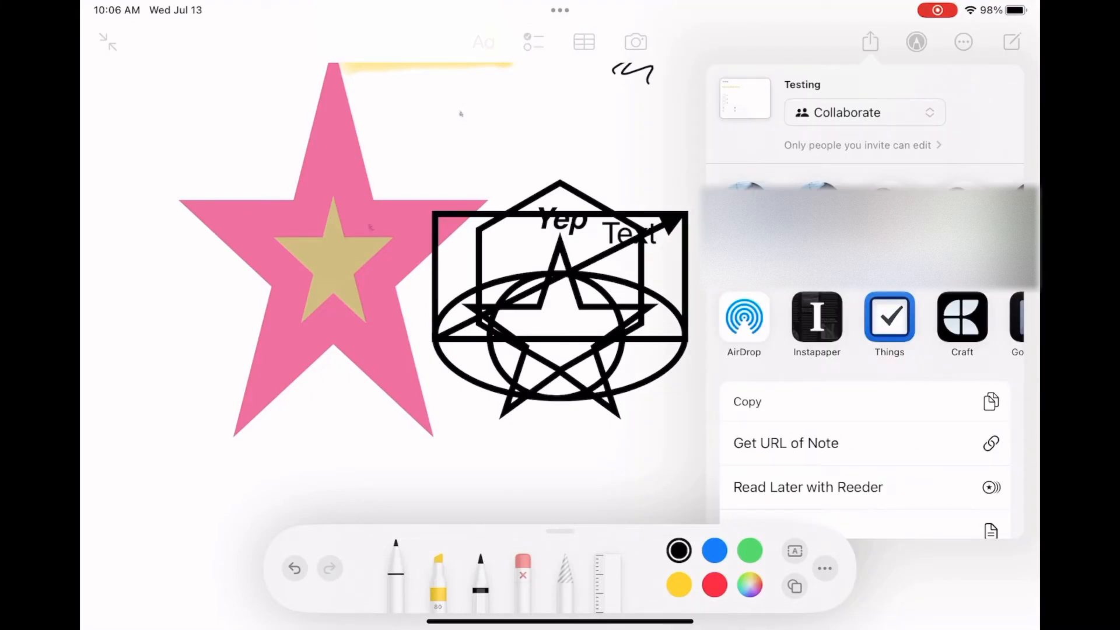
click(862, 112)
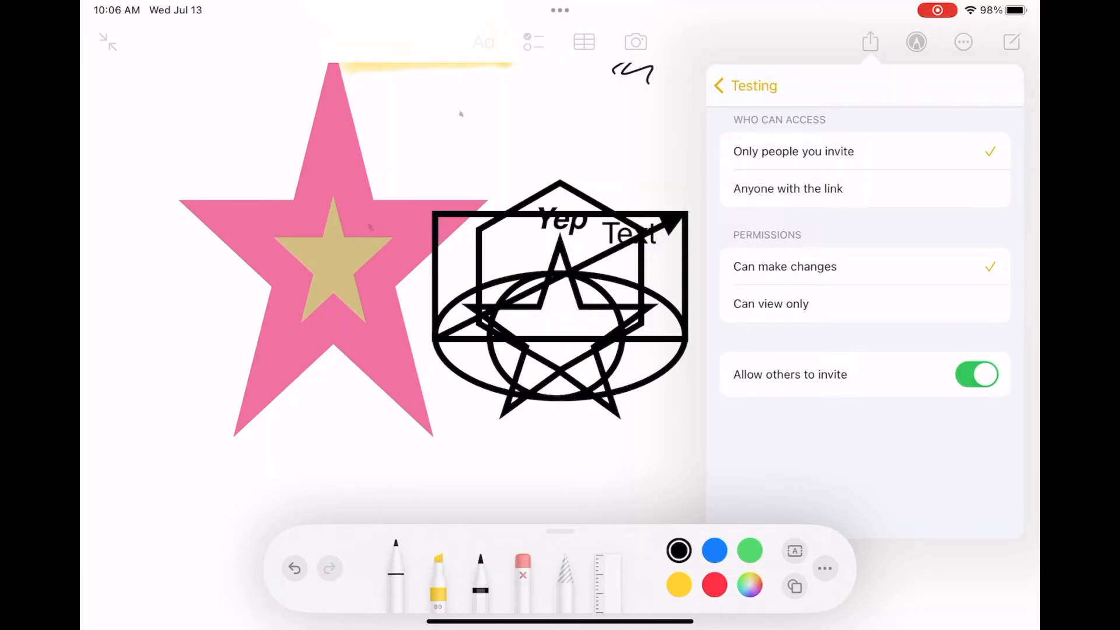
click(771, 303)
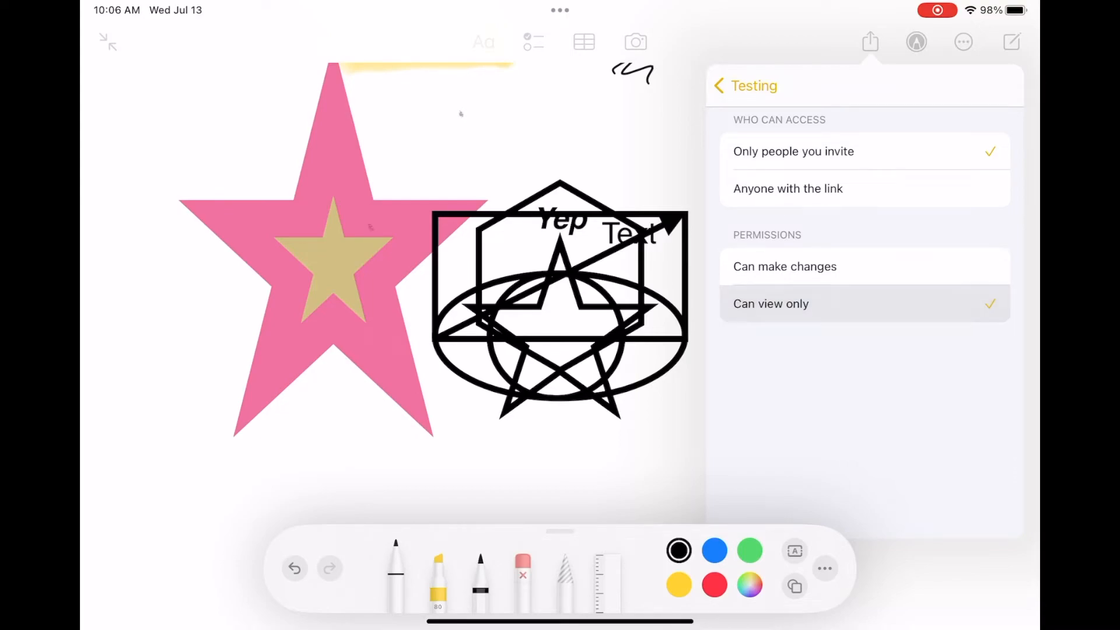
click(771, 304)
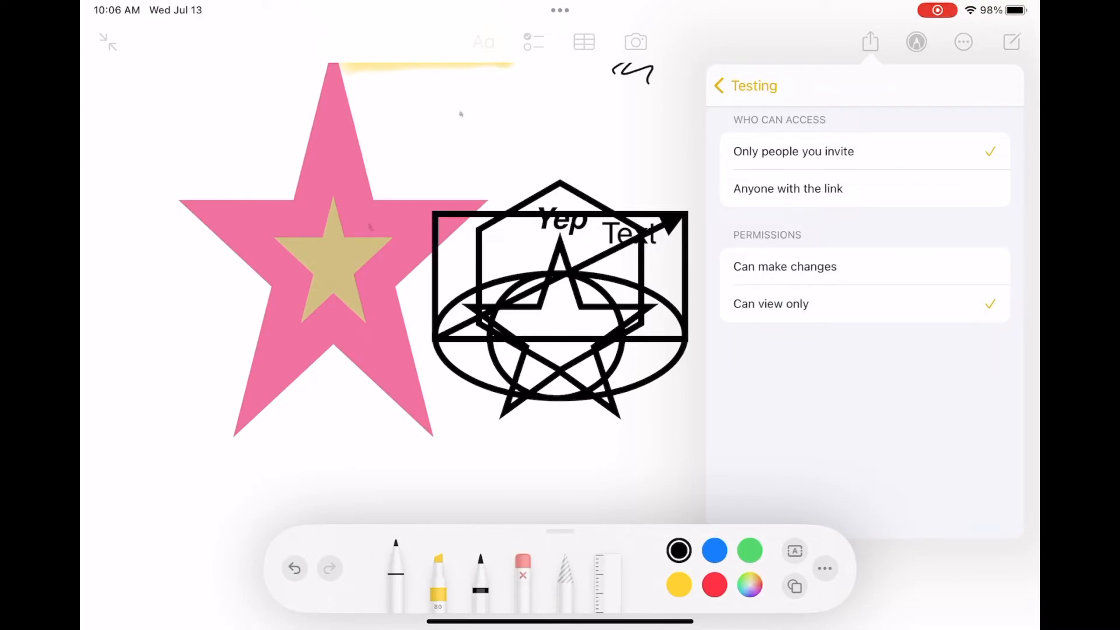
click(746, 86)
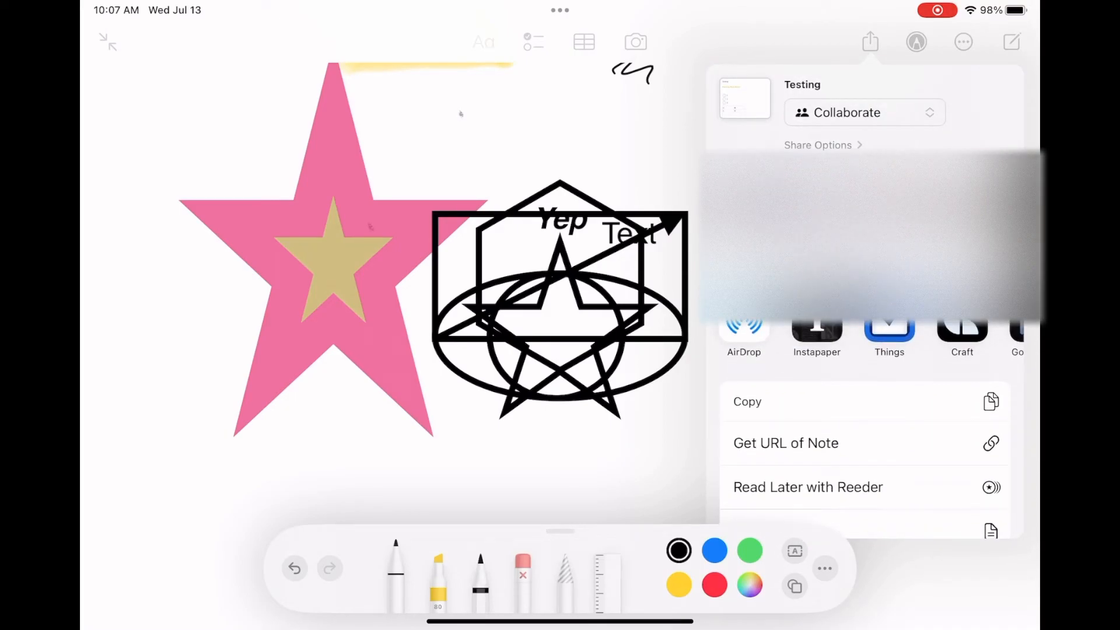
Step: Dismiss the share sheet and the More menu, leaving the Testing note without markup tools
click(863, 112)
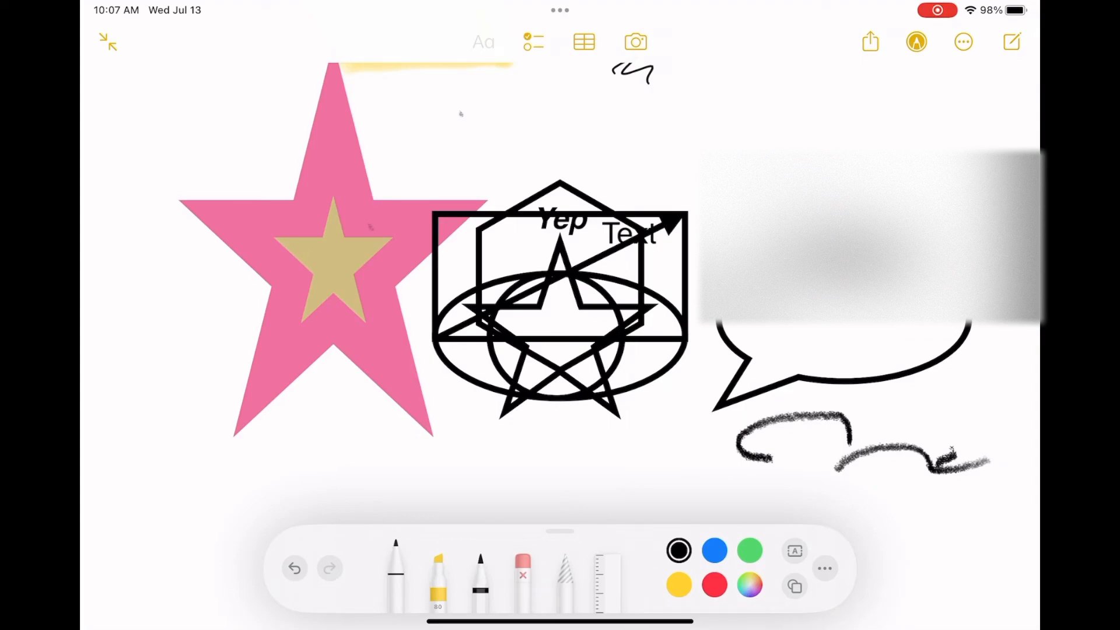
click(963, 42)
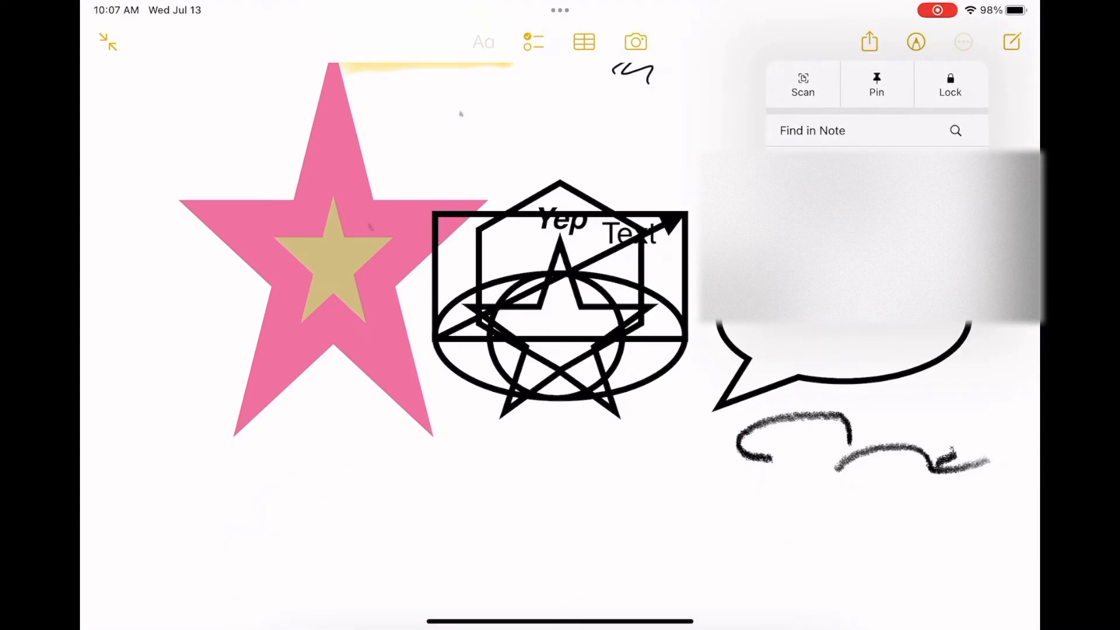
click(963, 42)
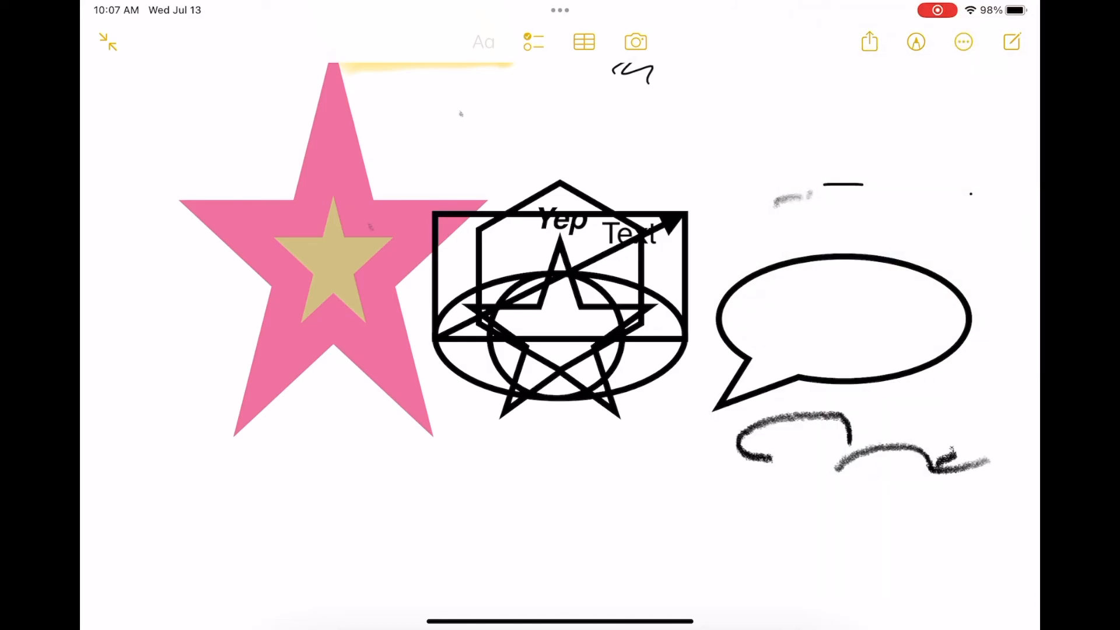
click(916, 42)
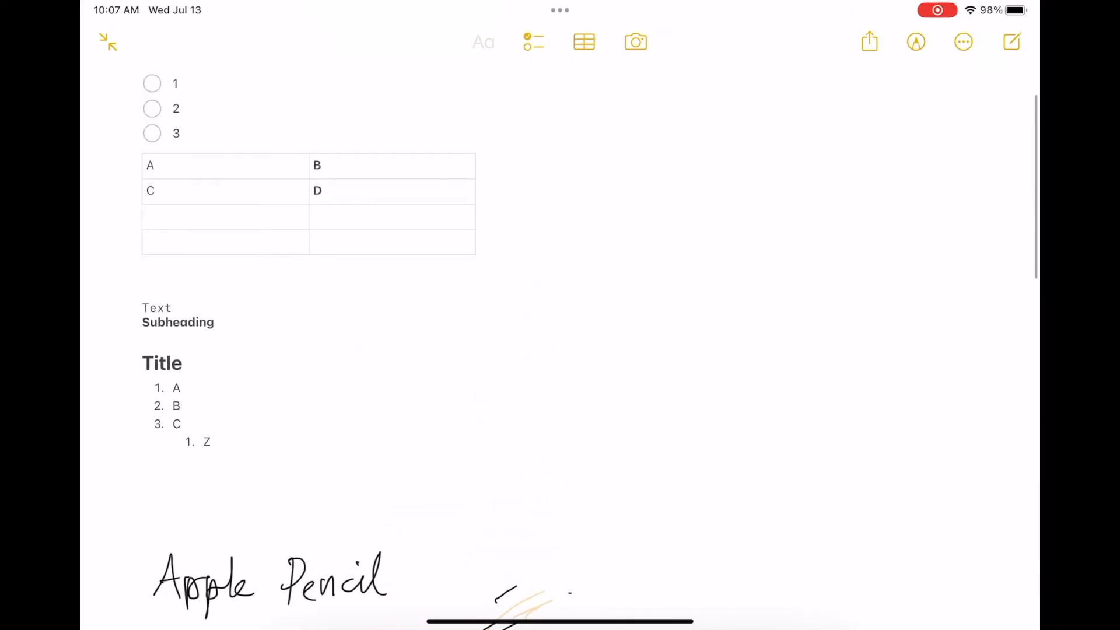
Step: Find 'test' in the note and step forward and back through its three matches
scroll(down, 3)
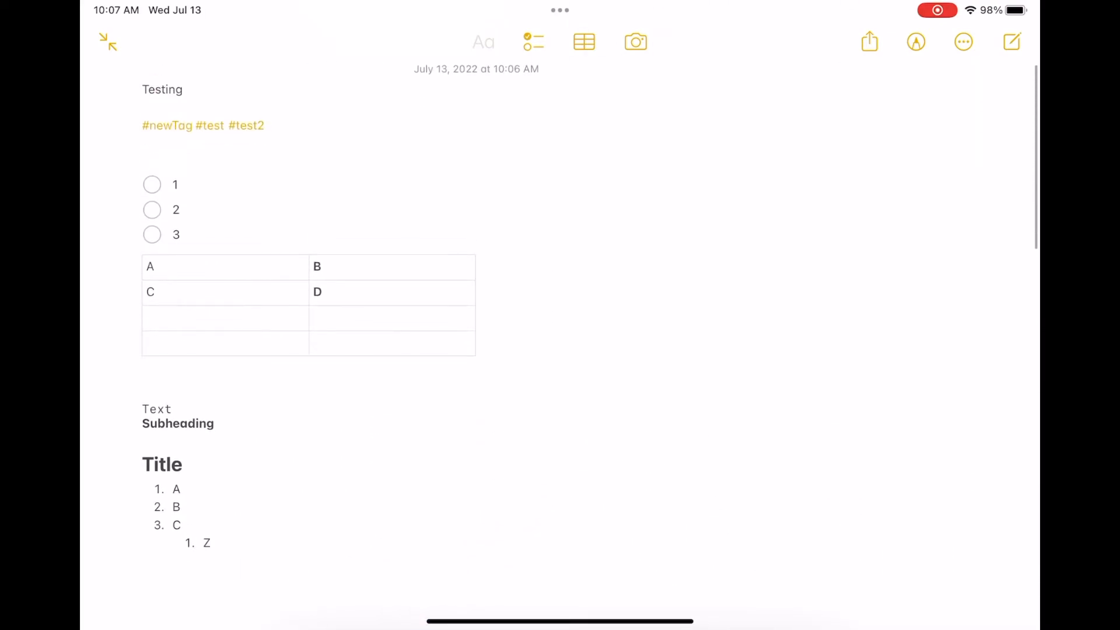
click(162, 109)
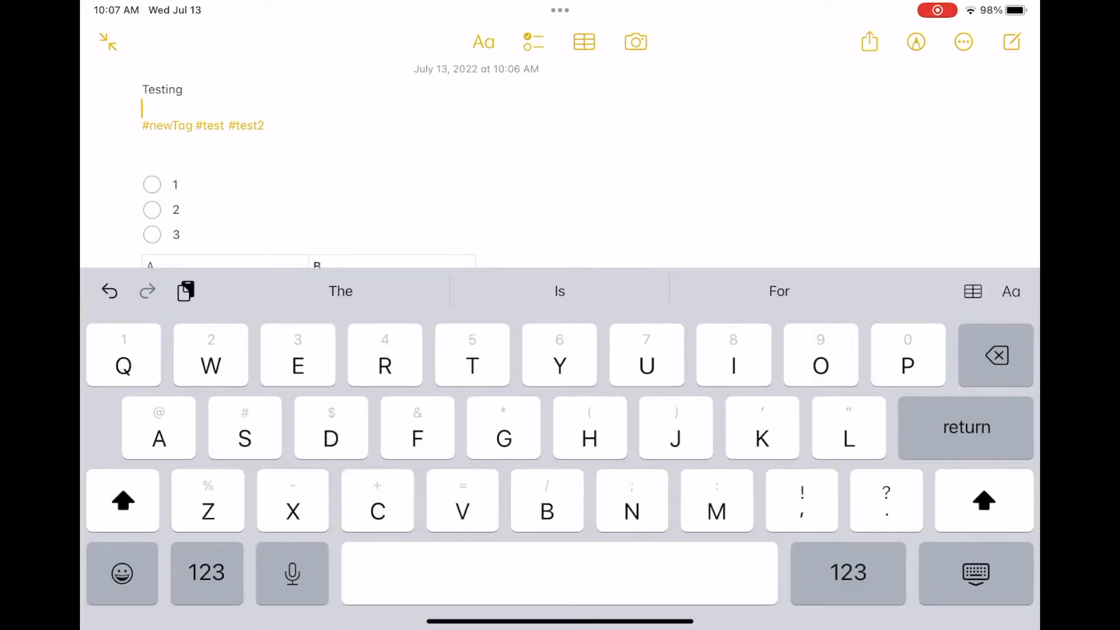
click(963, 42)
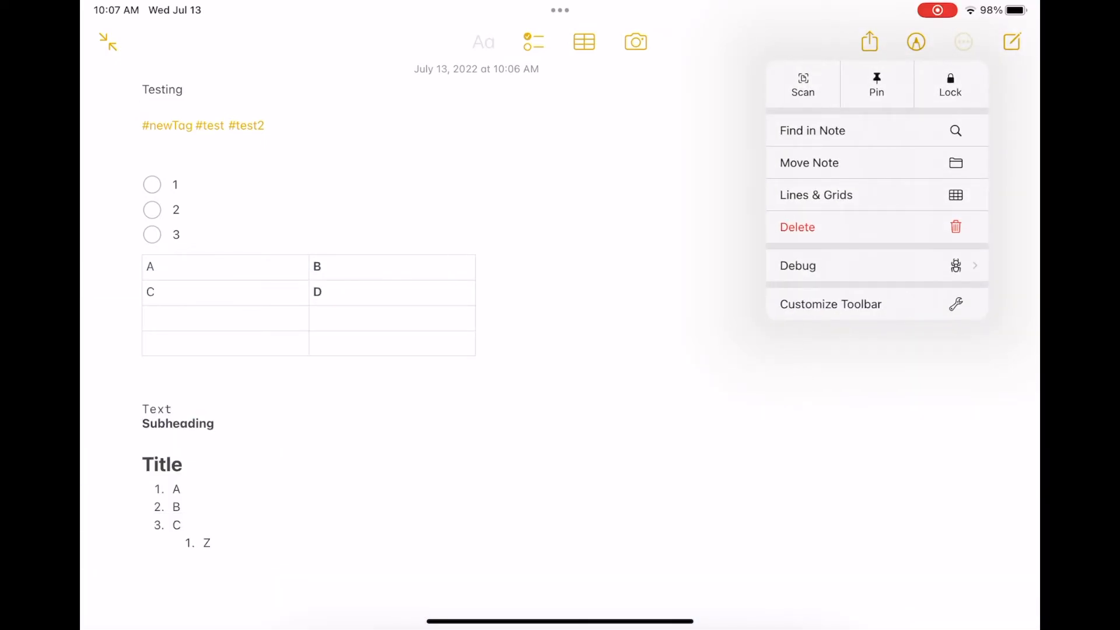
click(812, 129)
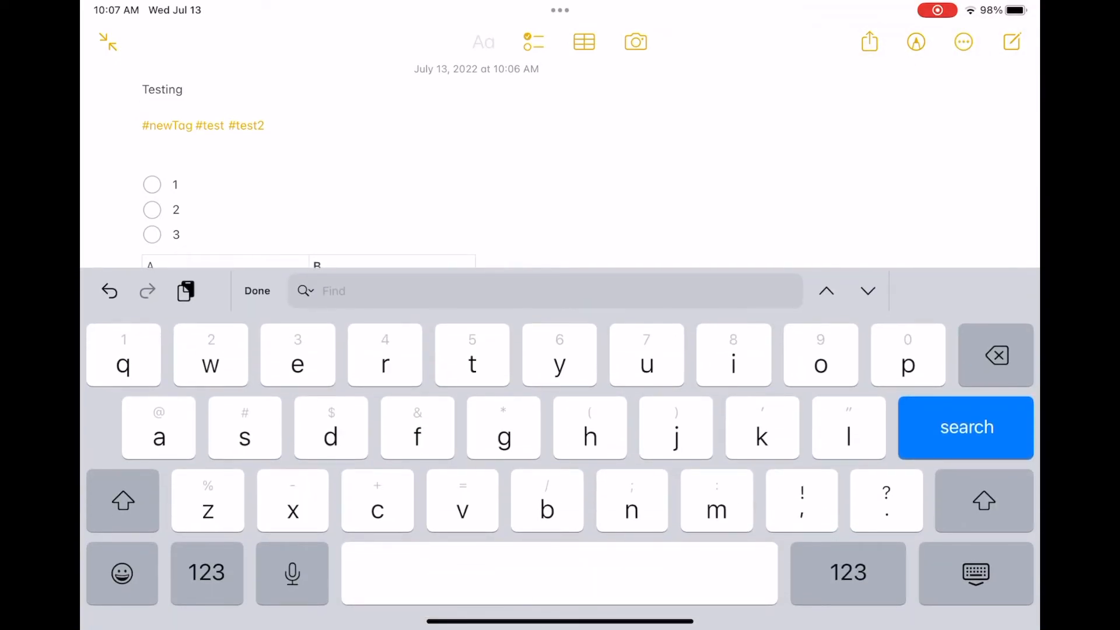
text(test)
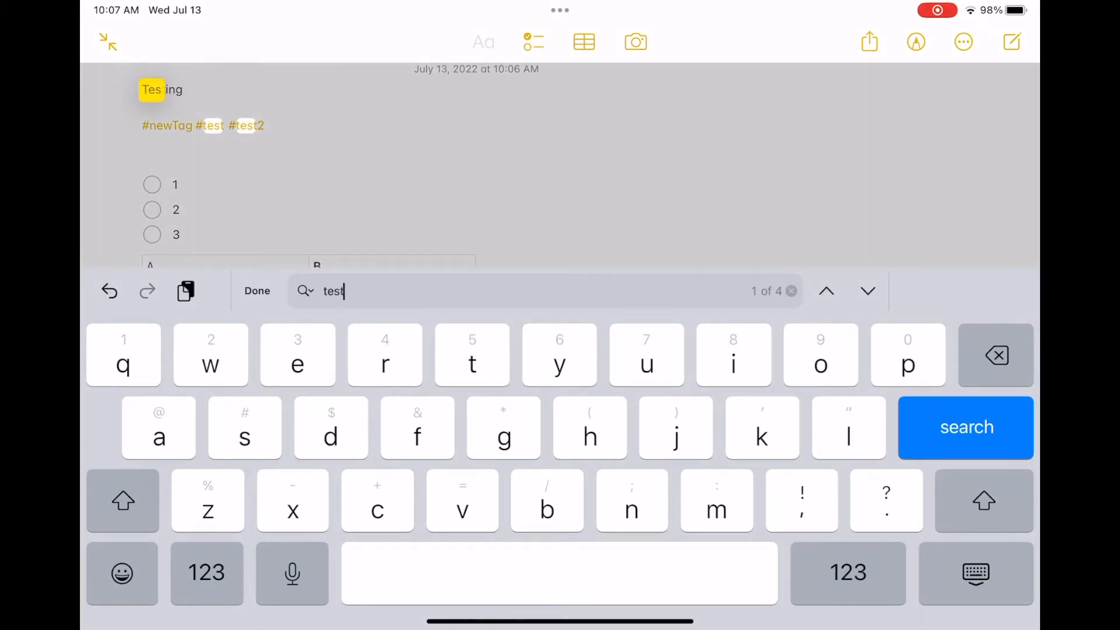
click(868, 290)
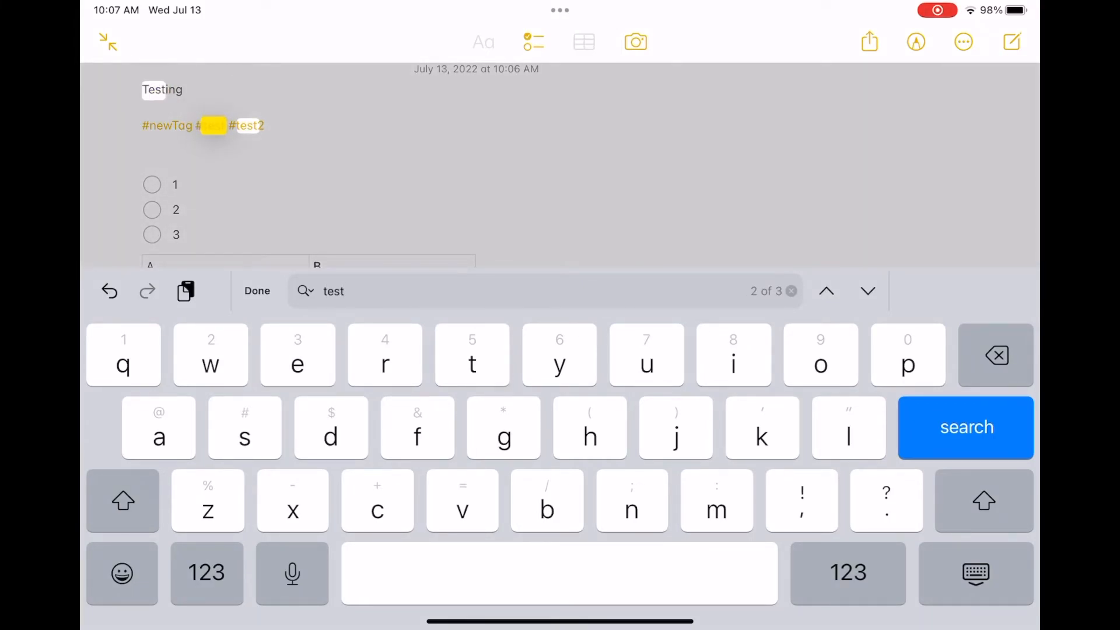
click(826, 290)
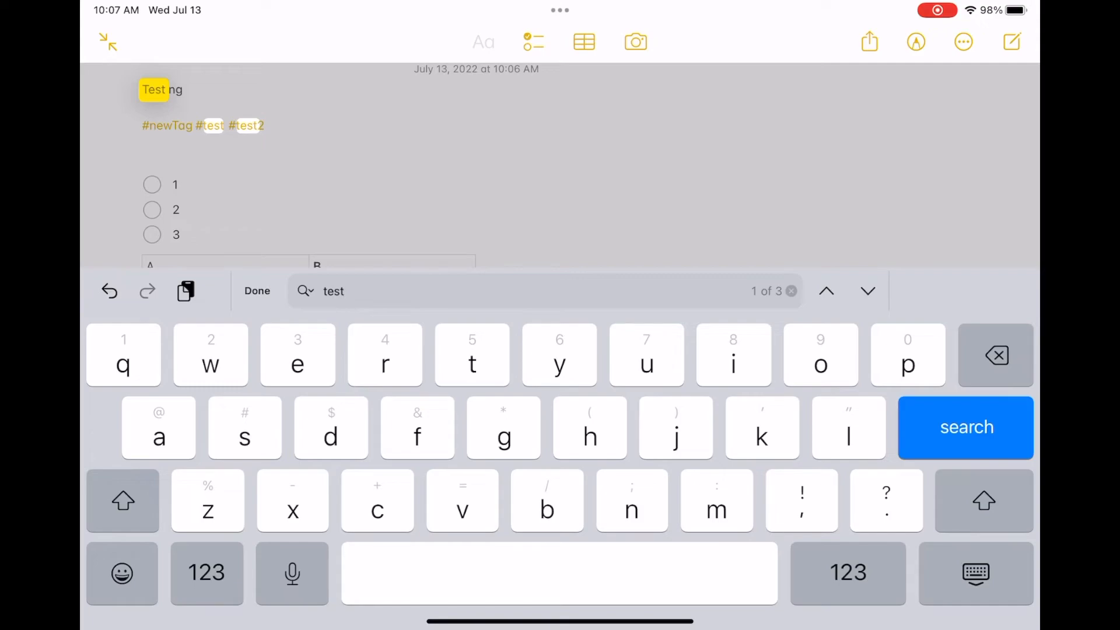
Step: Show the list of notes carrying the #newTag tag
click(257, 291)
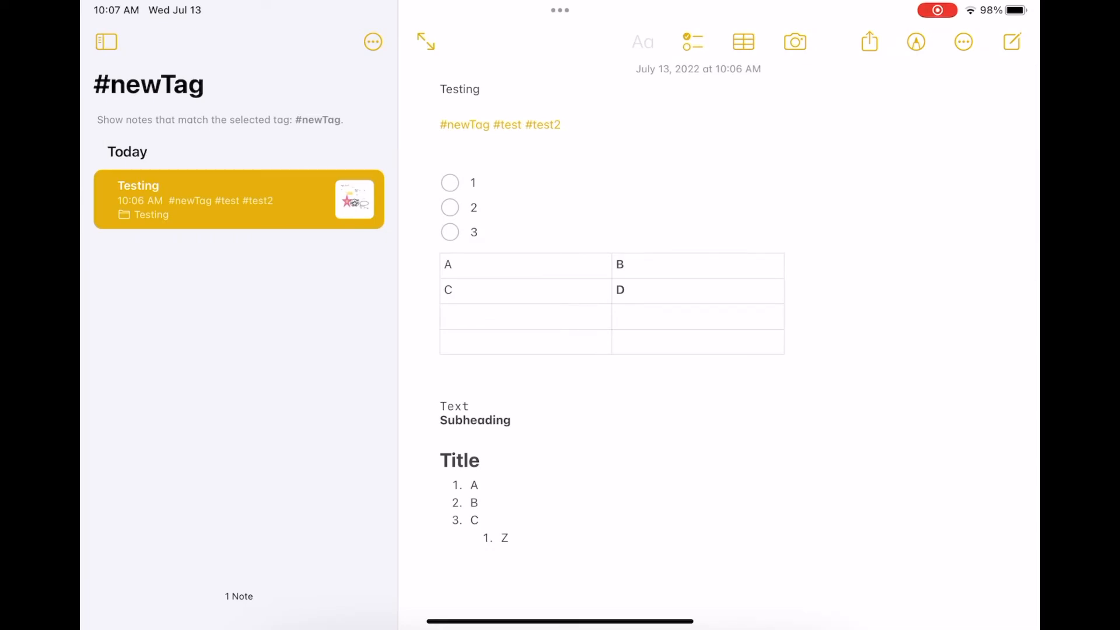
Step: Open the #newTag note, then show the Testing folder's notes under a Today heading
click(372, 42)
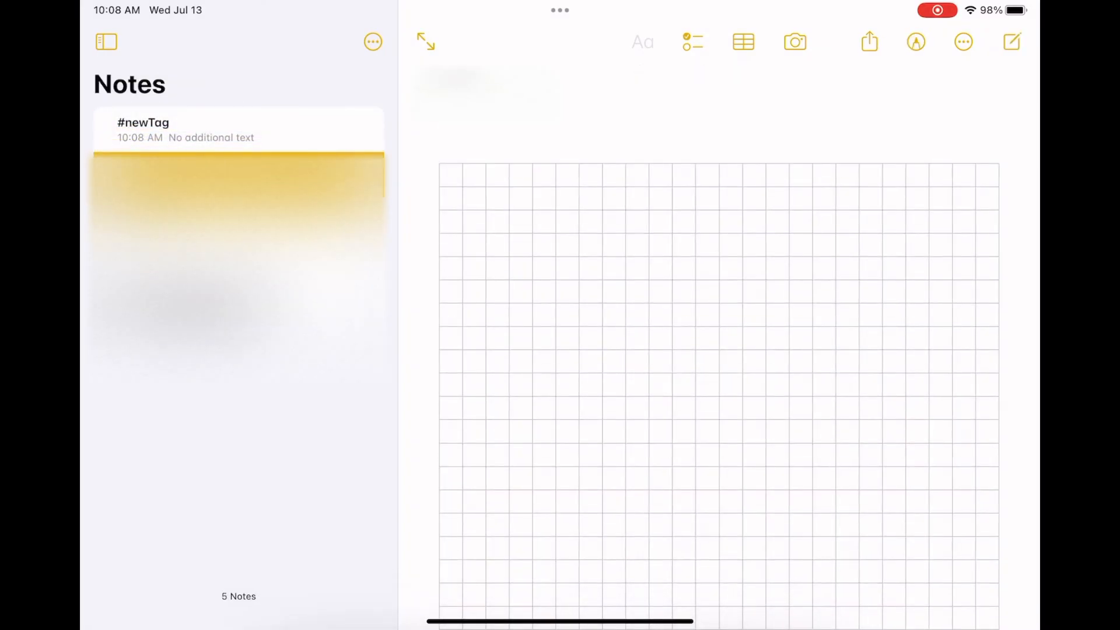
click(238, 130)
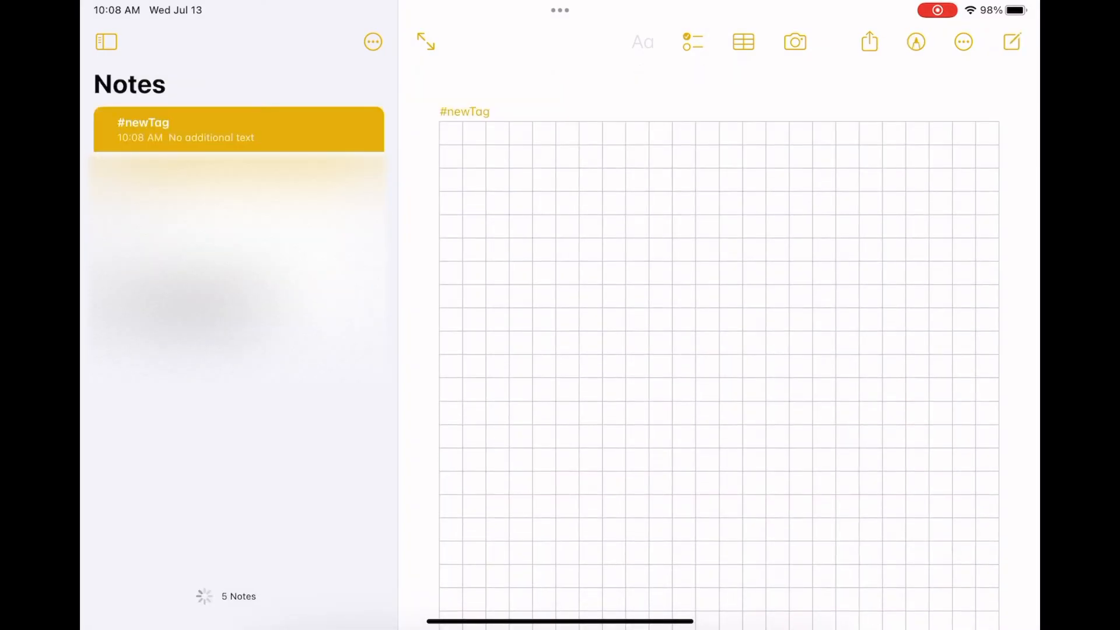
click(106, 42)
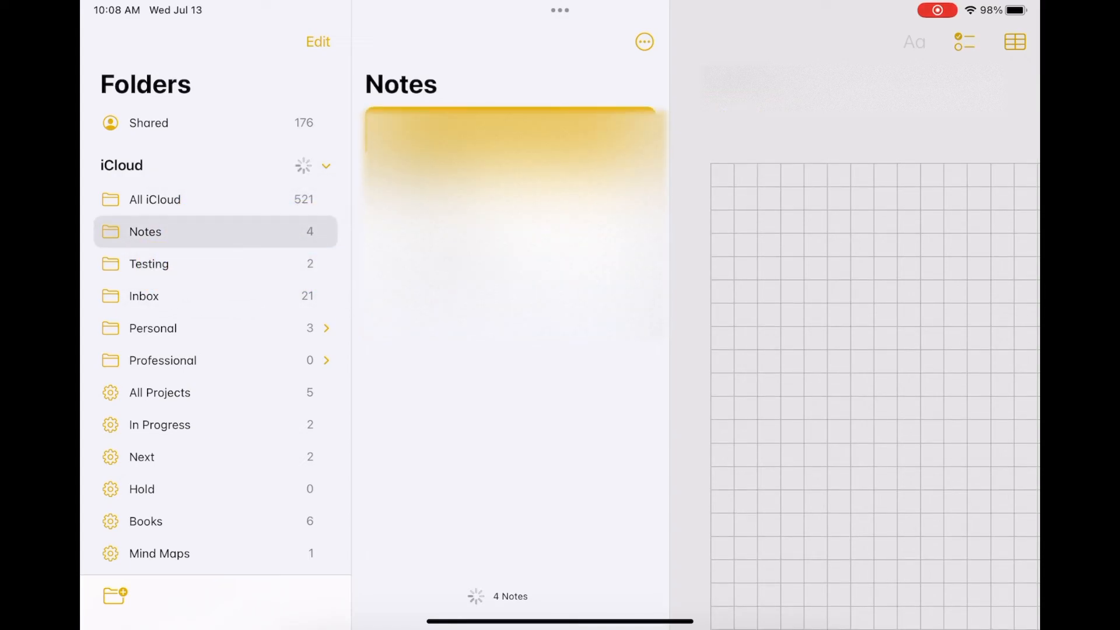
click(148, 264)
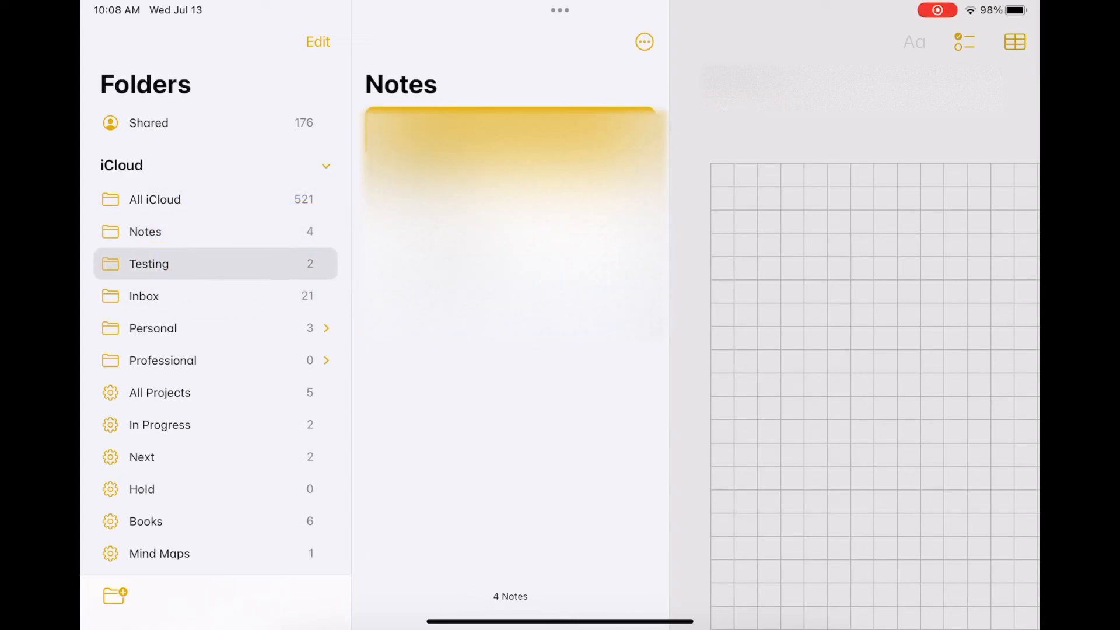
click(149, 263)
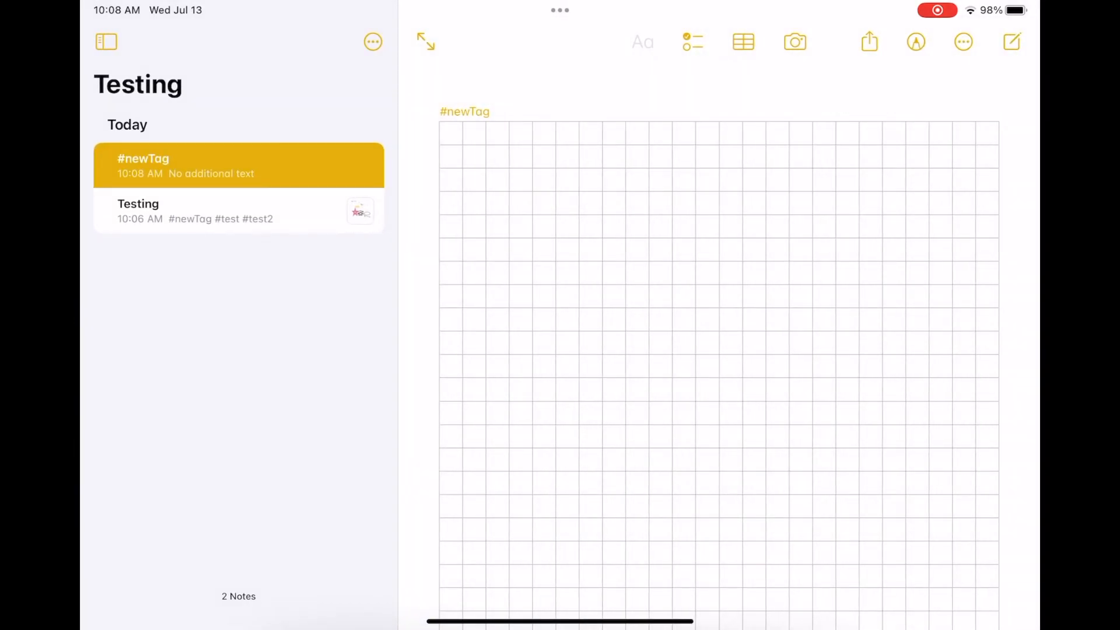
Step: Set the Testing folder's Date Headers to Off and Sort By to Title
click(374, 42)
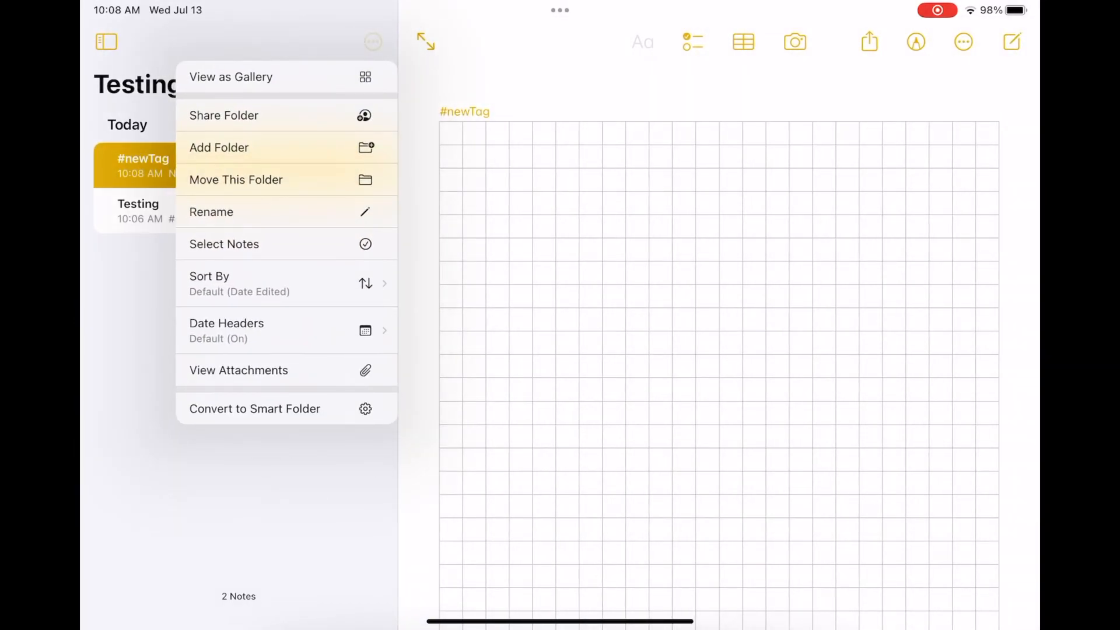
click(228, 329)
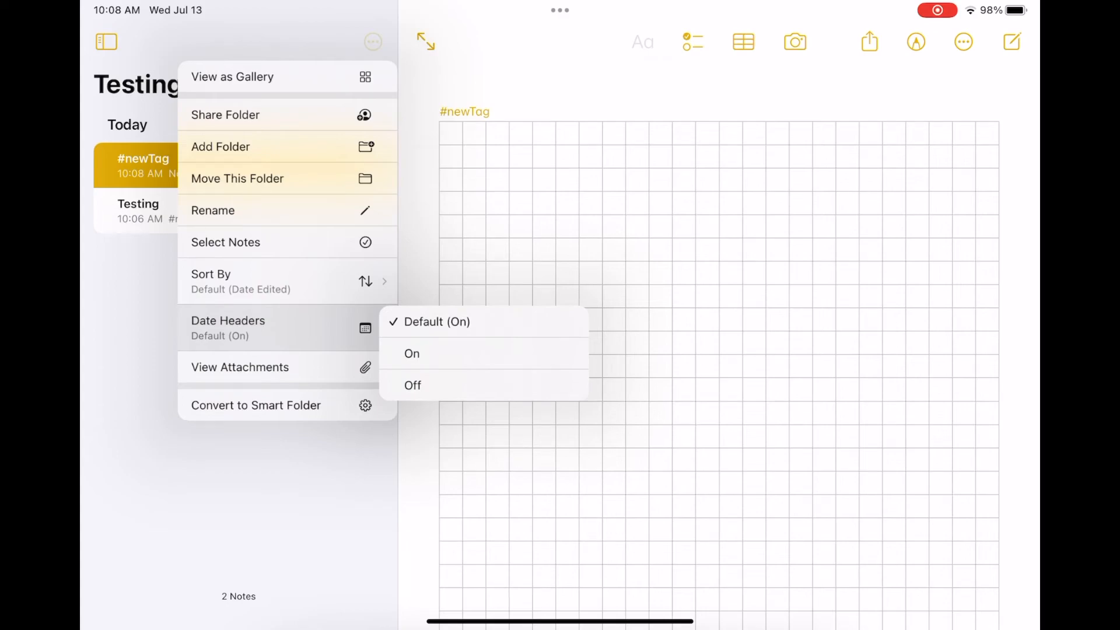
click(210, 279)
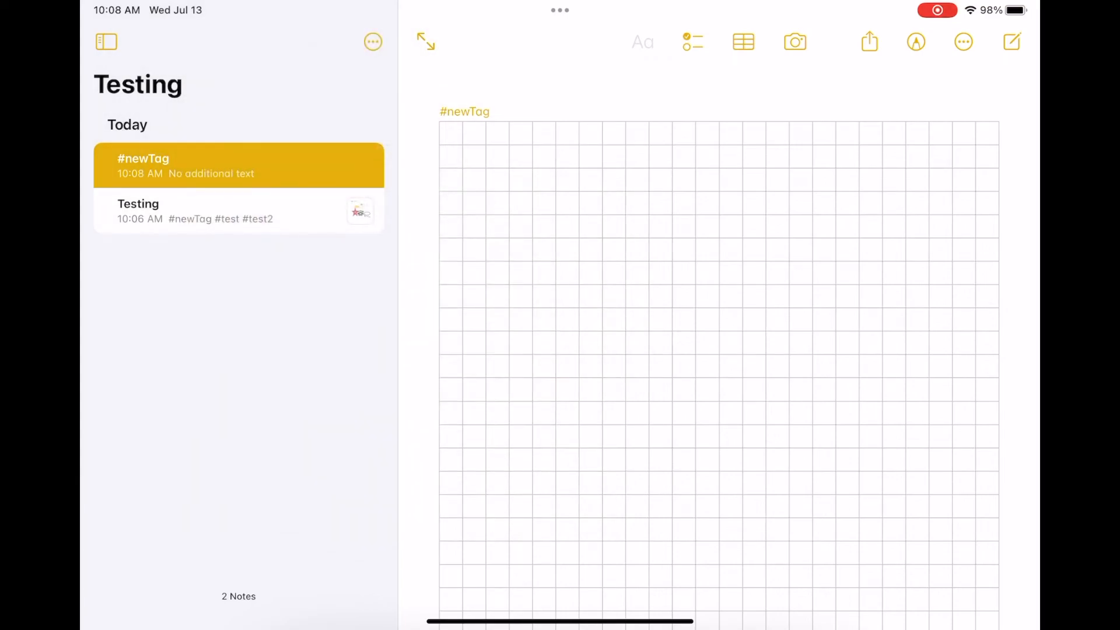
click(372, 42)
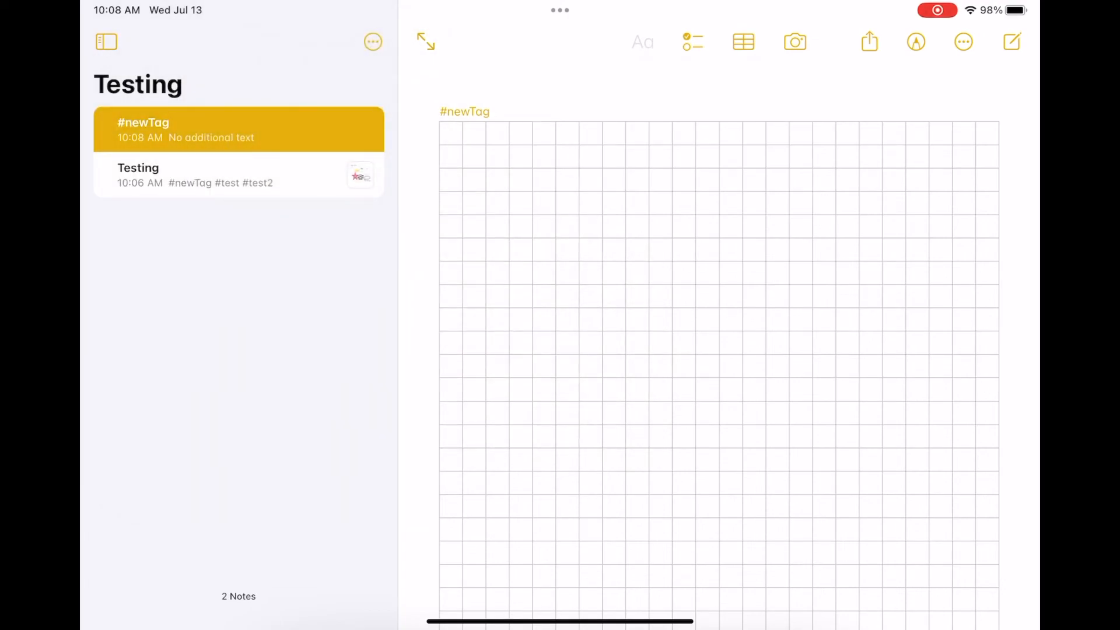
click(373, 42)
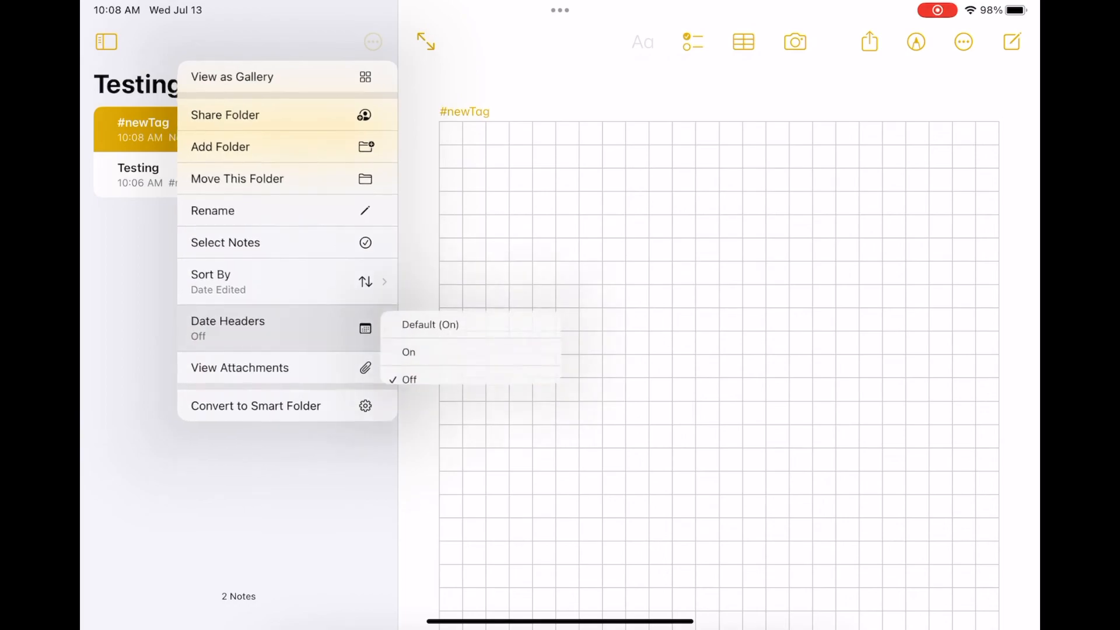
click(409, 351)
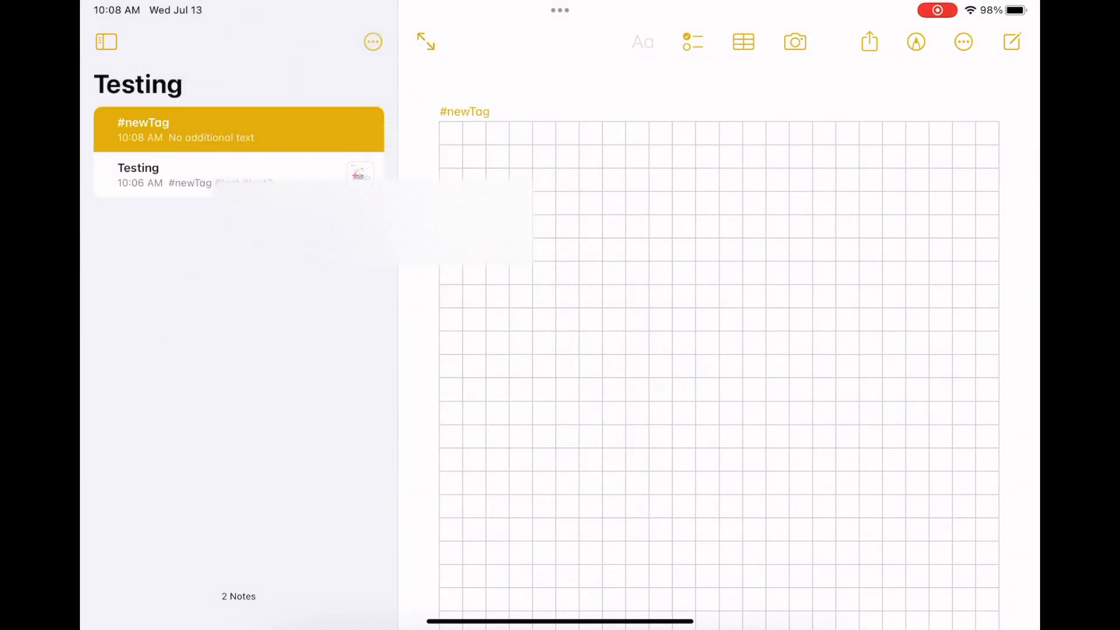
click(372, 42)
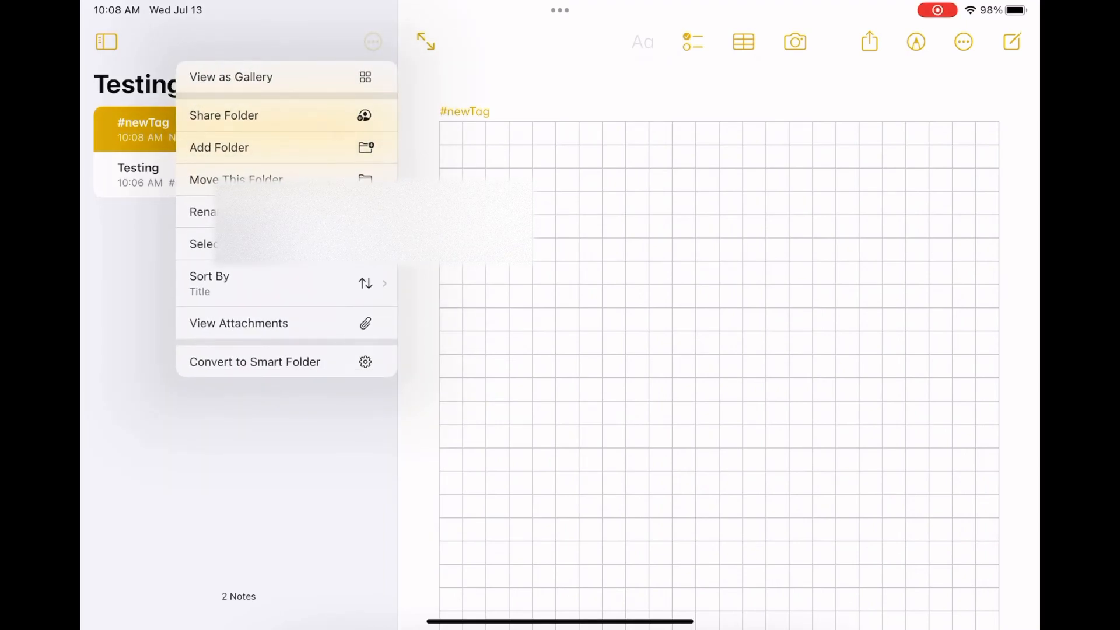
click(209, 284)
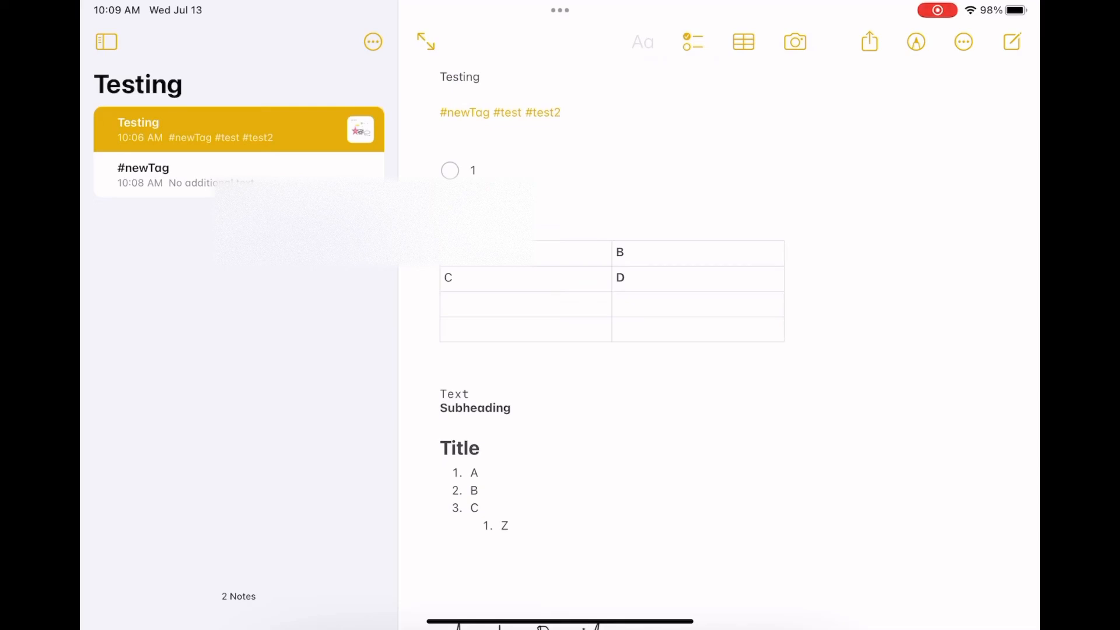
Step: Open the Testing note and bring up its sharing sheet
click(238, 175)
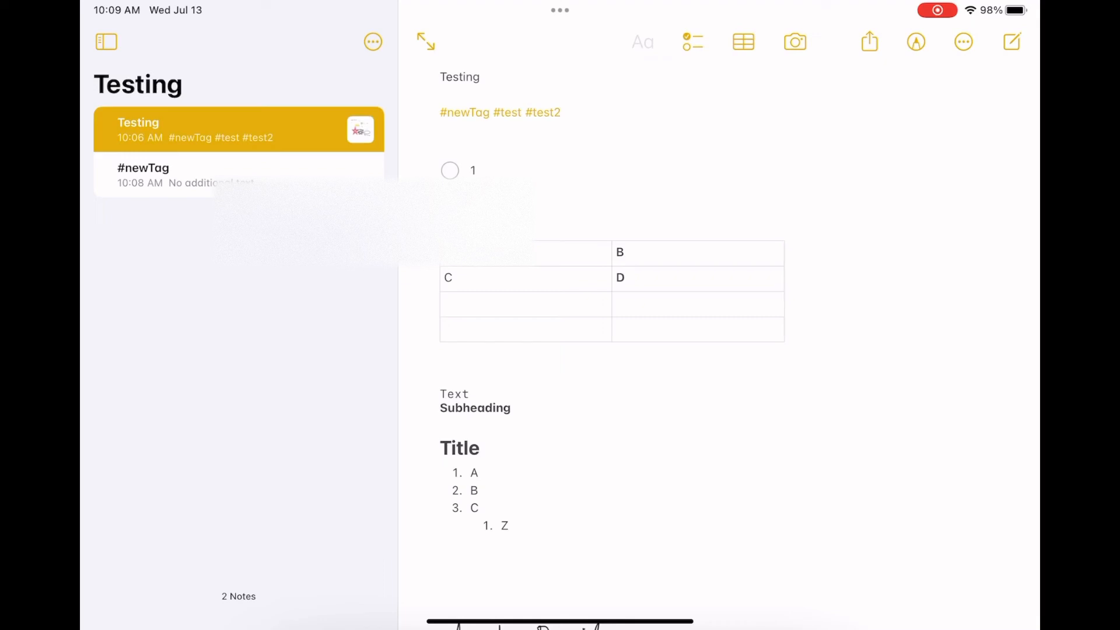
click(372, 42)
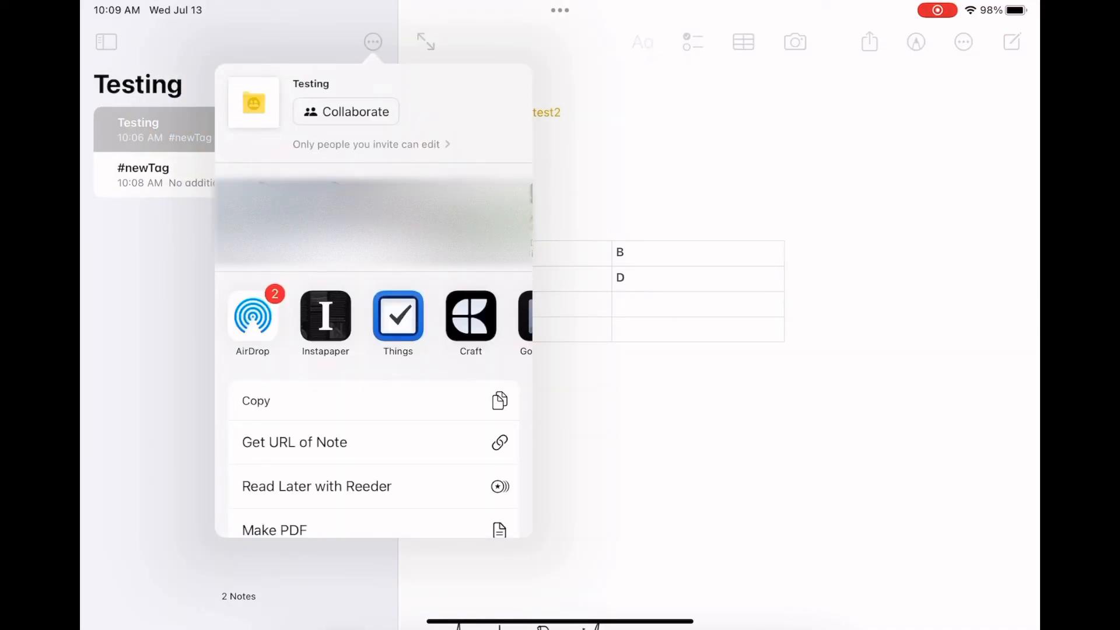
Step: Review the Collaborate access options, close them, and view the folder as a gallery
click(366, 144)
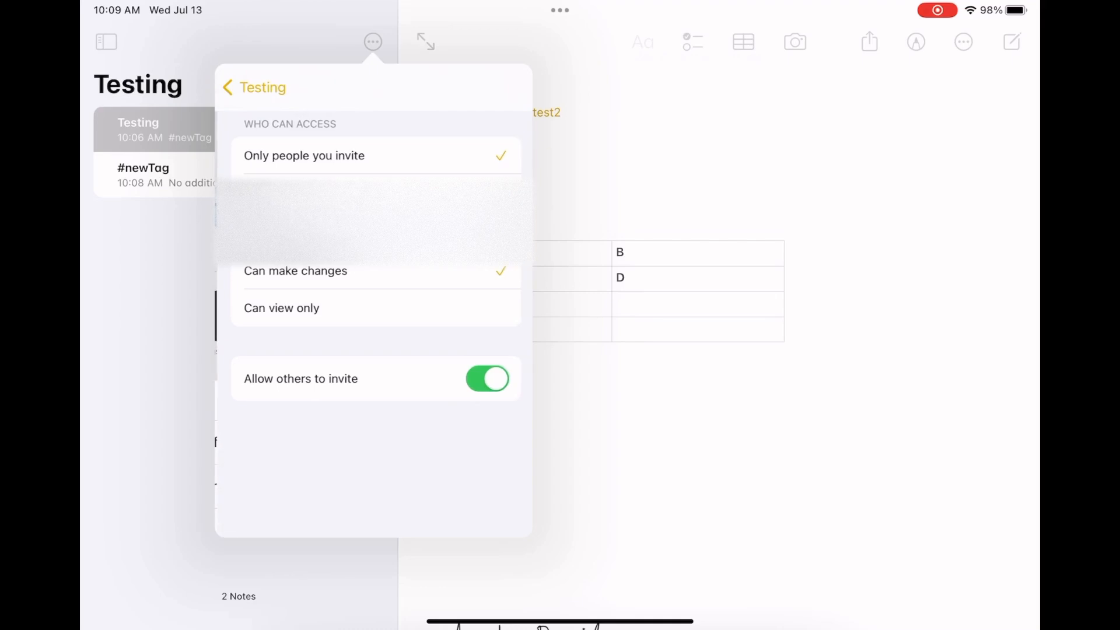
click(253, 88)
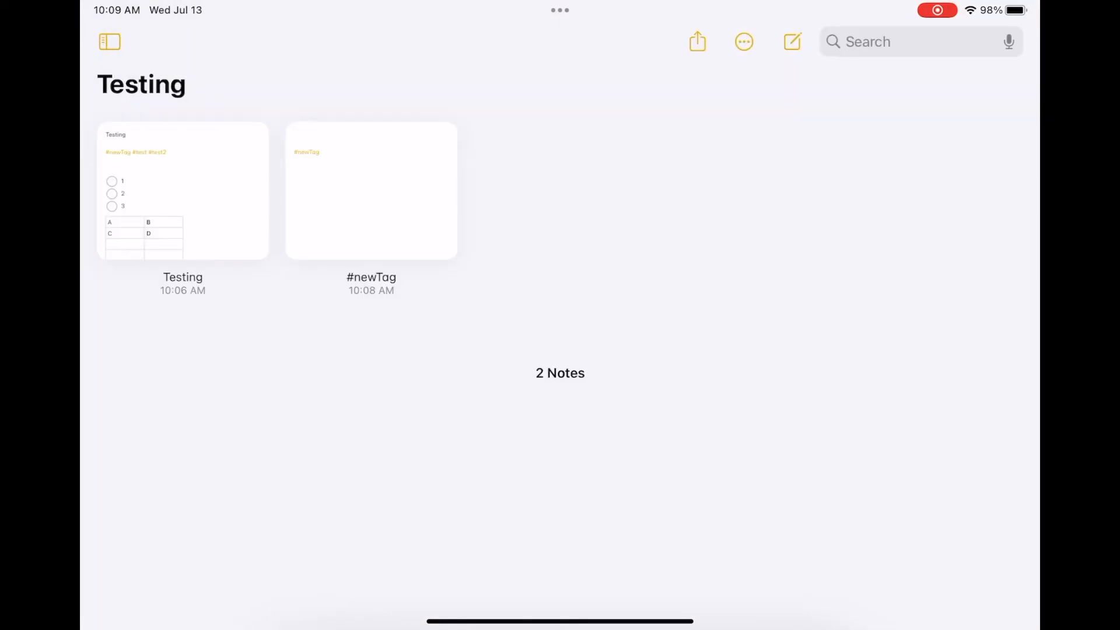
Step: Show the Folders sidebar and zoom in on the gallery's note thumbnails
click(109, 42)
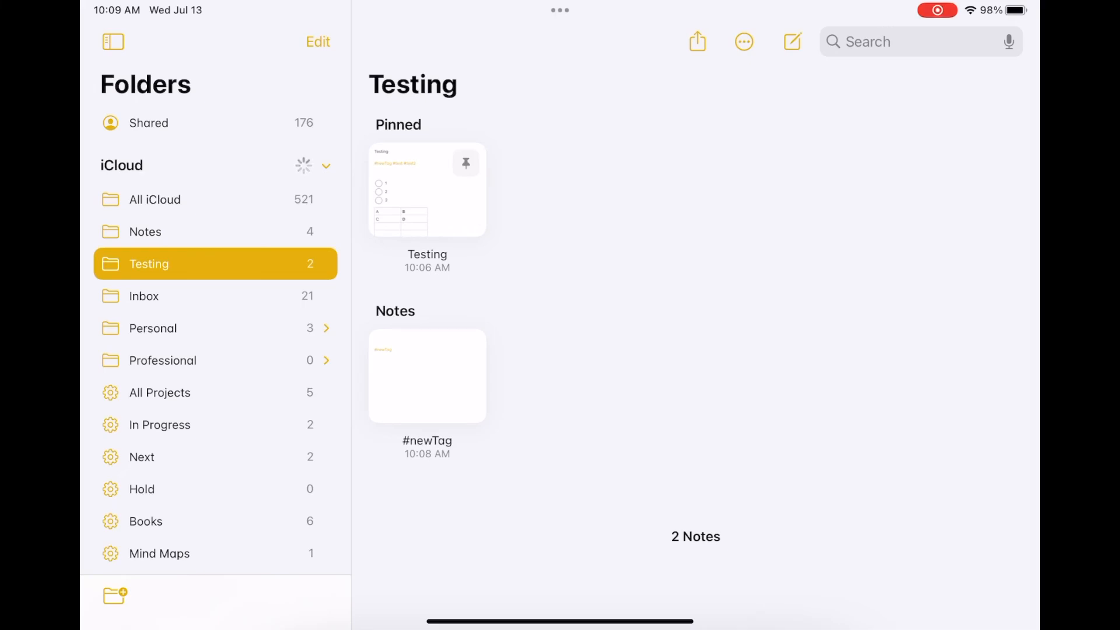
click(743, 42)
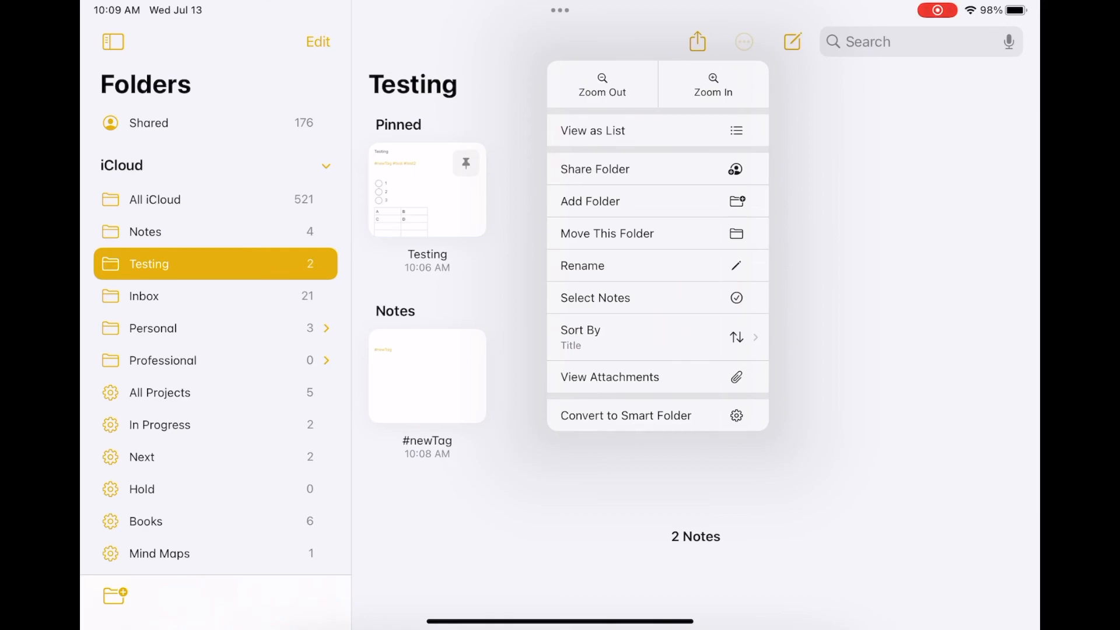
click(712, 84)
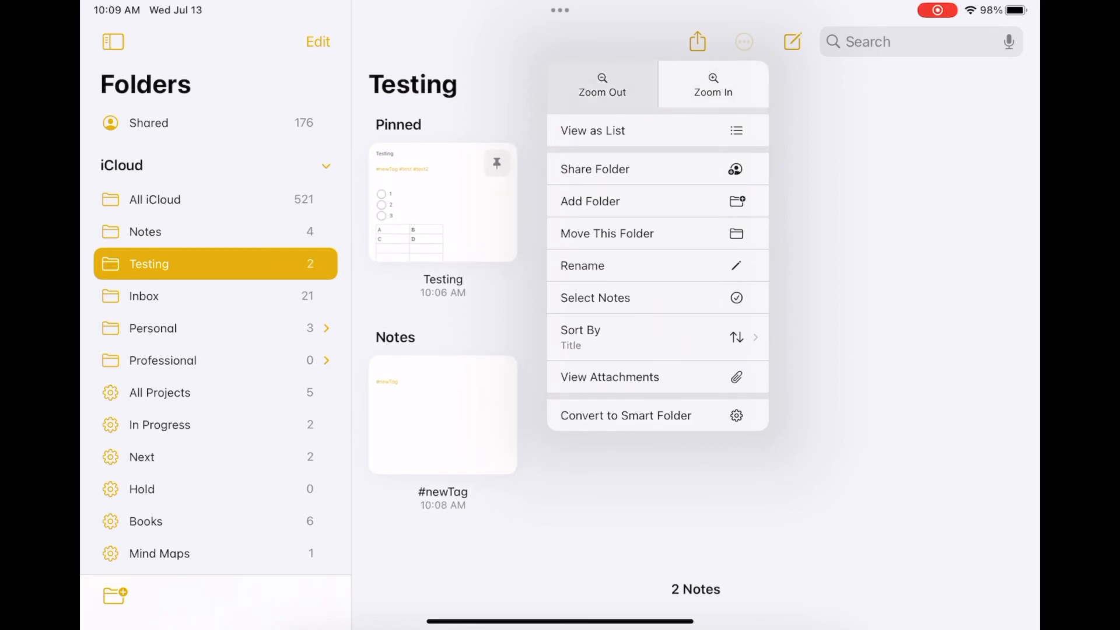
click(713, 84)
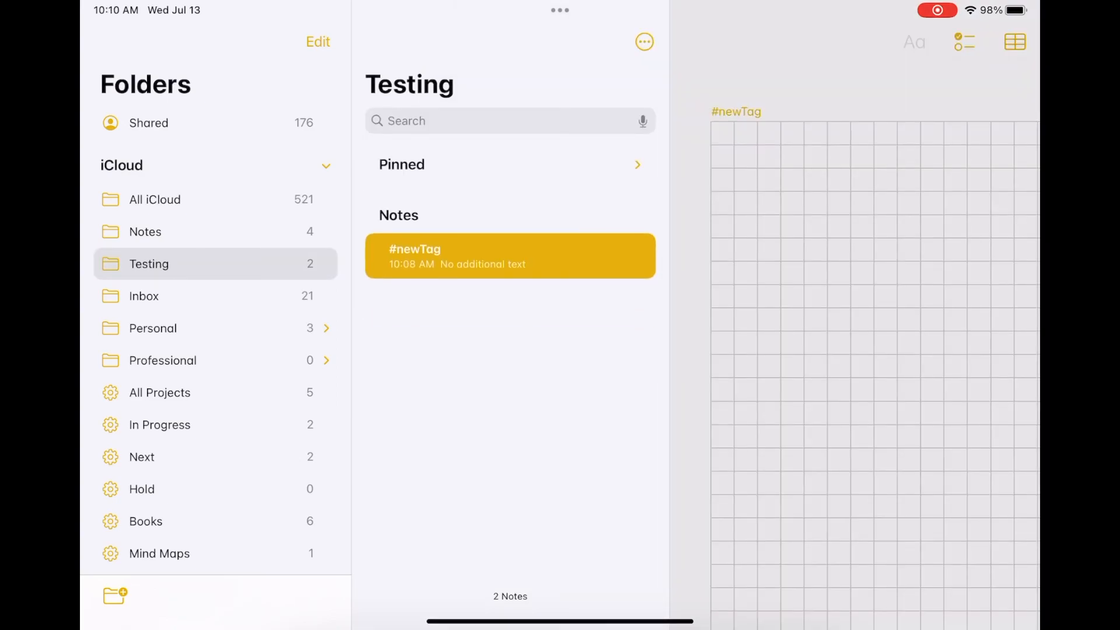
Step: Sort the list by Date Created and turn Date Headers back on
click(644, 42)
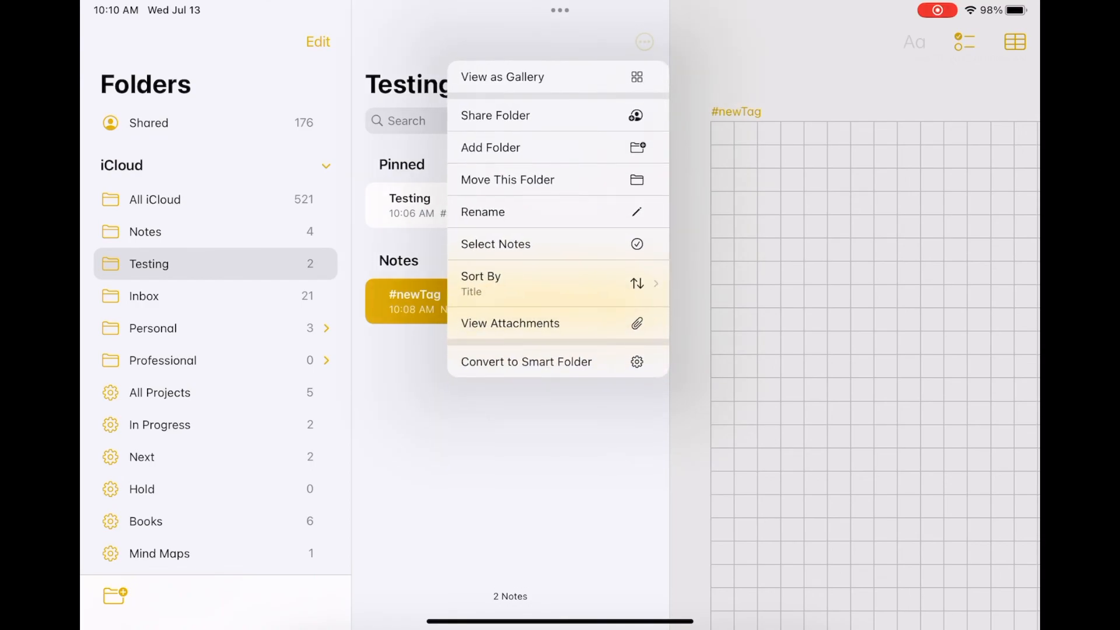
click(485, 283)
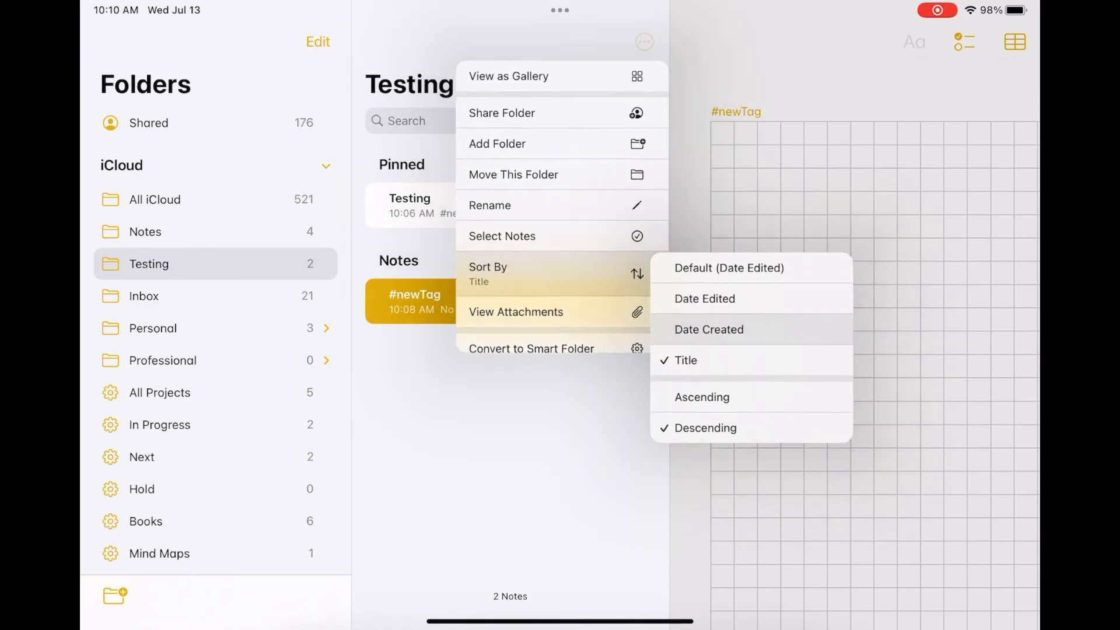
click(708, 329)
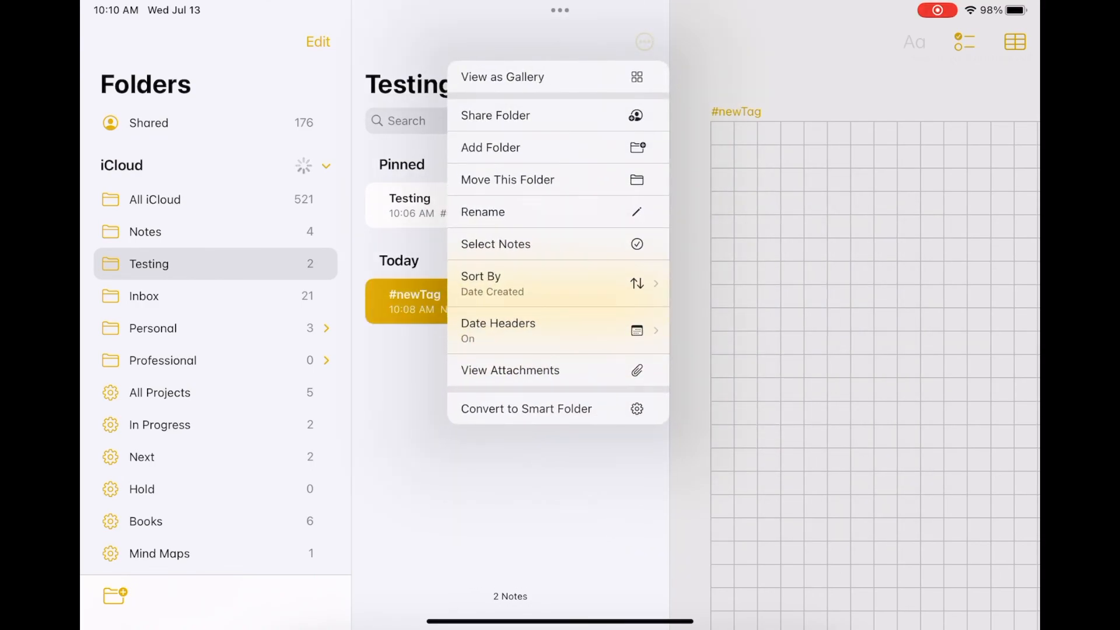
click(498, 329)
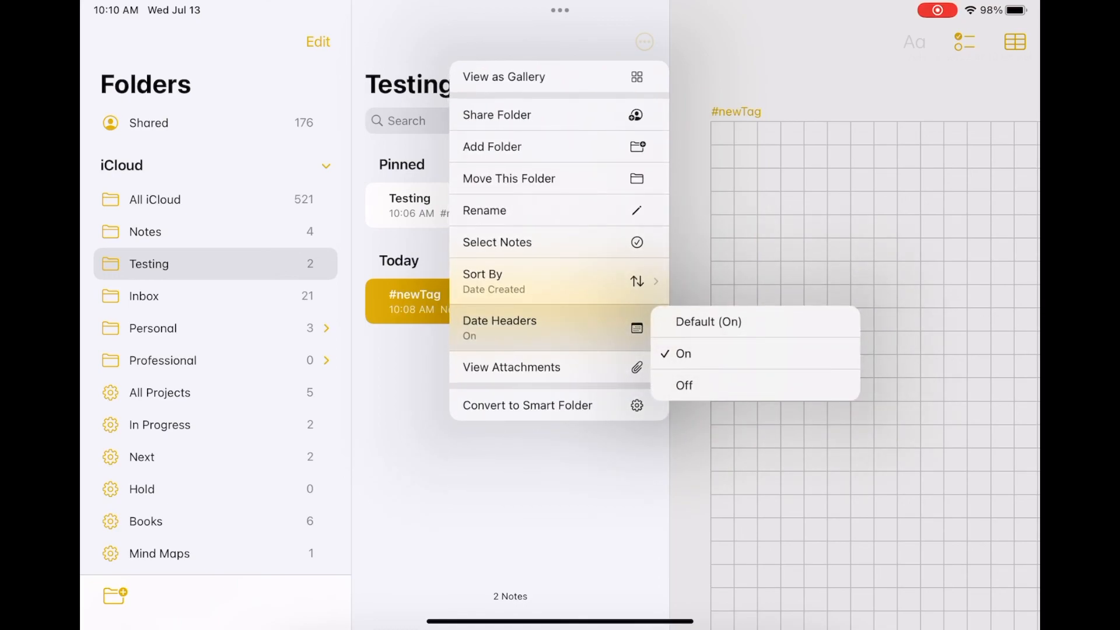
click(683, 353)
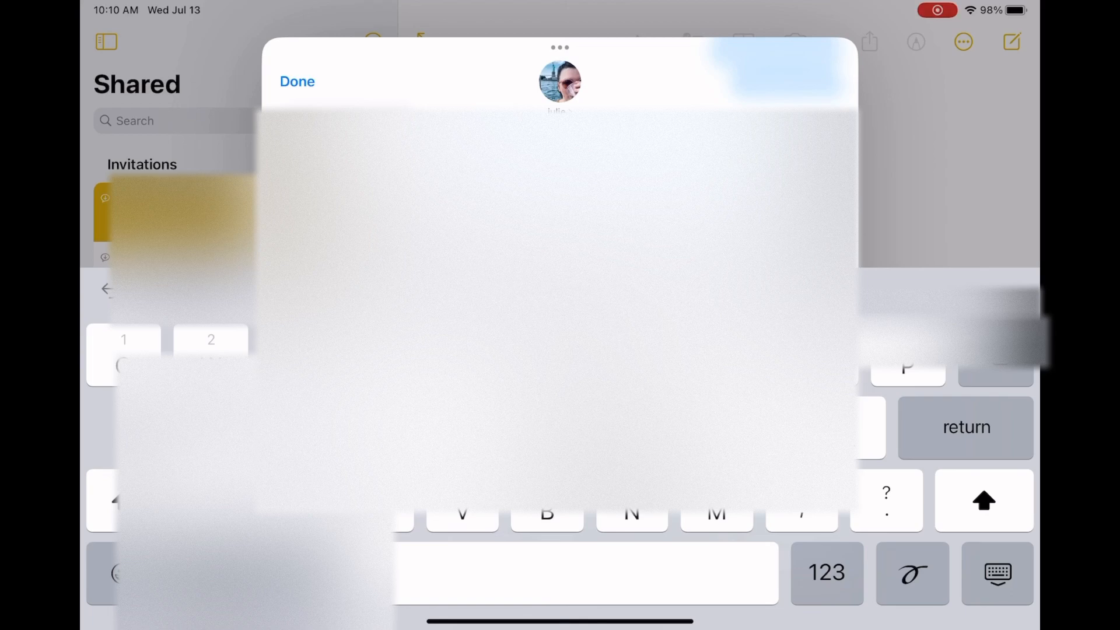
Step: Dismiss the message sheet and view the note from the shared-note invitation
click(298, 80)
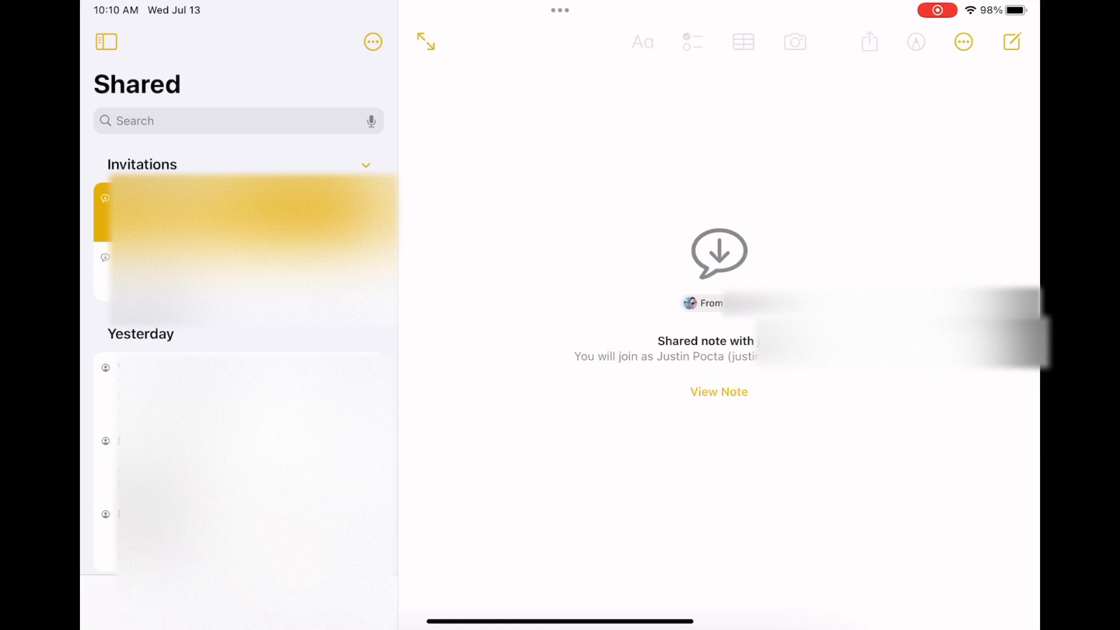
click(719, 392)
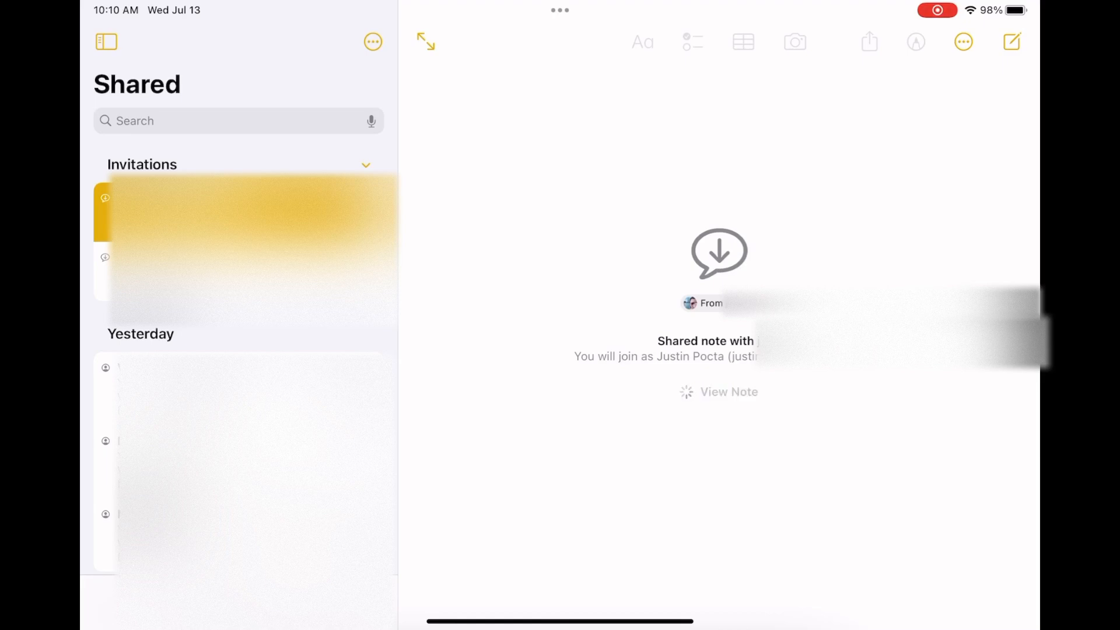